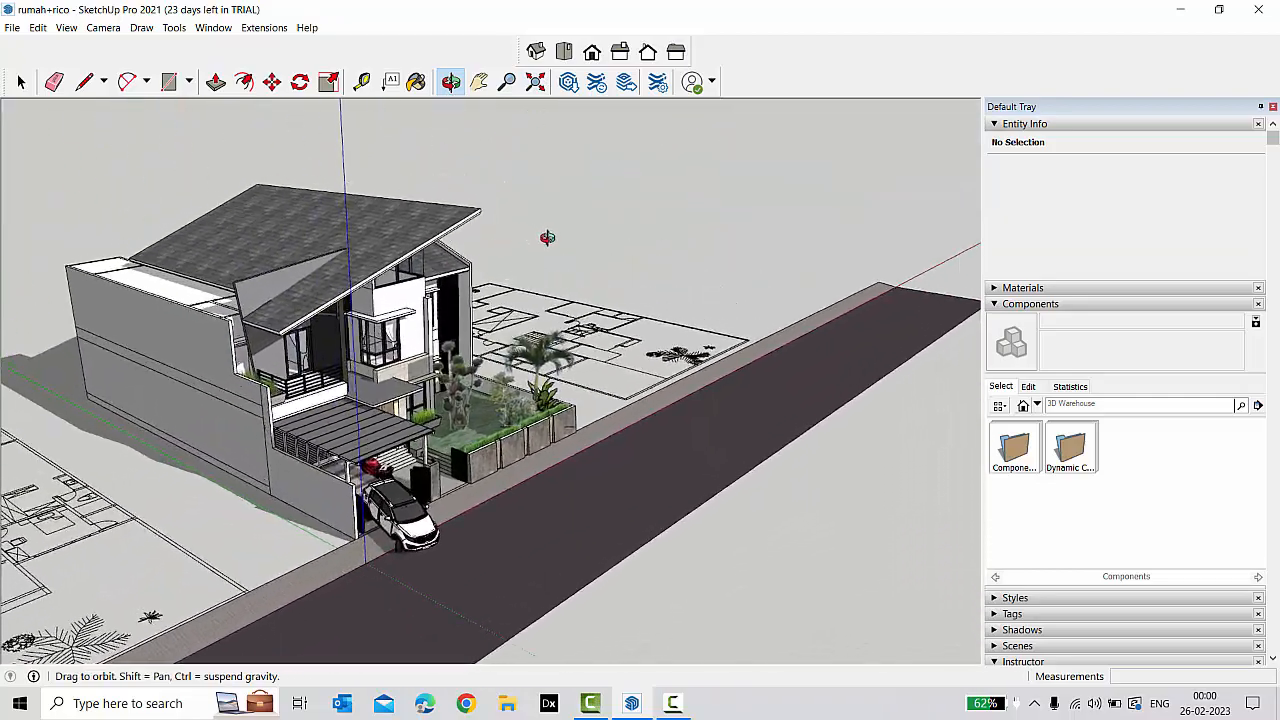
# Orbit around the villa and select the left floor plan drawing for removal.
pyautogui.moveTo(548, 236); pyautogui.dragTo(312, 352)
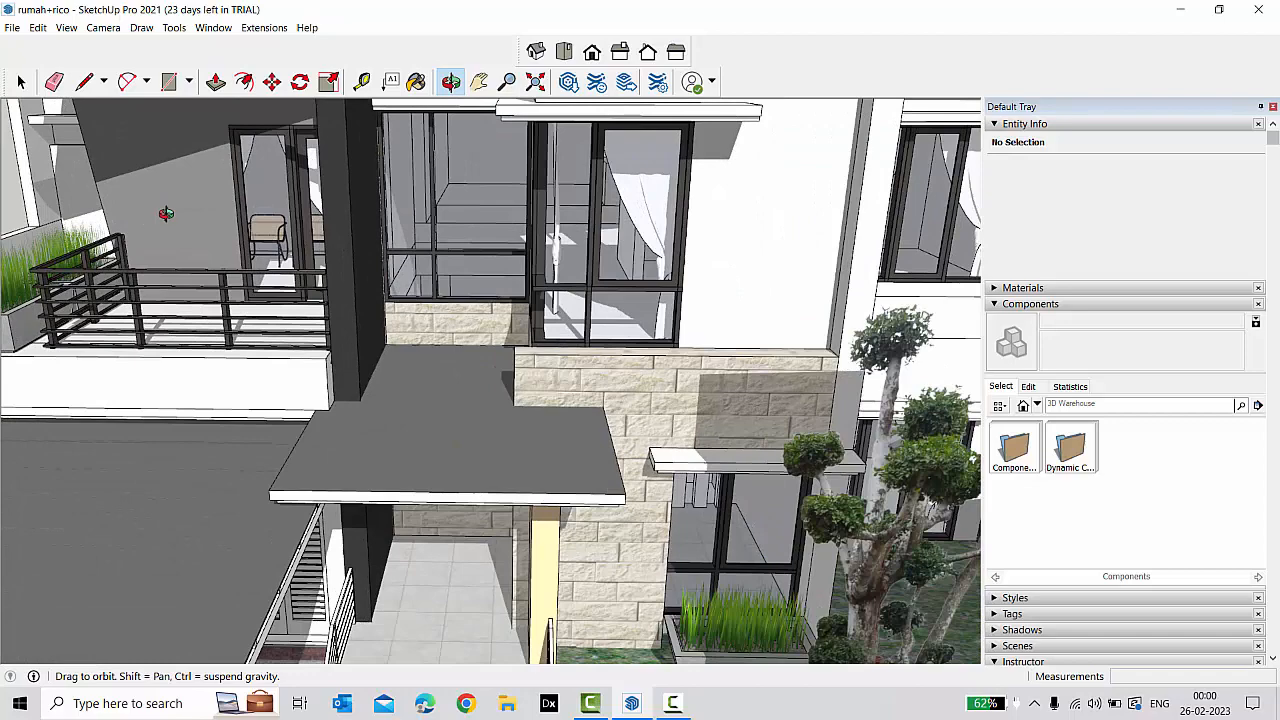
pyautogui.moveTo(166, 214); pyautogui.dragTo(332, 198)
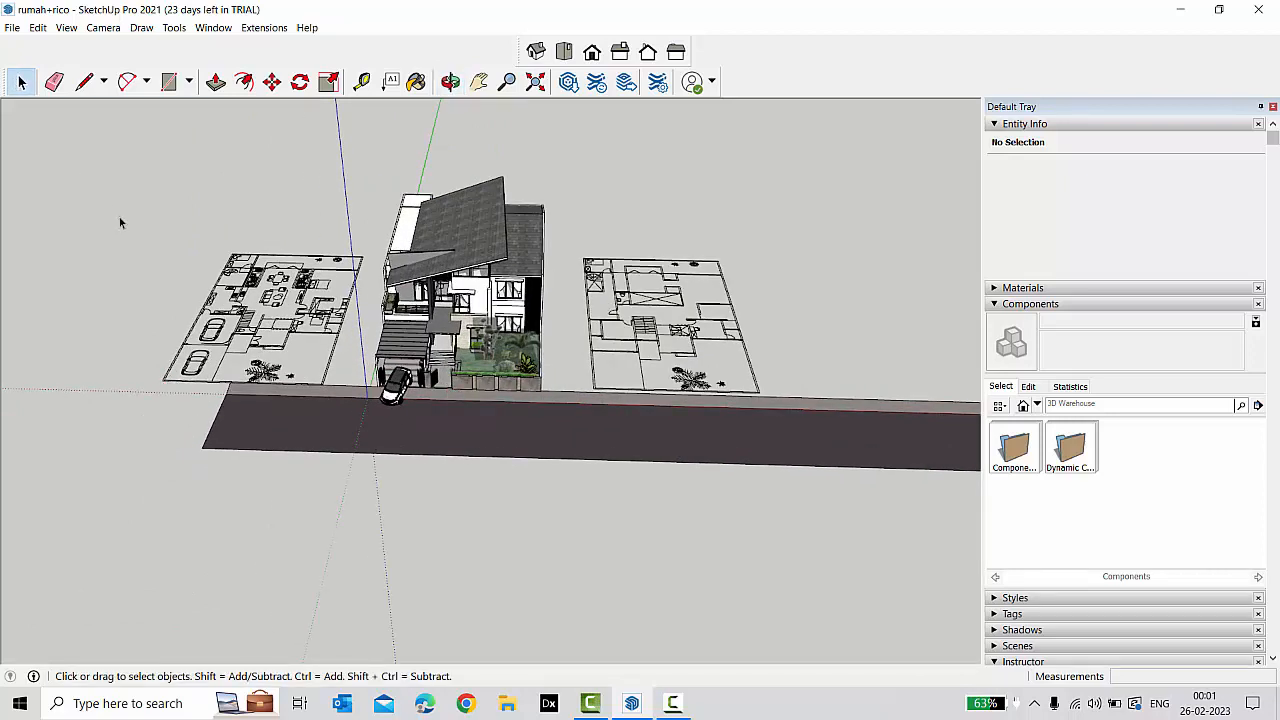
pyautogui.click(270, 320)
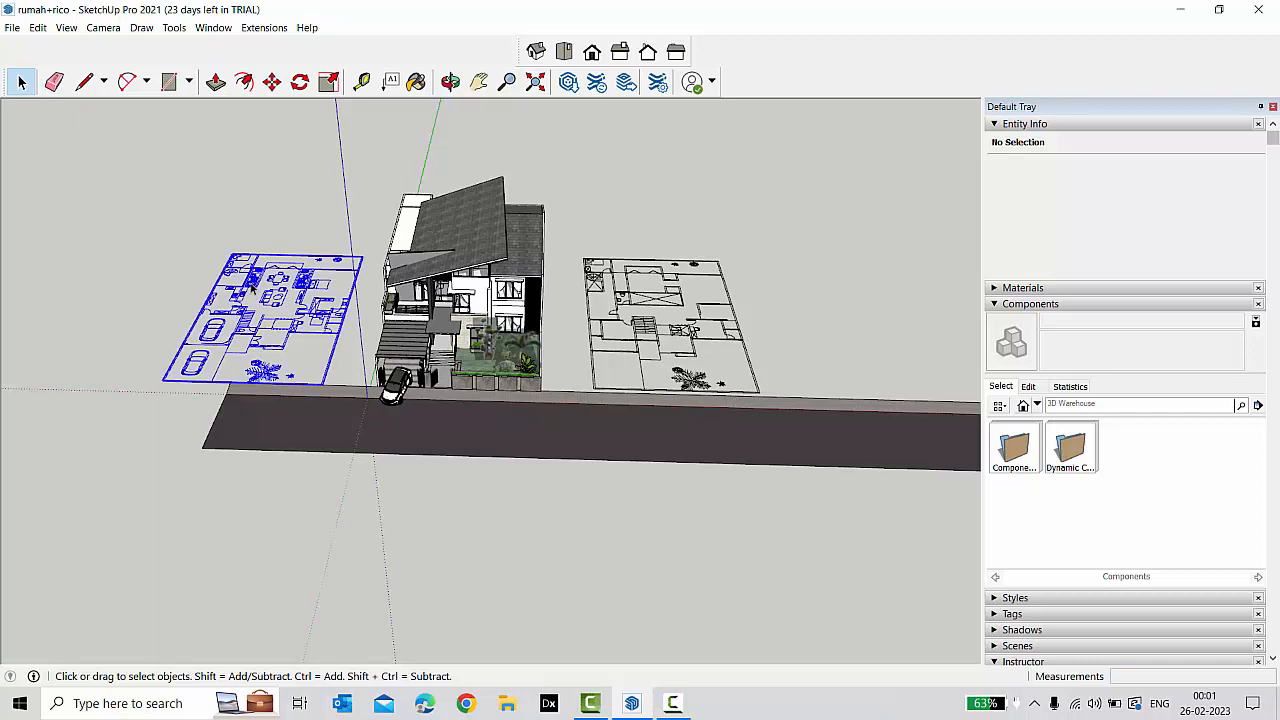
pyautogui.click(258, 288)
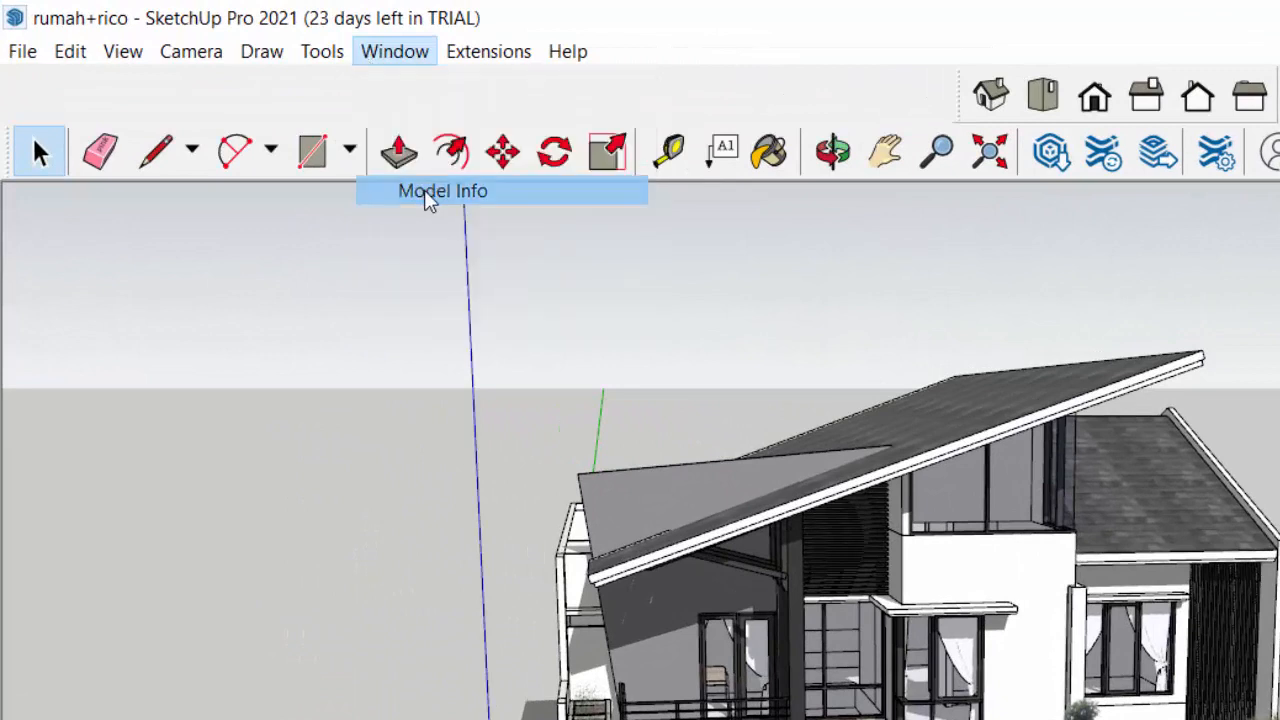
pyautogui.click(440, 192)
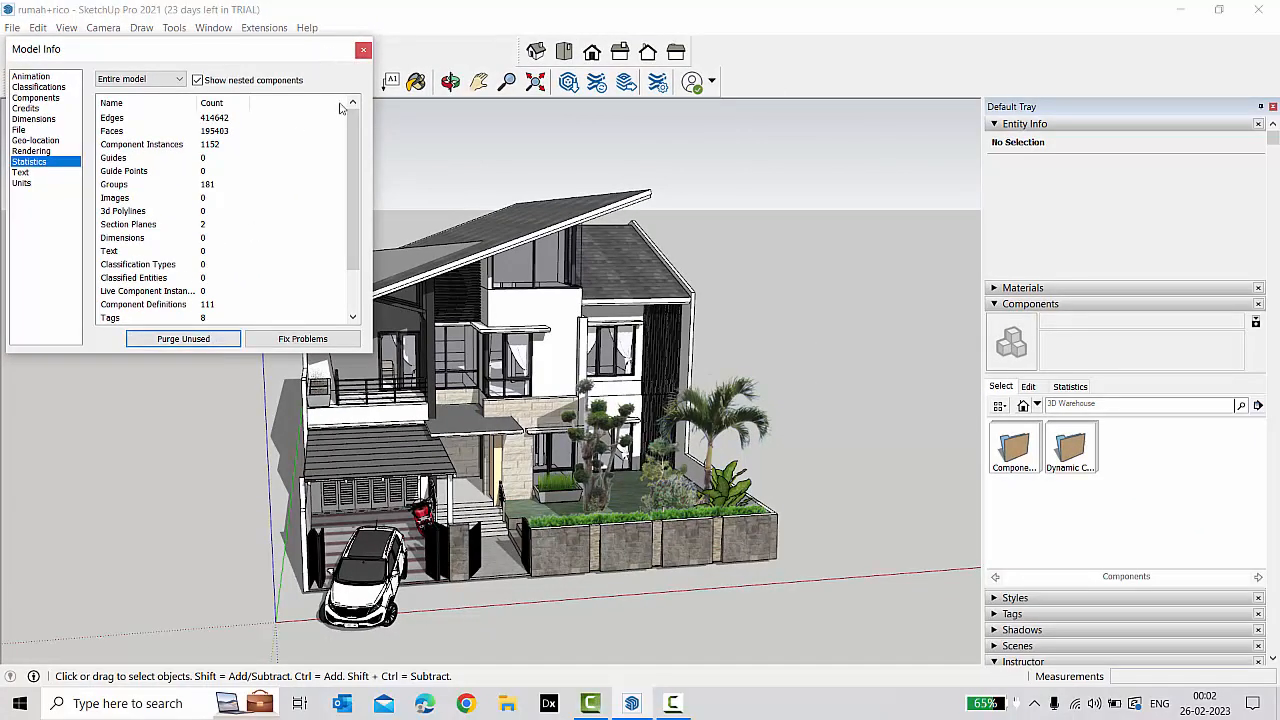
pyautogui.click(360, 50)
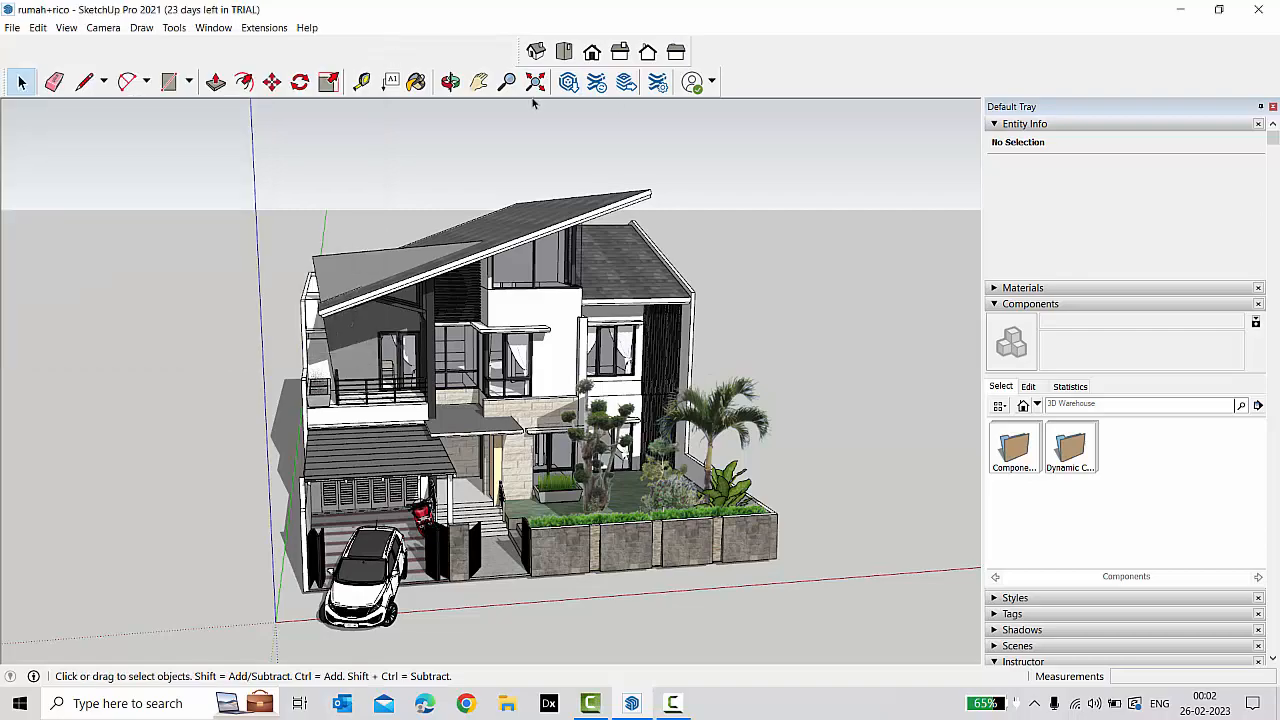
pyautogui.click(448, 80)
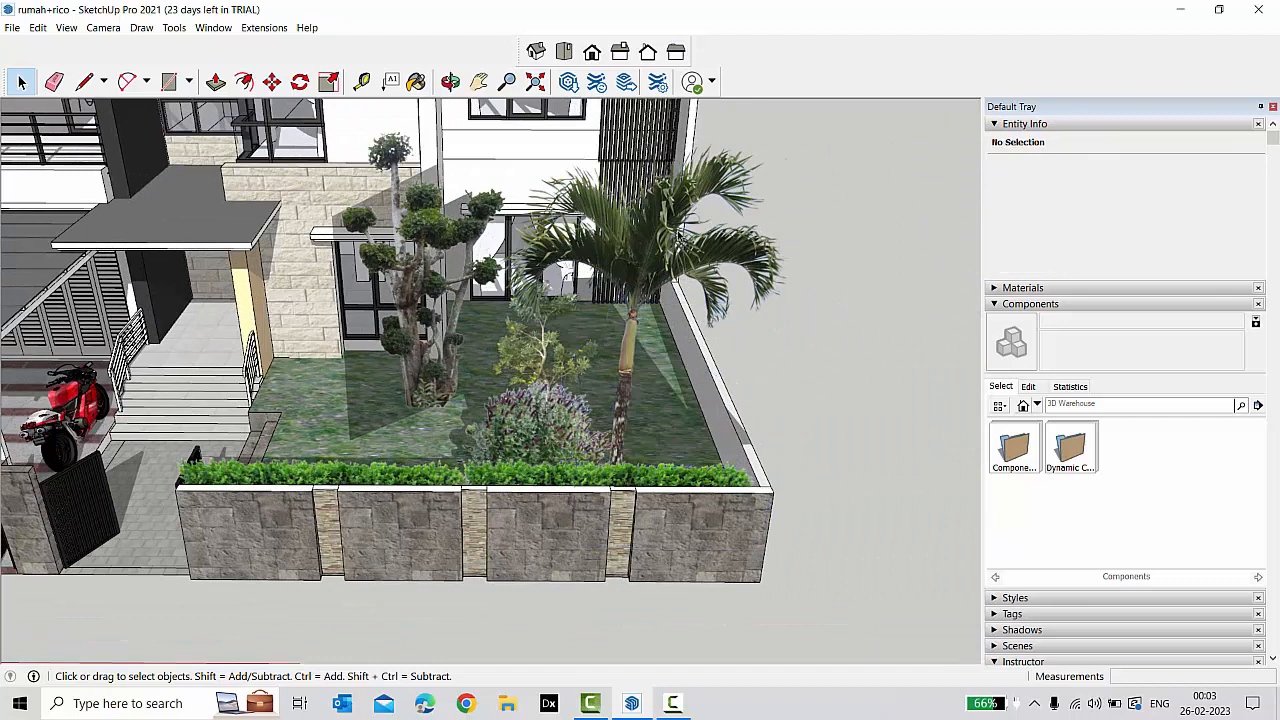
# Select and delete the palm tree and garden plants, leaving bare lawn beside the villa.
pyautogui.click(556, 290)
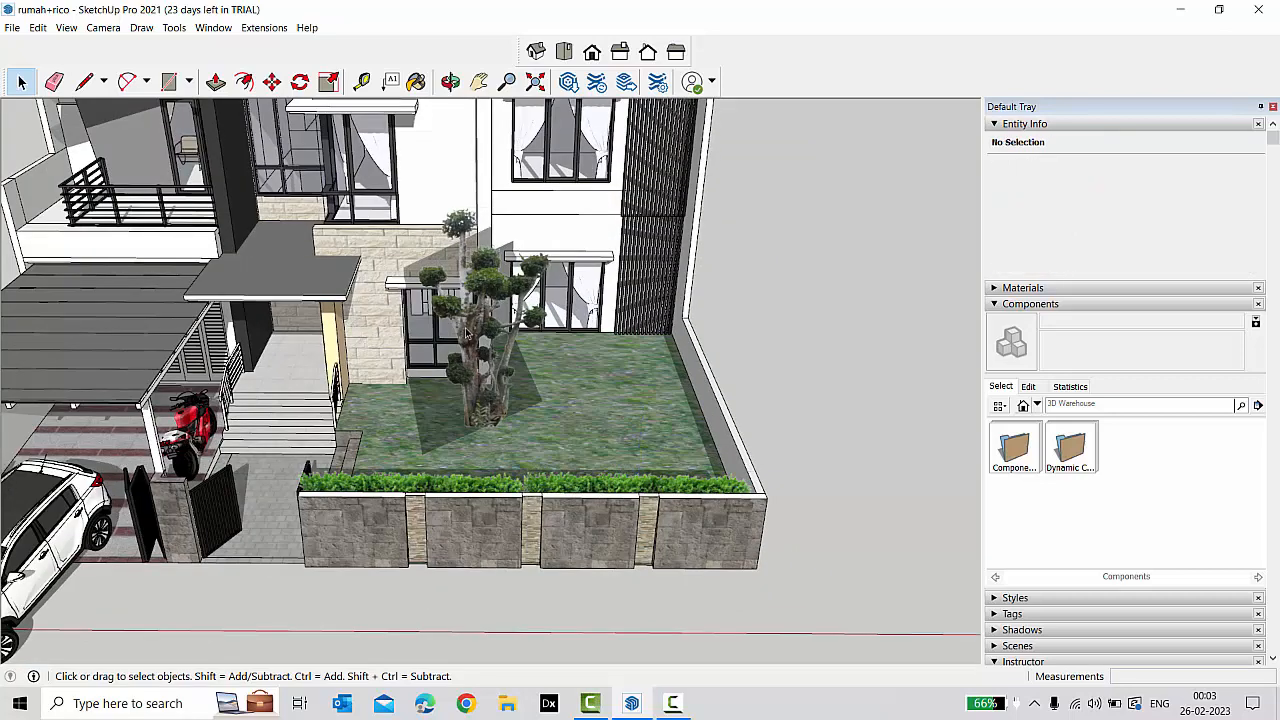
pyautogui.click(476, 336)
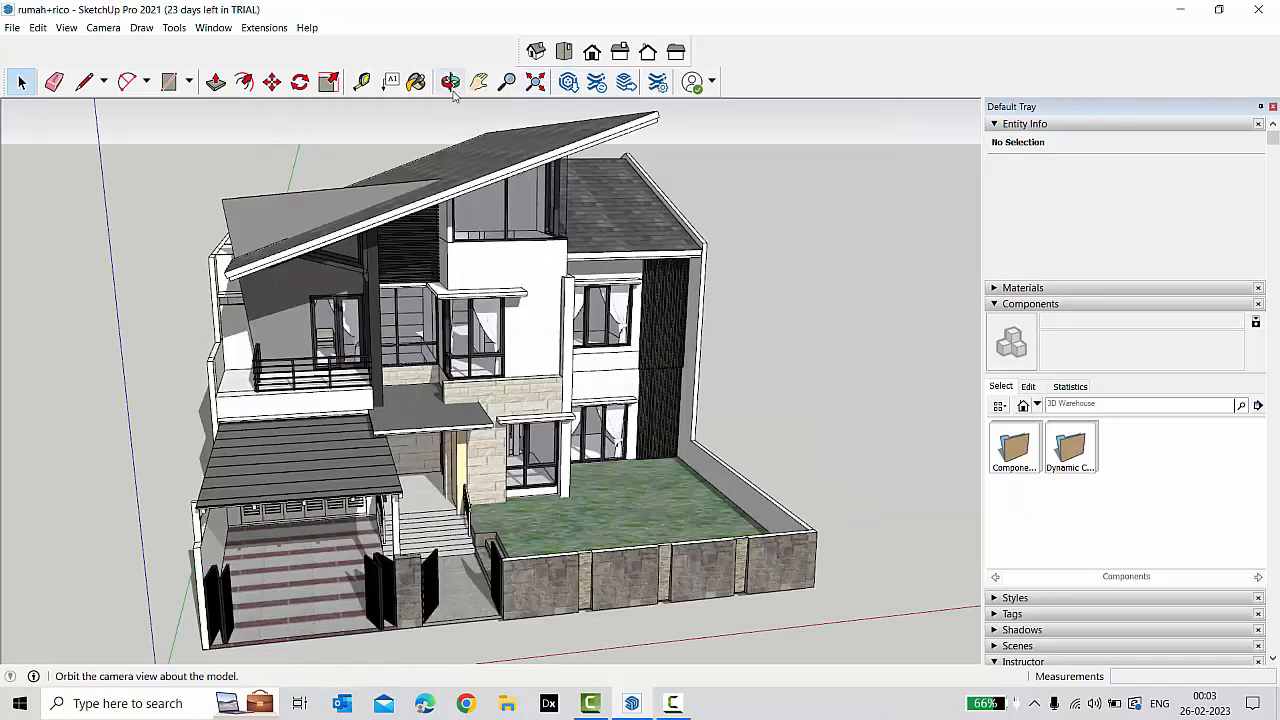
pyautogui.click(448, 80)
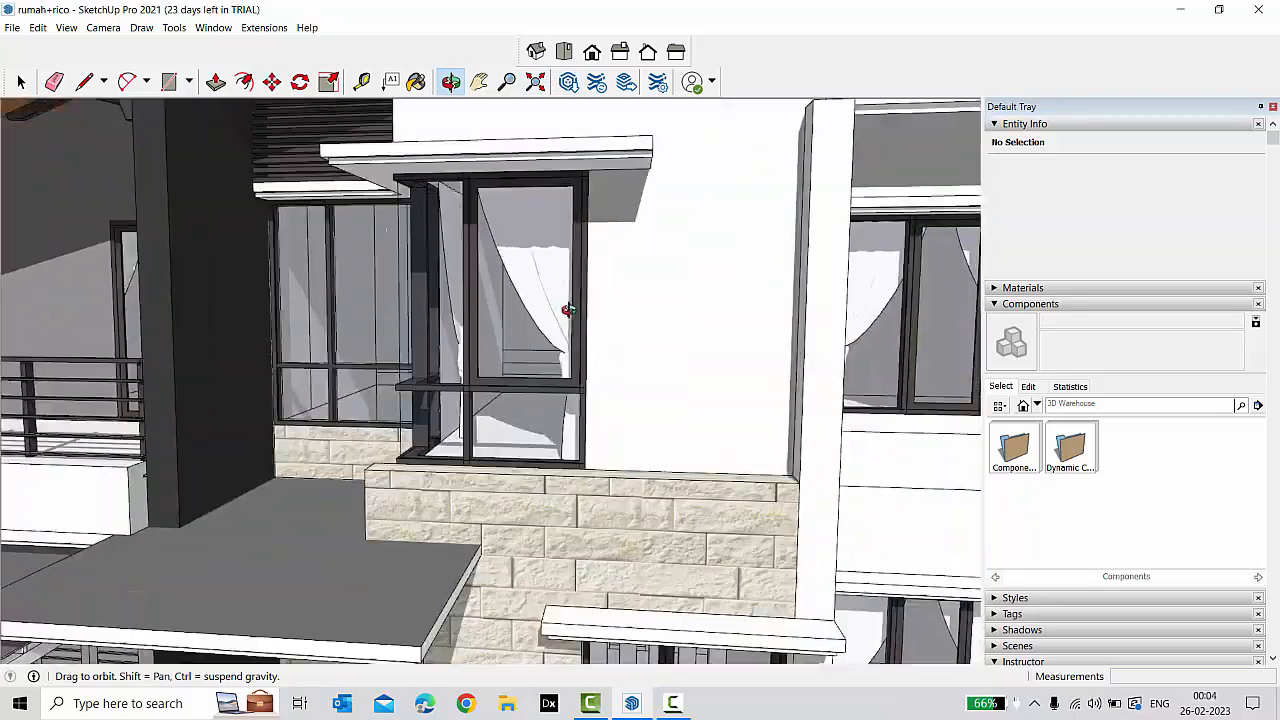
pyautogui.moveTo(568, 310); pyautogui.dragTo(444, 336)
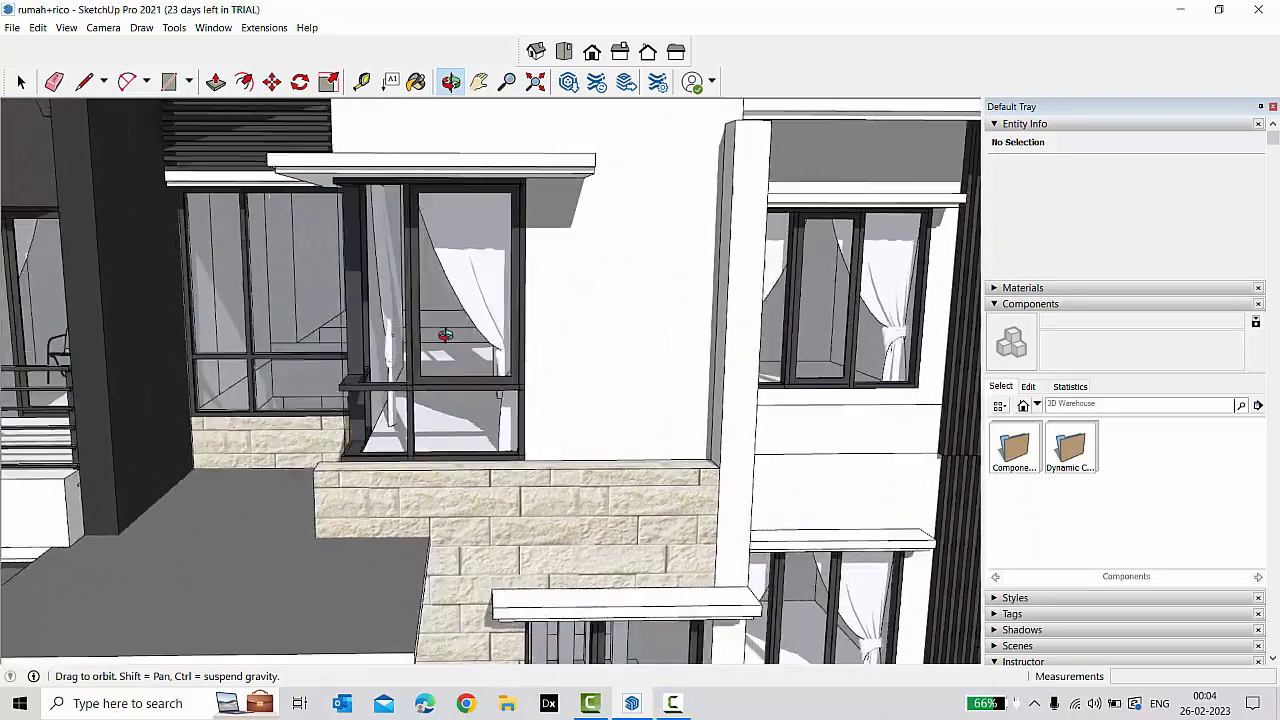
pyautogui.moveTo(444, 336); pyautogui.dragTo(644, 404)
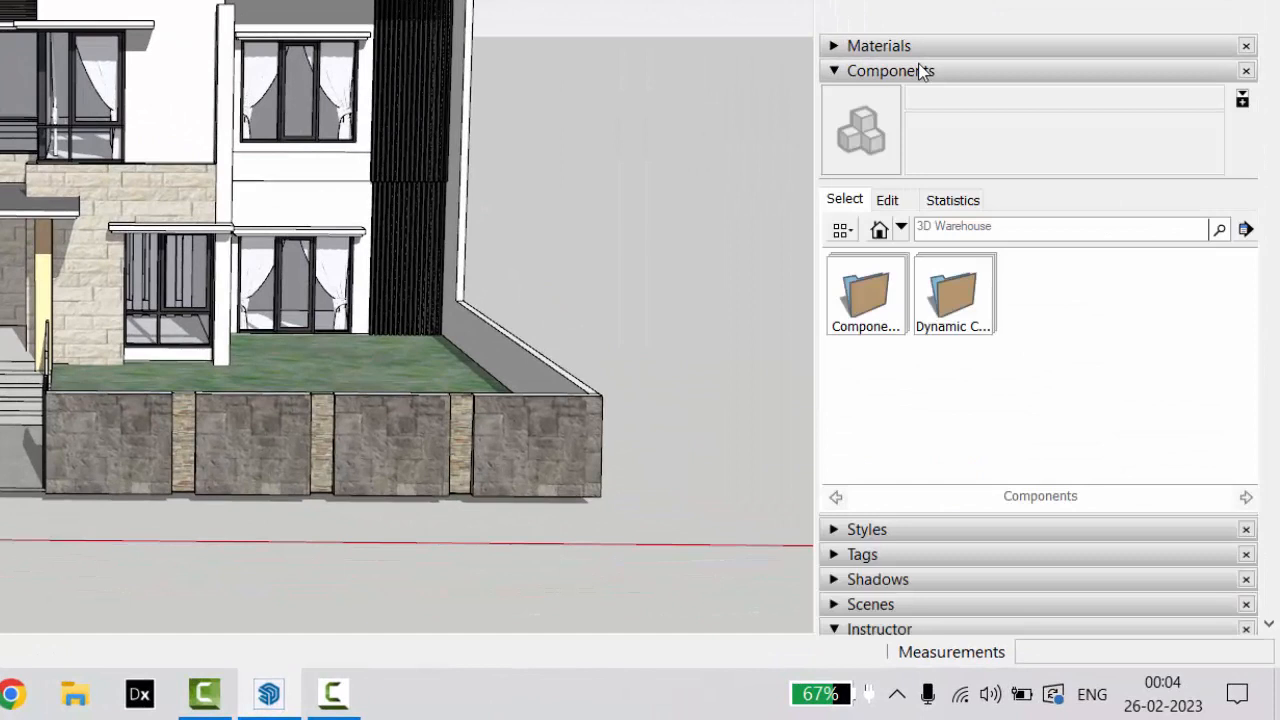
# Delete the bantal component from the In Model collection and start removing BONSAI.
pyautogui.click(900, 228)
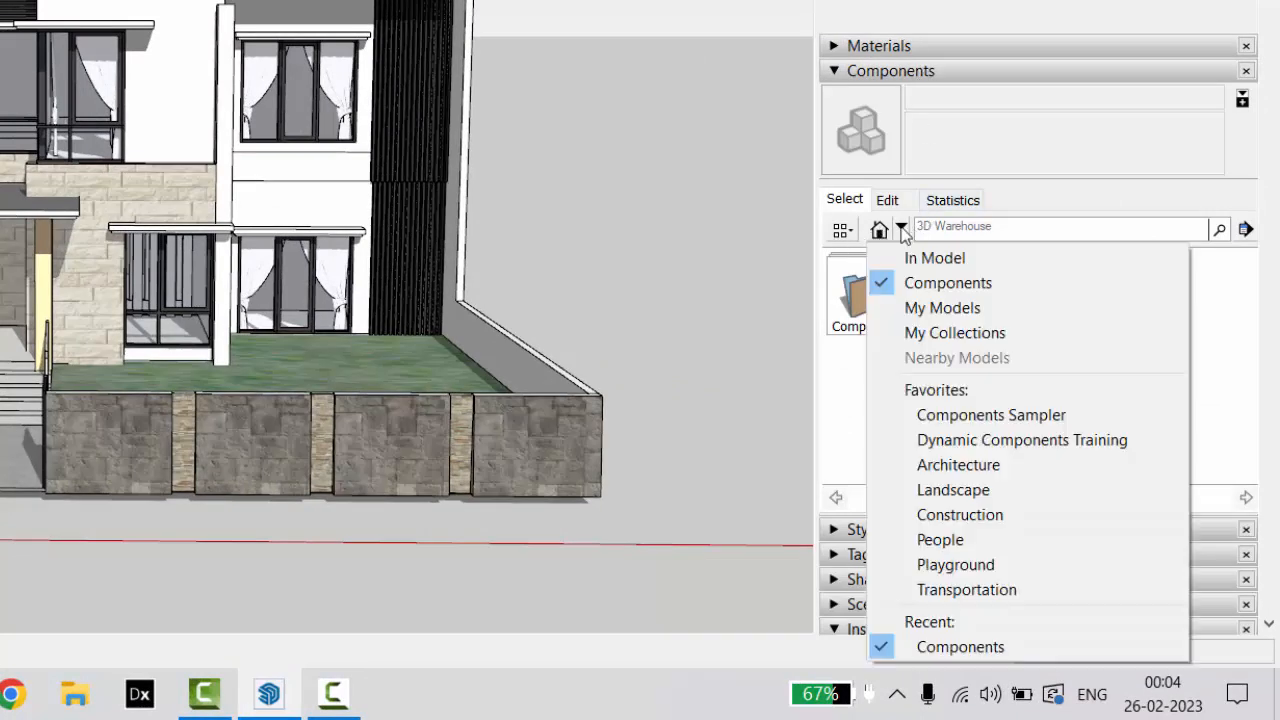
pyautogui.moveTo(914, 258)
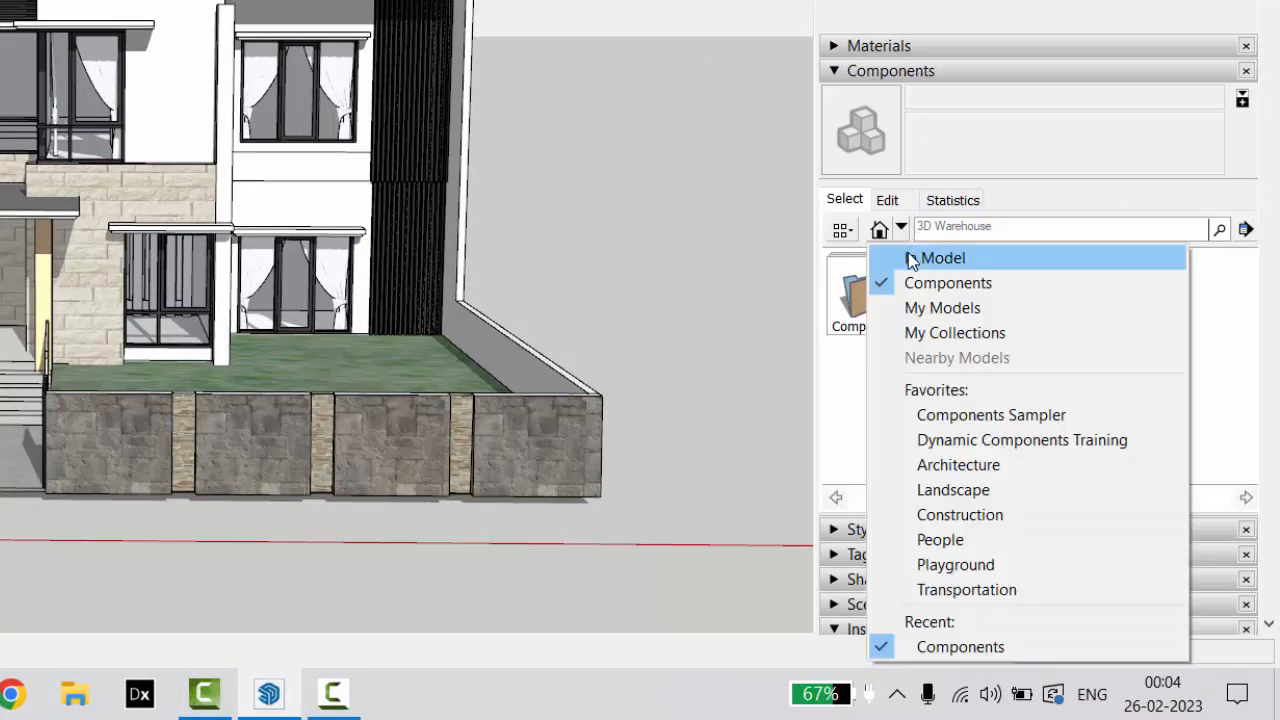
pyautogui.click(936, 256)
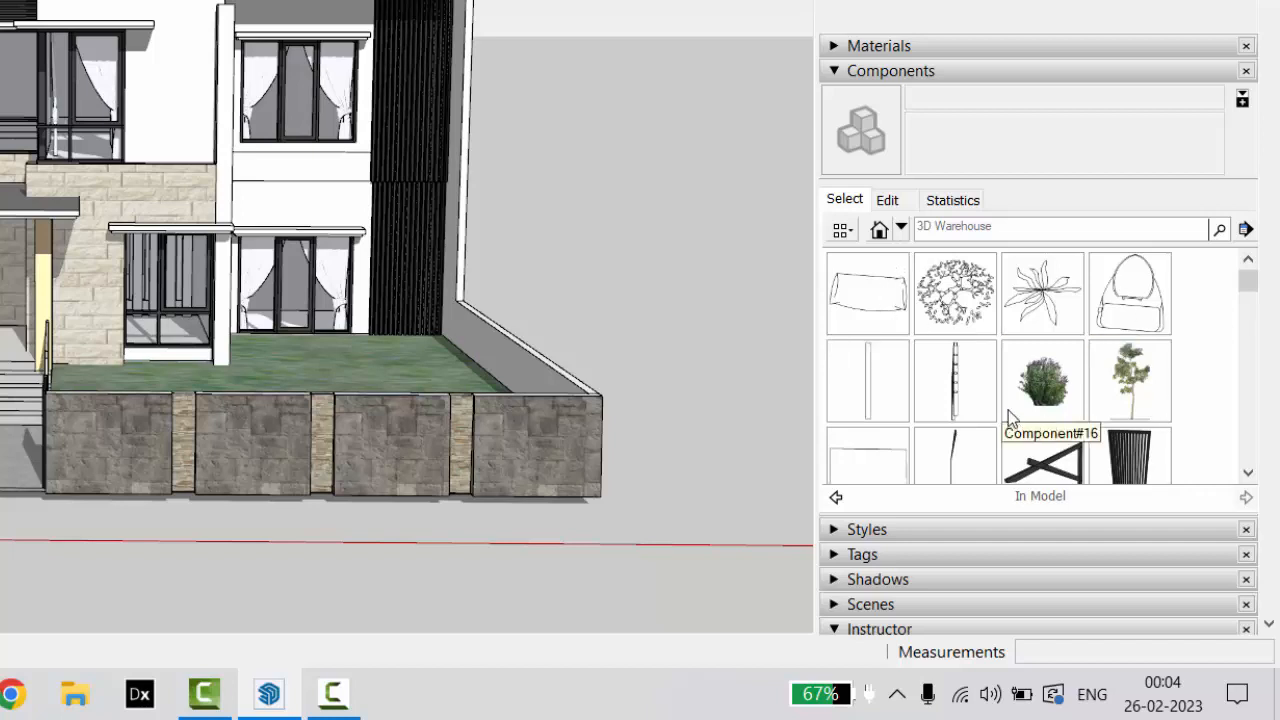
pyautogui.moveTo(1016, 408)
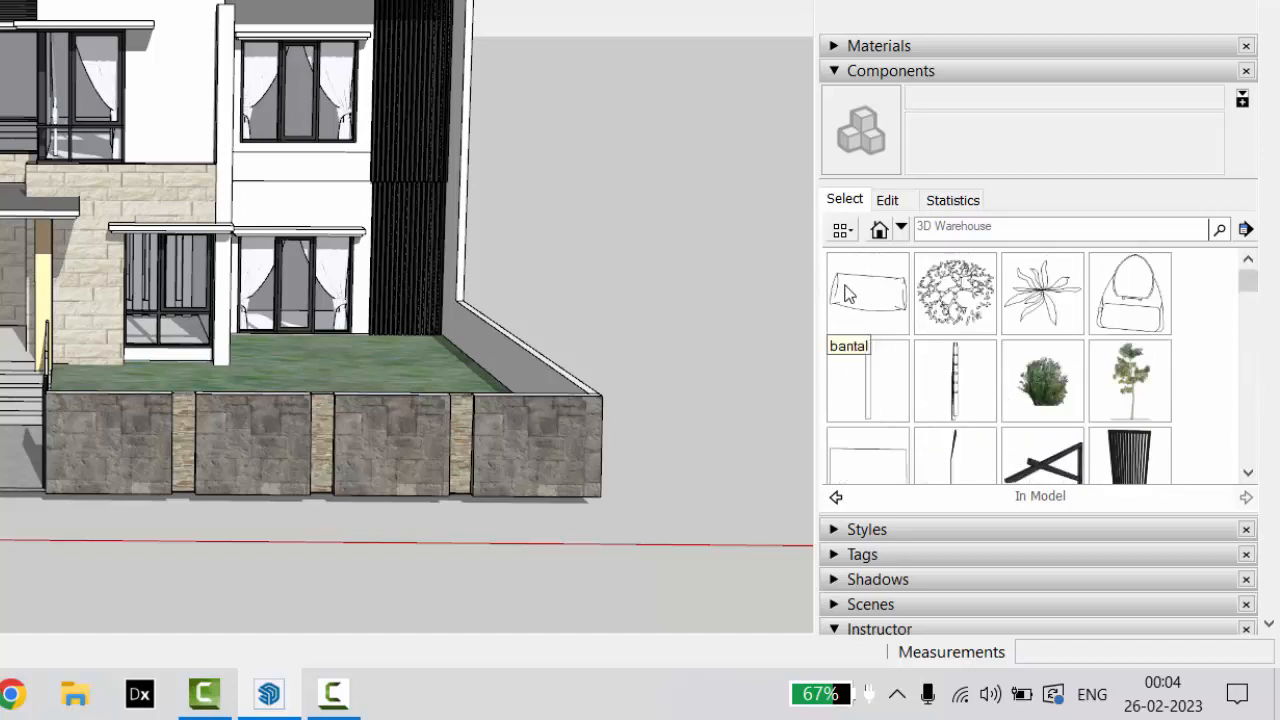
pyautogui.click(866, 292)
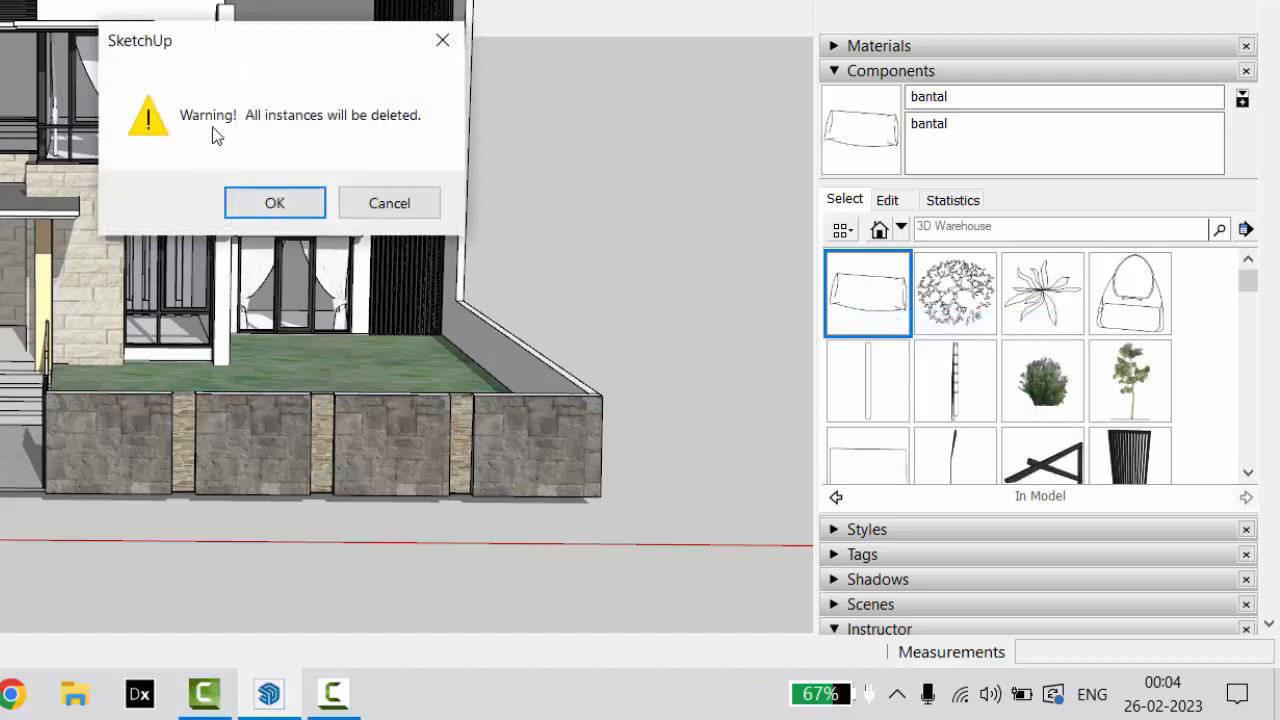
pyautogui.moveTo(264, 152)
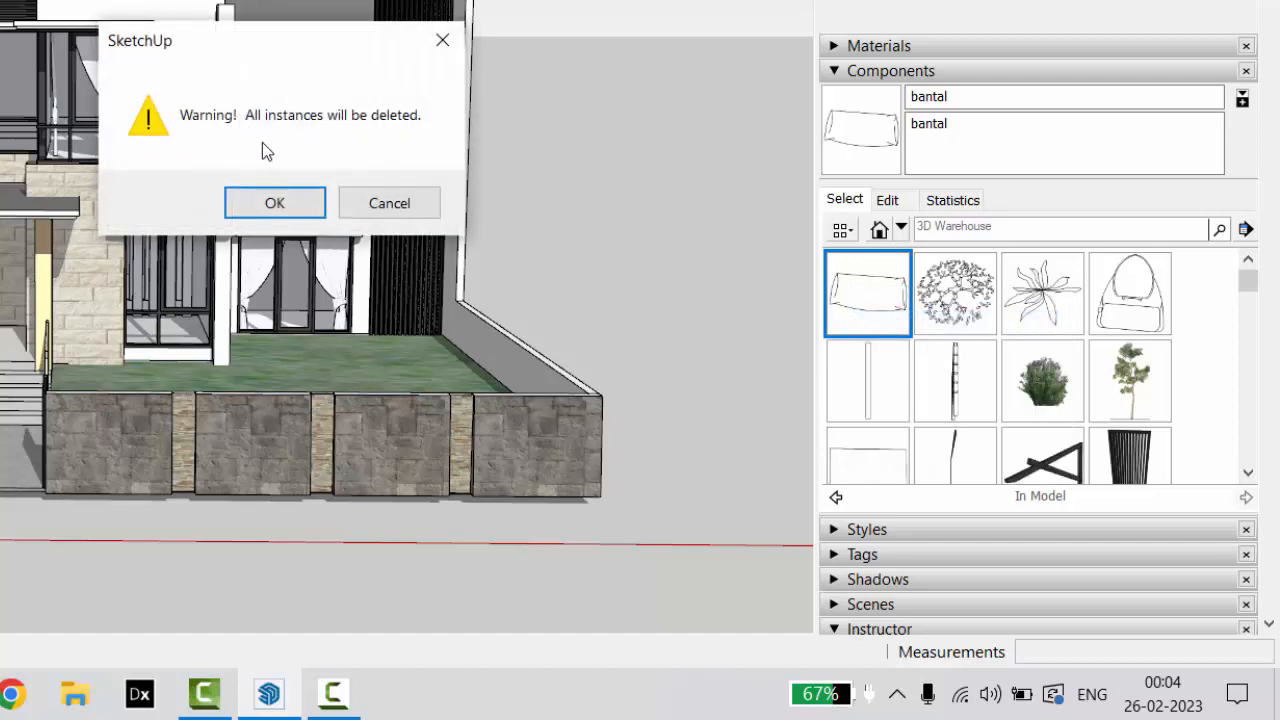
pyautogui.moveTo(398, 136)
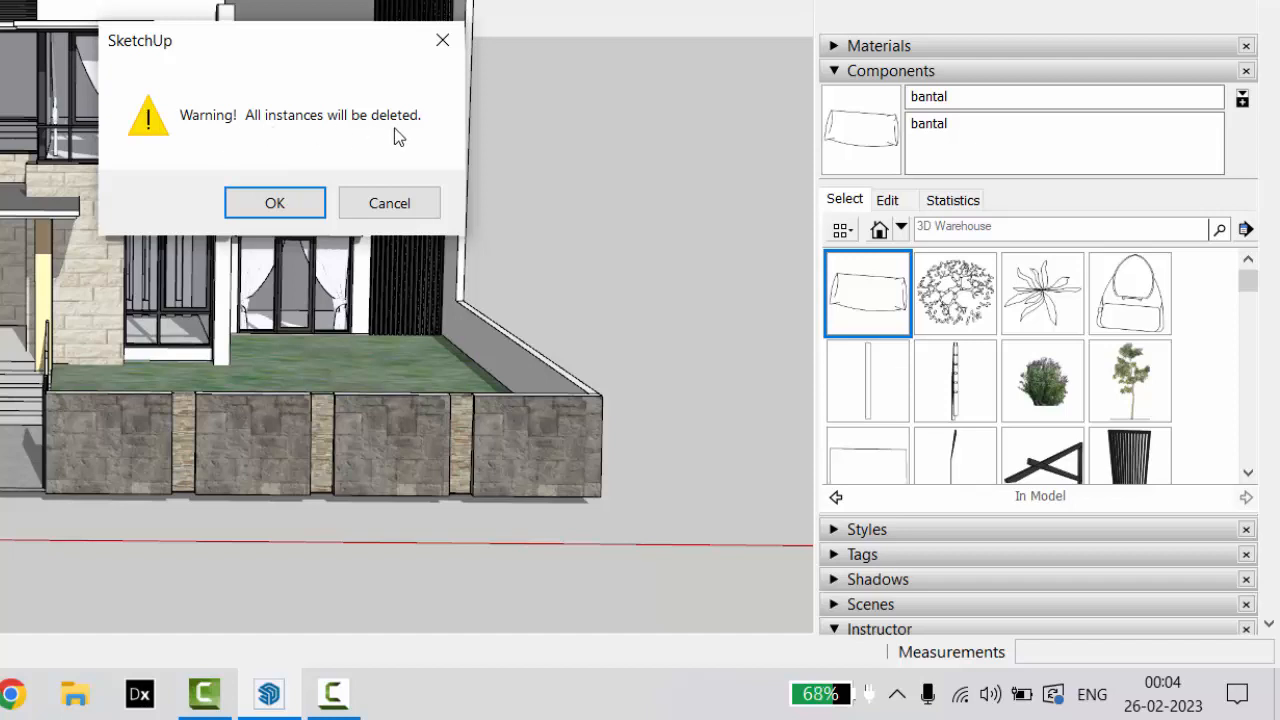
pyautogui.moveTo(866, 318)
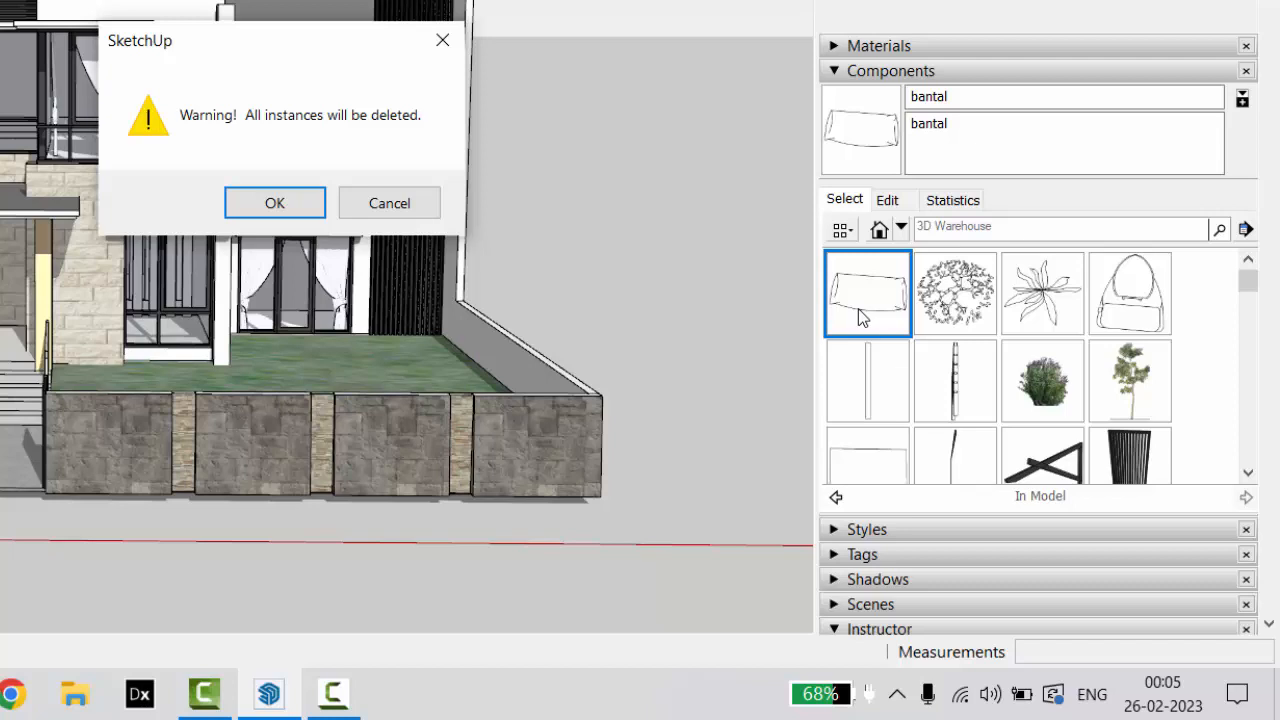
pyautogui.moveTo(862, 292)
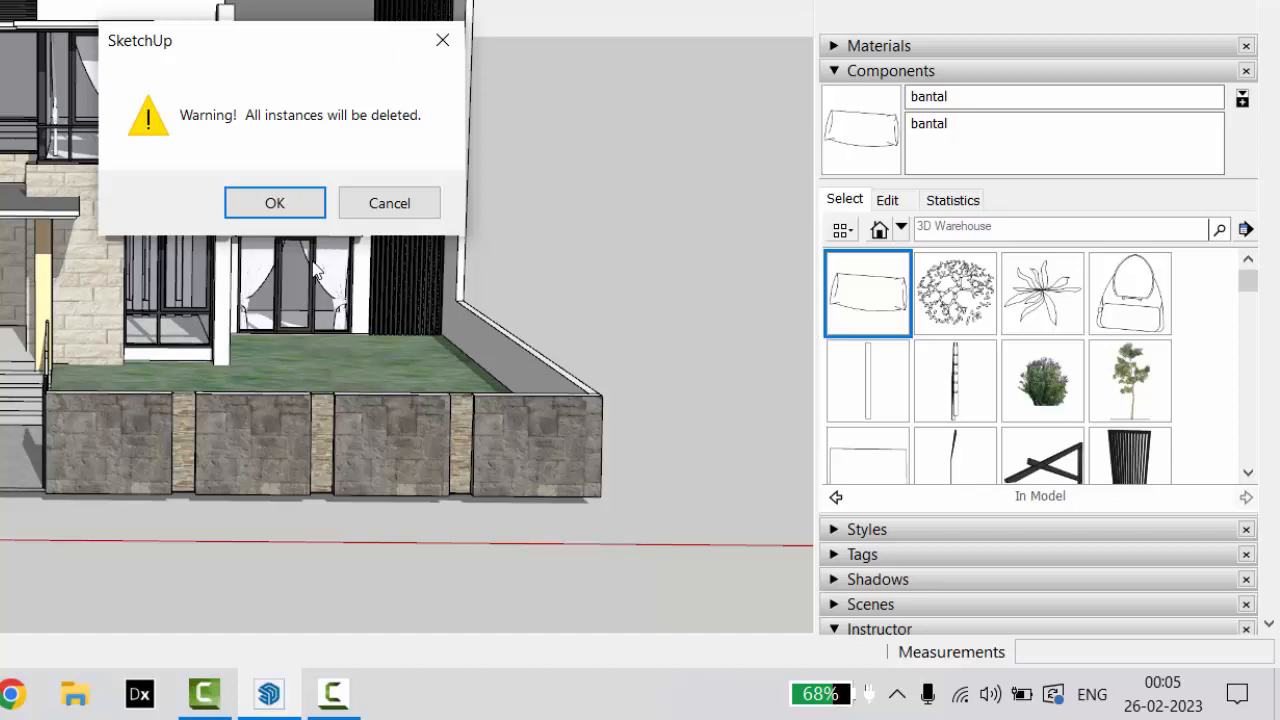
pyautogui.click(276, 204)
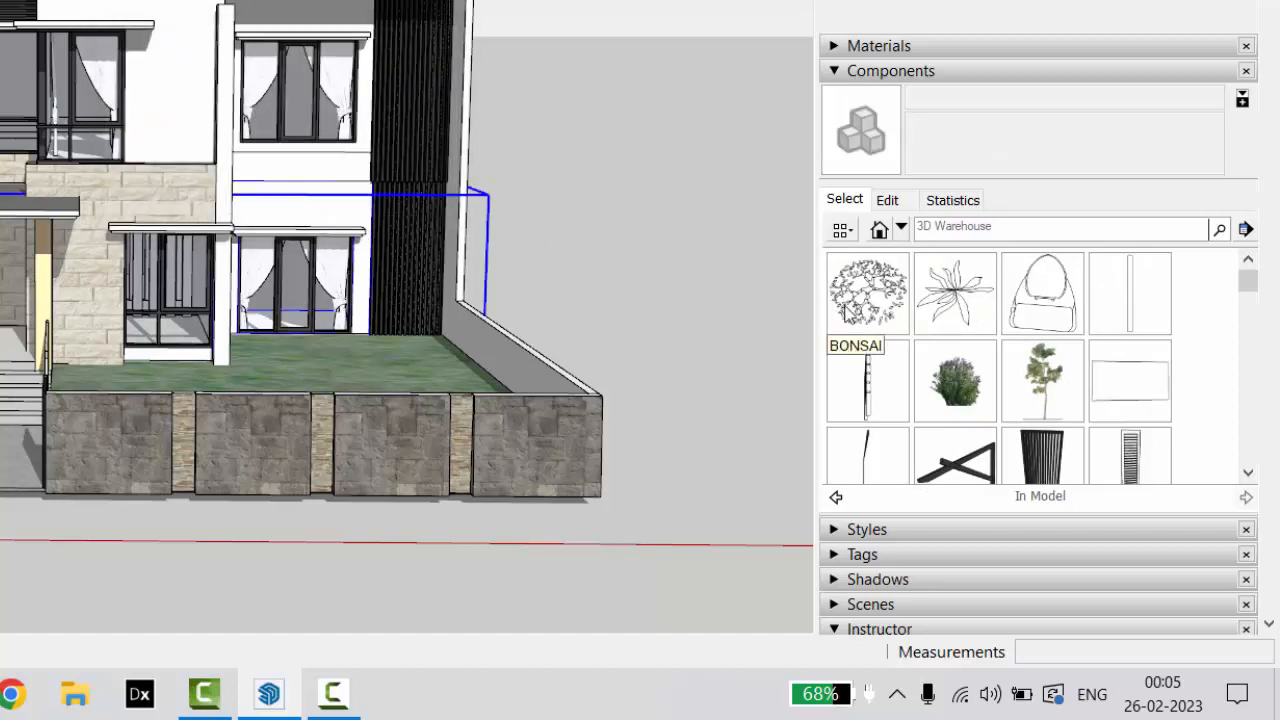
pyautogui.rightClick(868, 290)
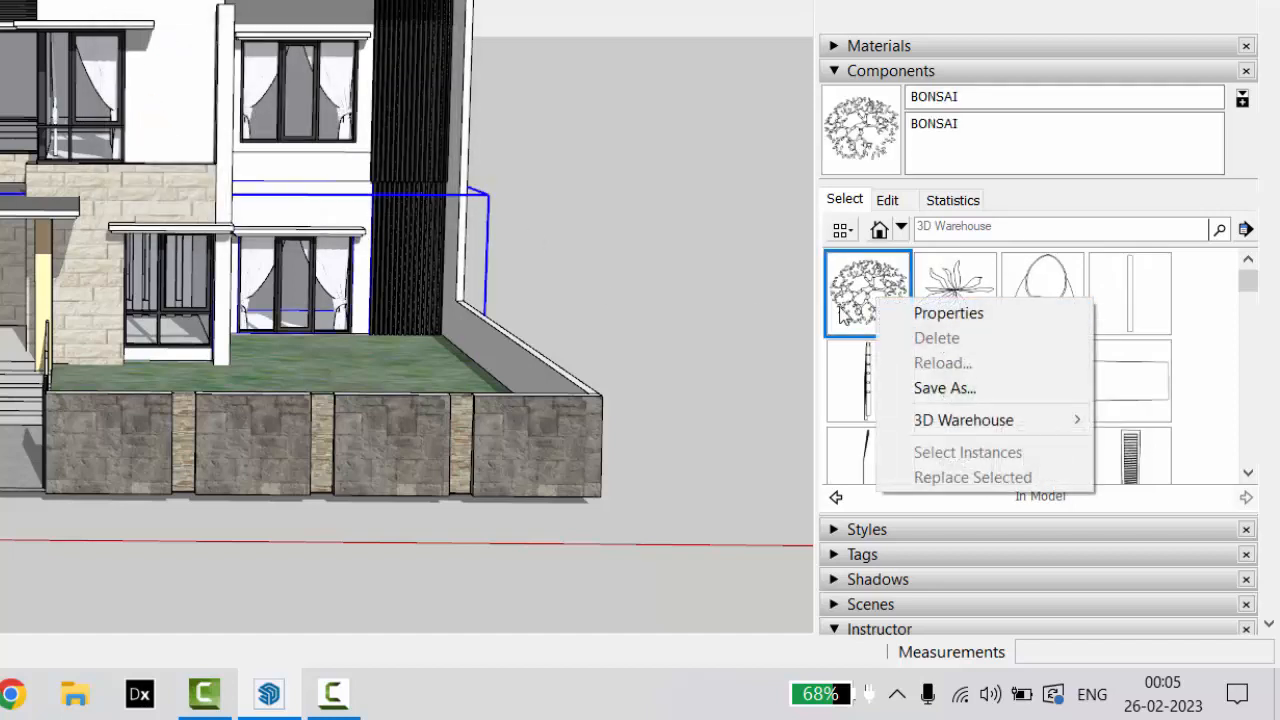
pyautogui.moveTo(916, 344)
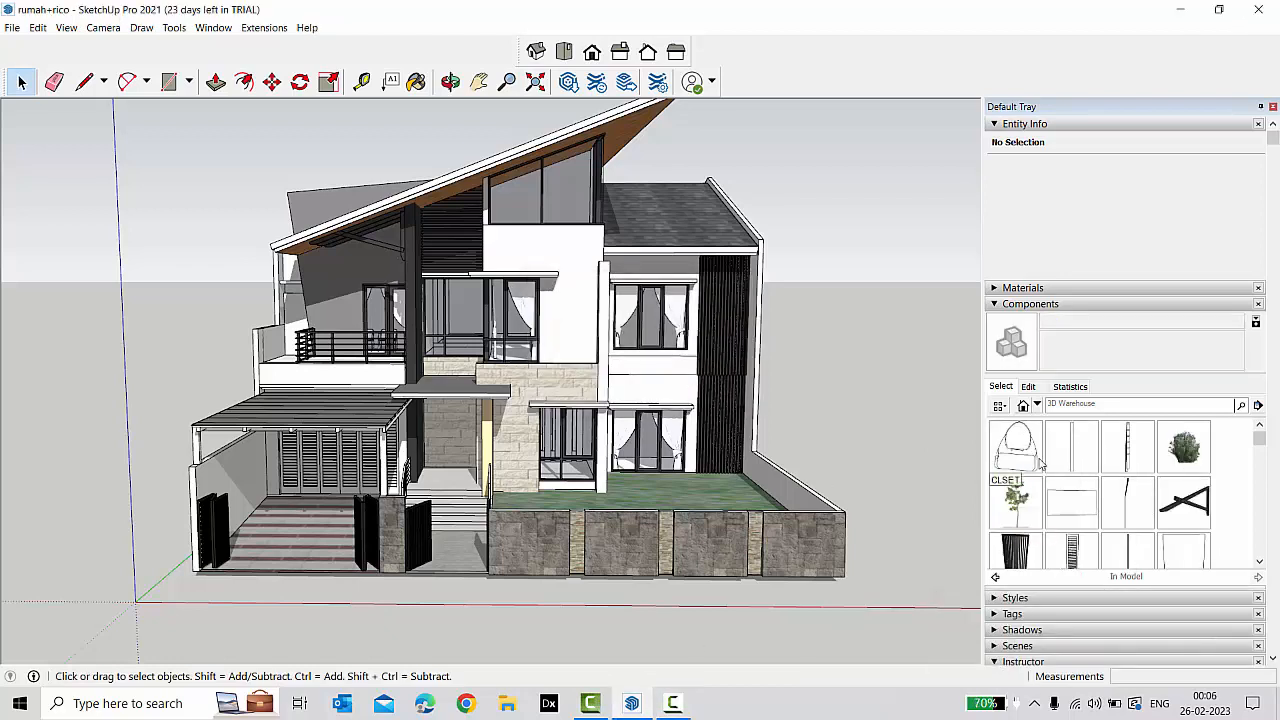
# Purge unused items via Model Info Statistics, cutting component definitions from 188 to 47.
pyautogui.rightClick(1016, 448)
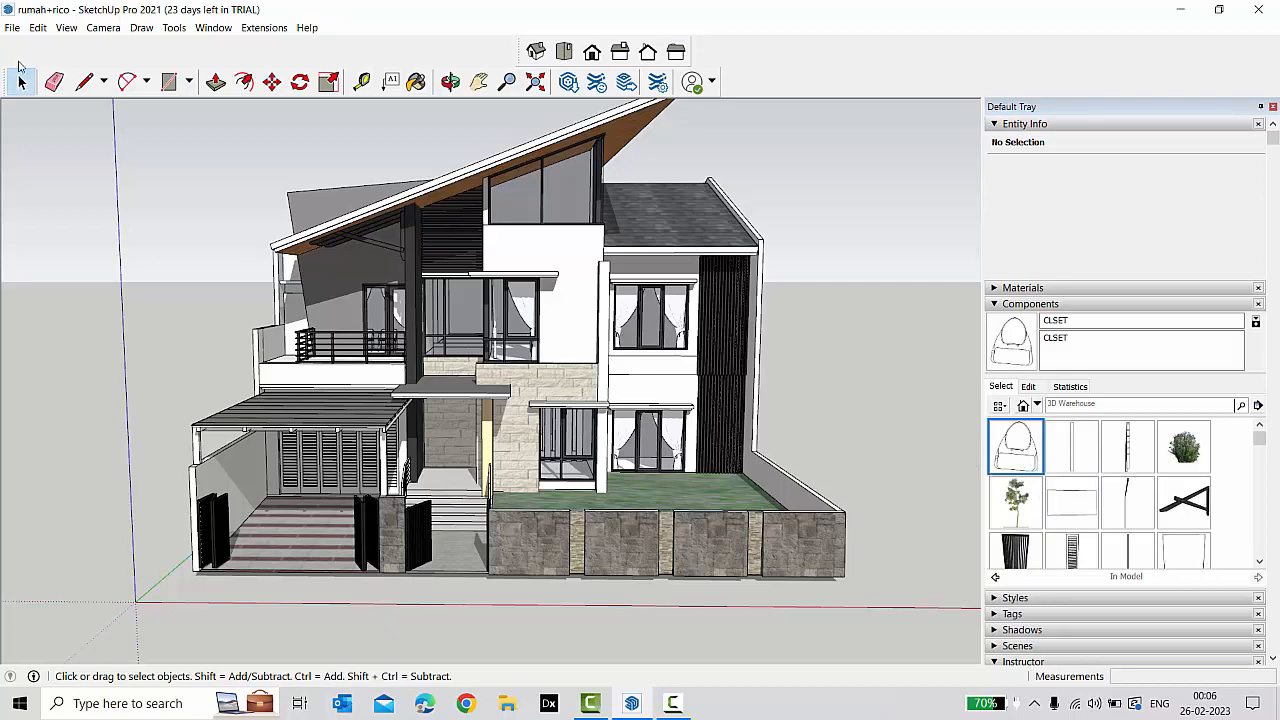
pyautogui.click(12, 28)
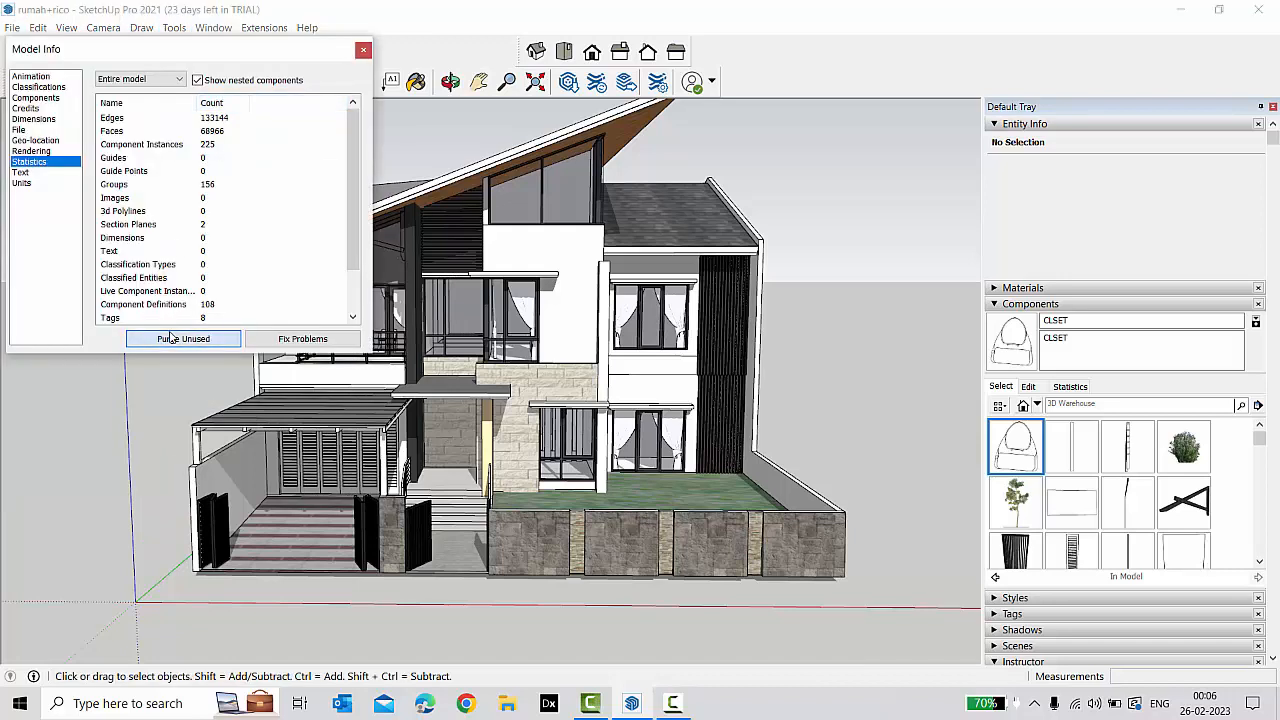
pyautogui.click(184, 338)
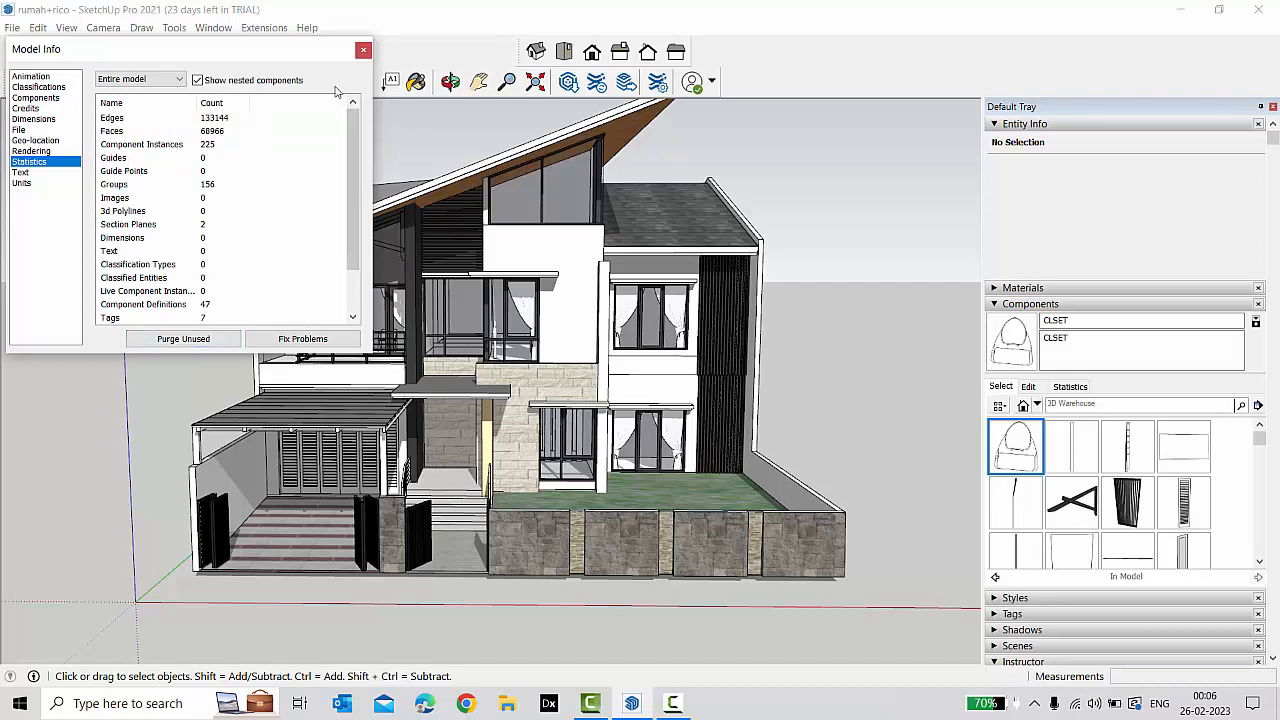
pyautogui.click(364, 48)
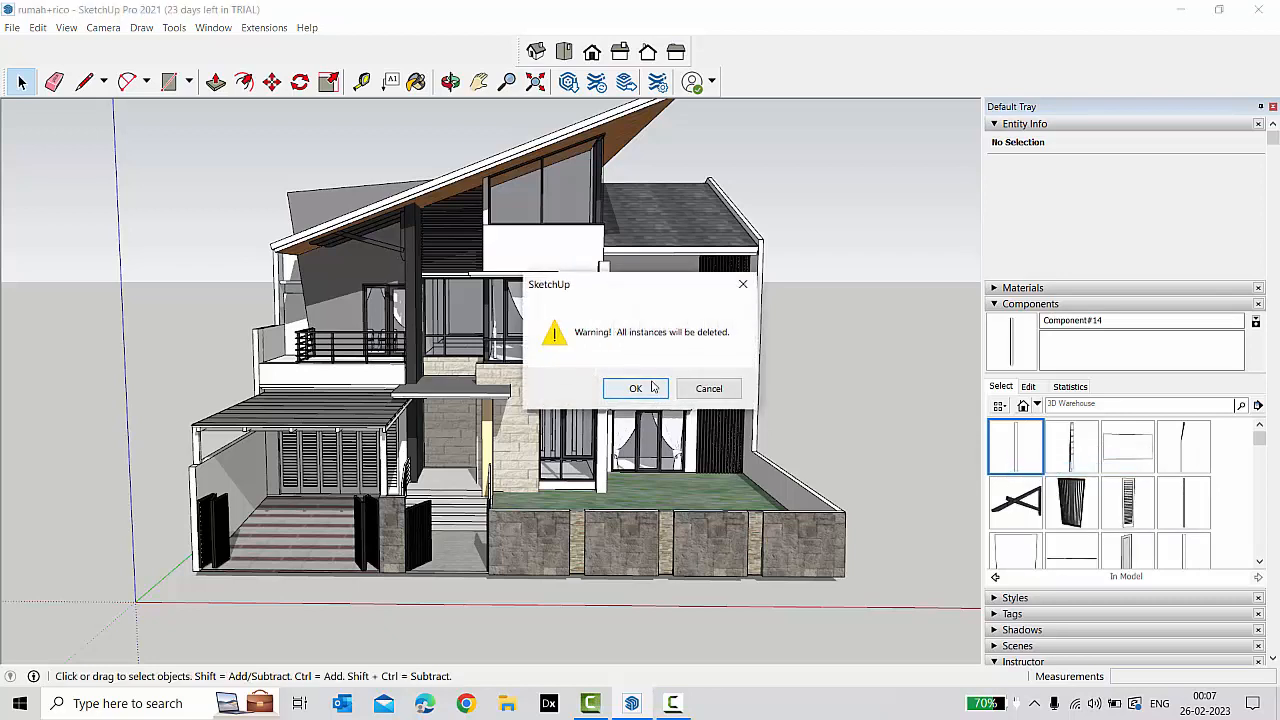
# Delete several unused components from the In Model list, confirming each warning.
pyautogui.click(636, 388)
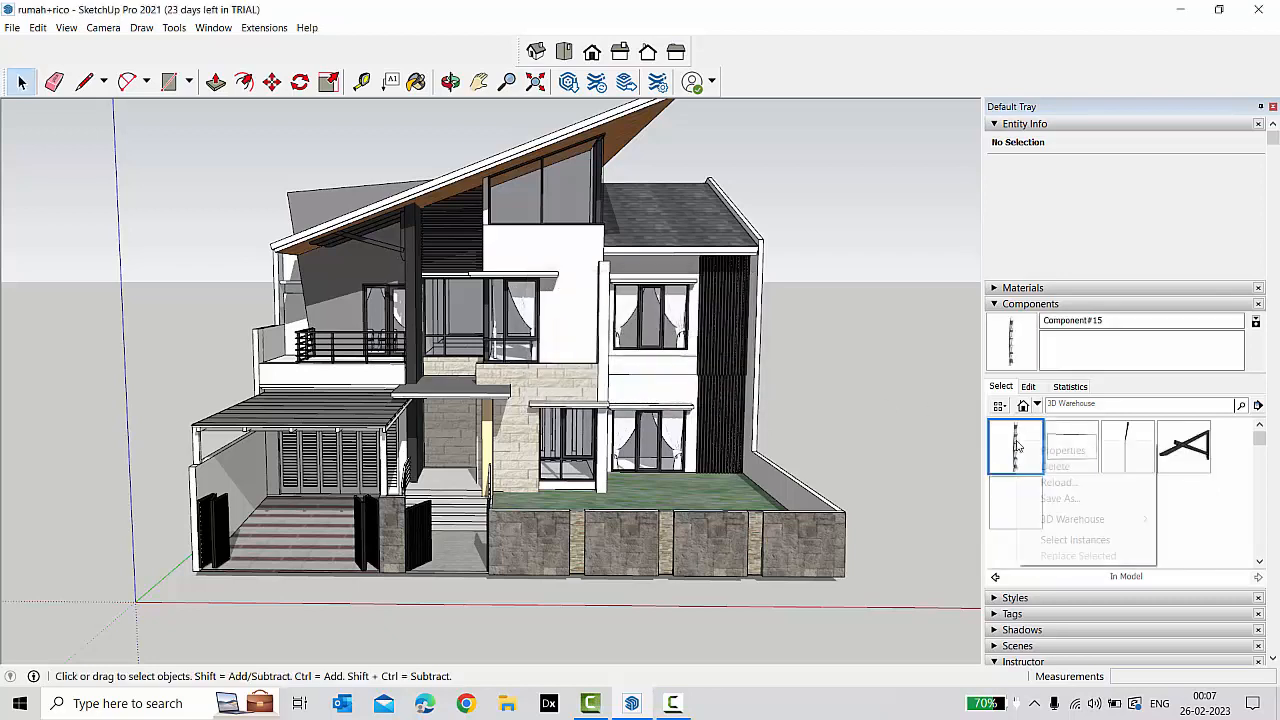
pyautogui.click(1056, 466)
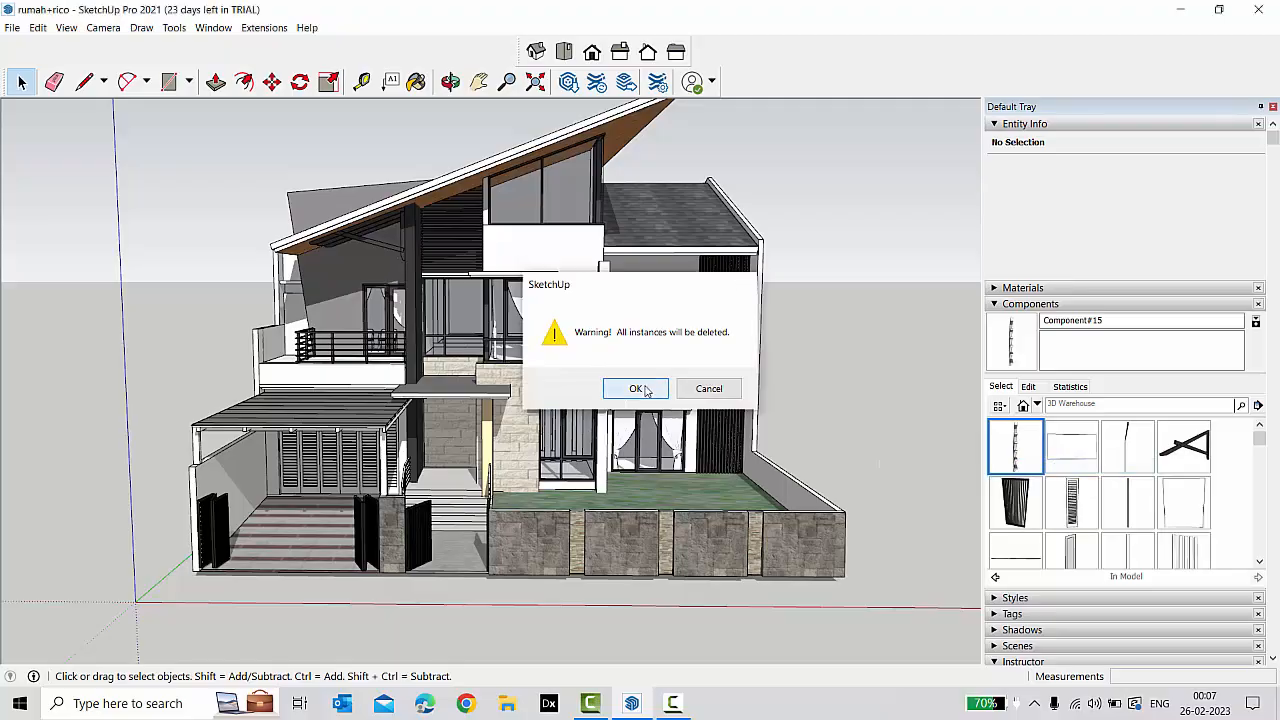
pyautogui.click(636, 388)
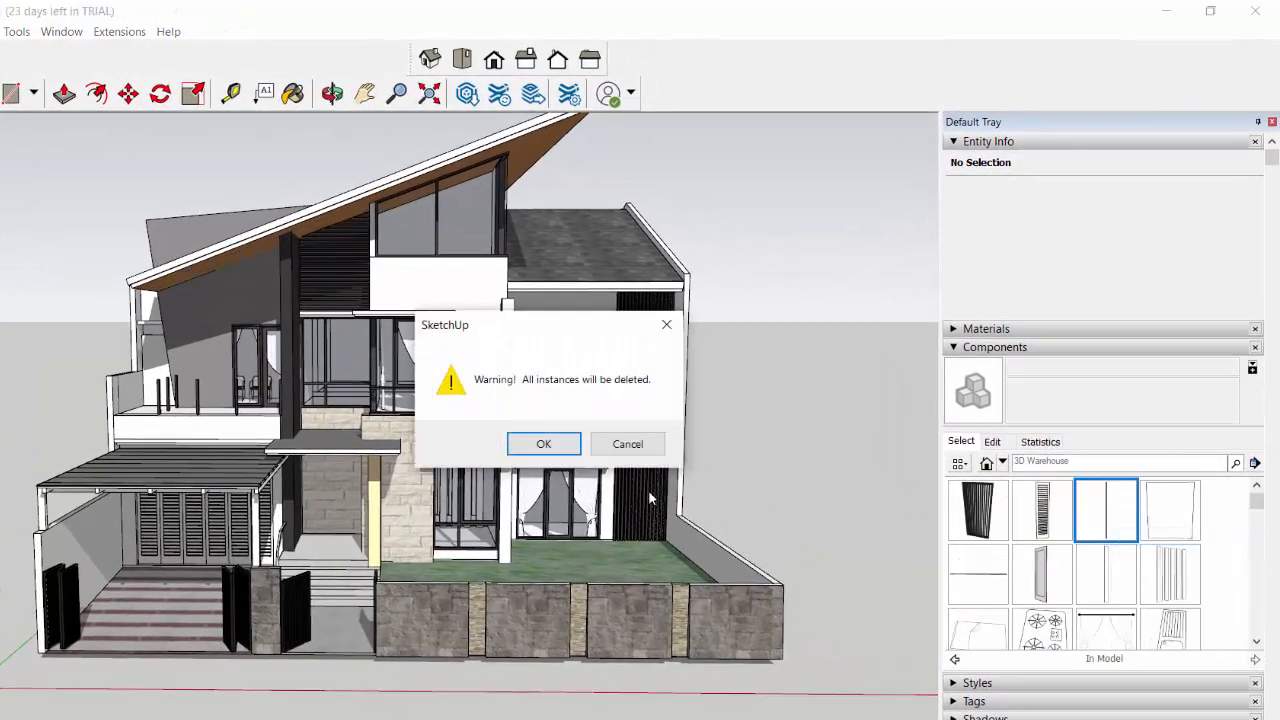
pyautogui.click(544, 444)
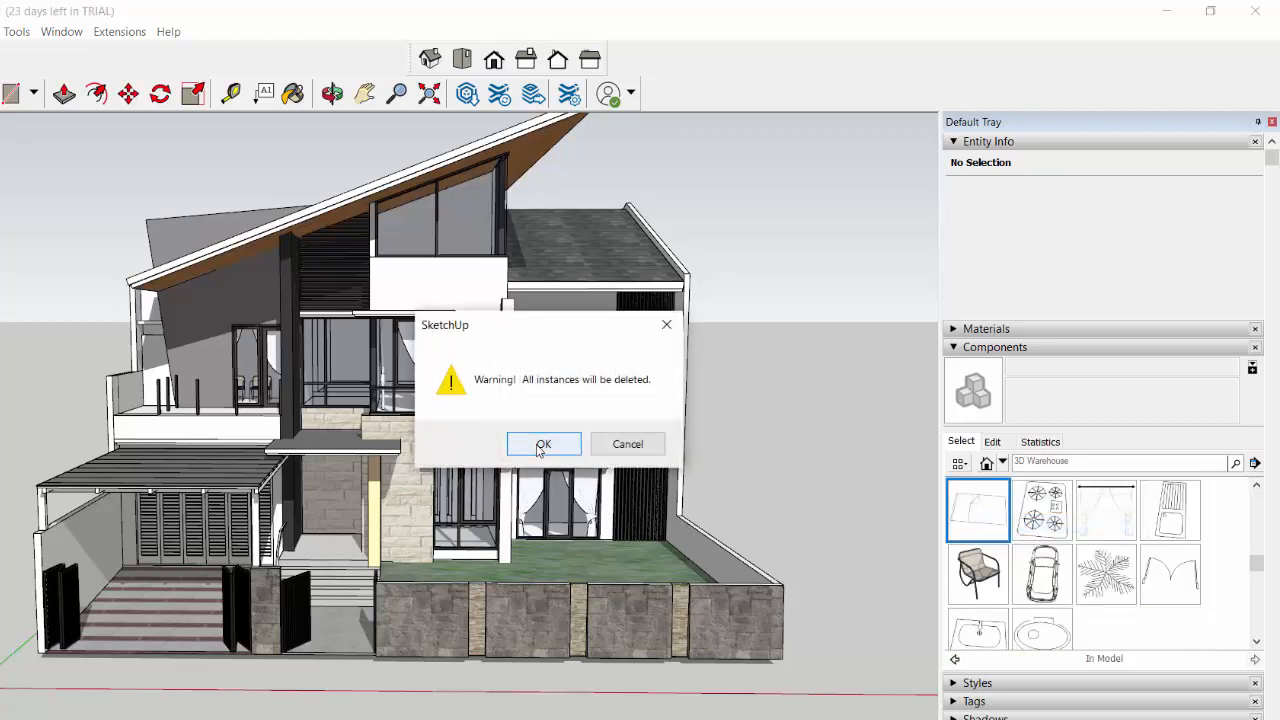
pyautogui.click(544, 444)
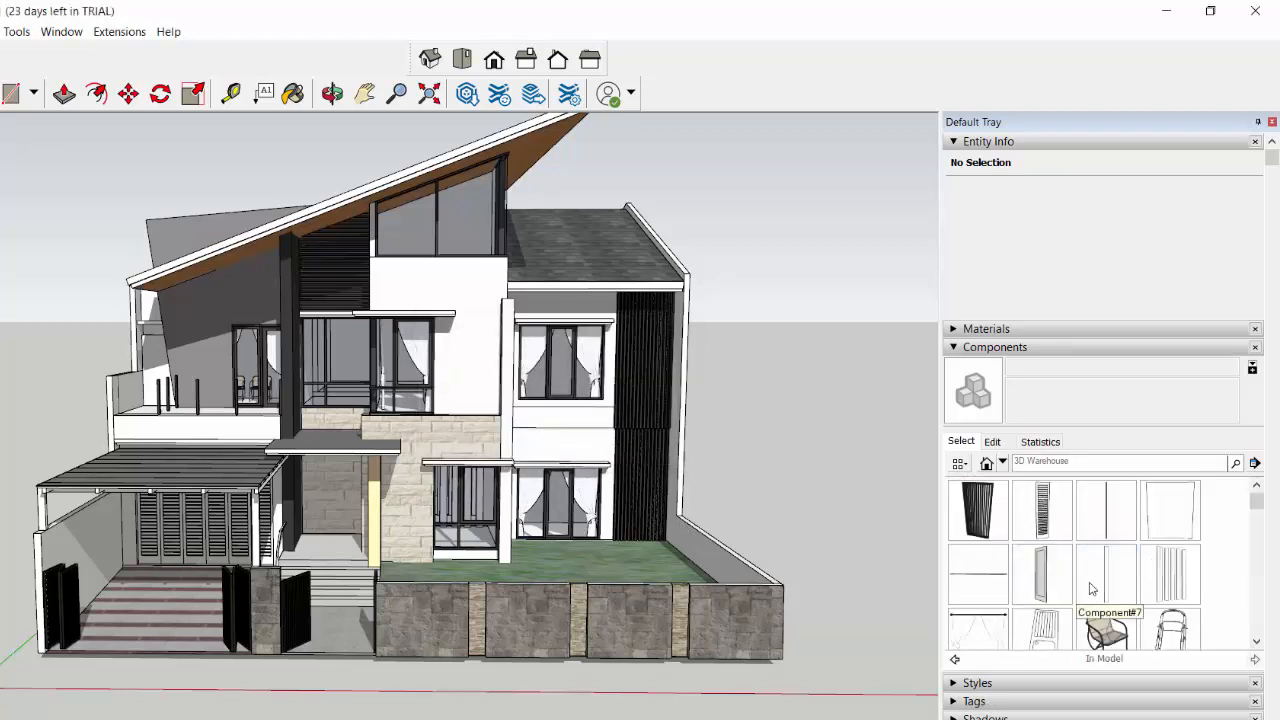
pyautogui.scroll(-3)
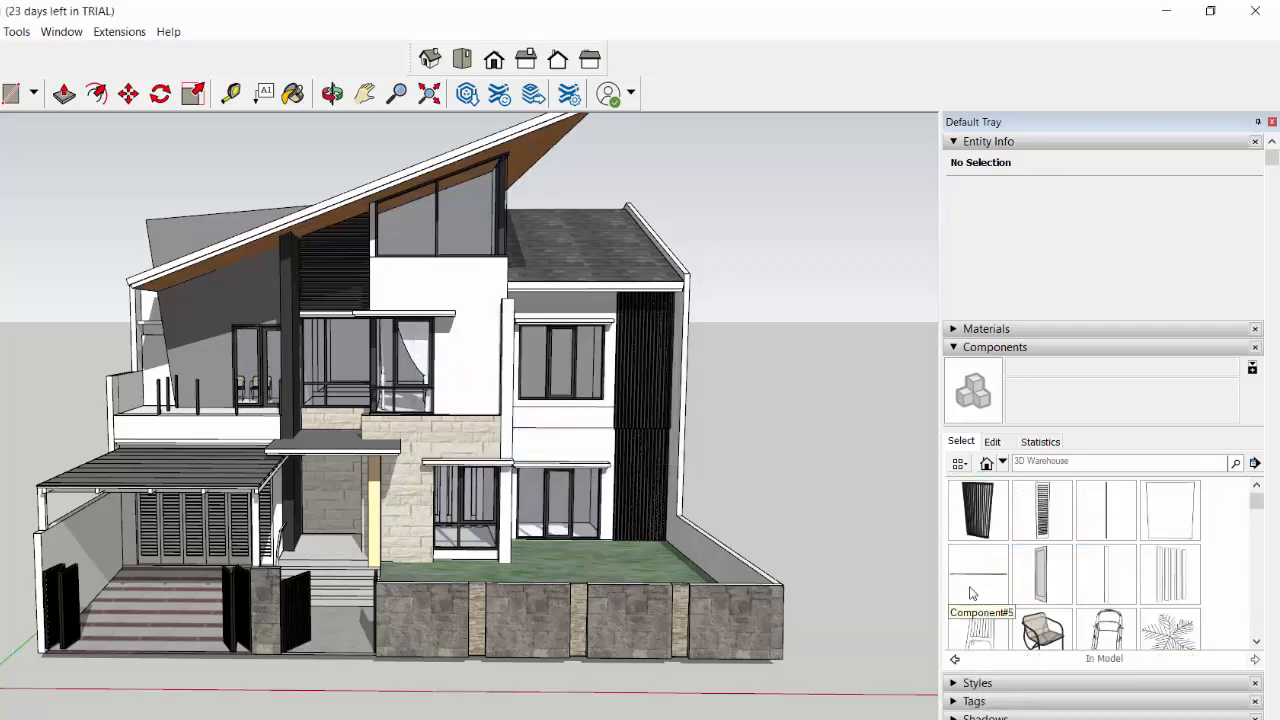
pyautogui.rightClick(976, 416)
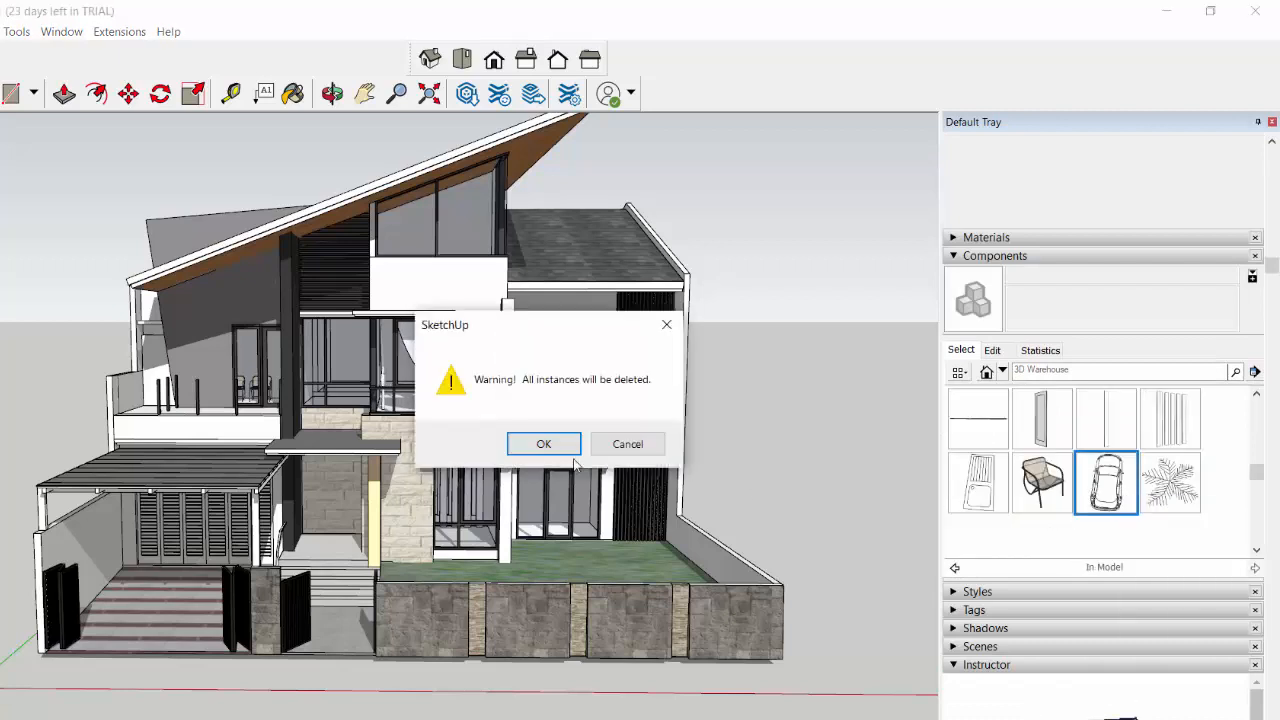
pyautogui.click(544, 444)
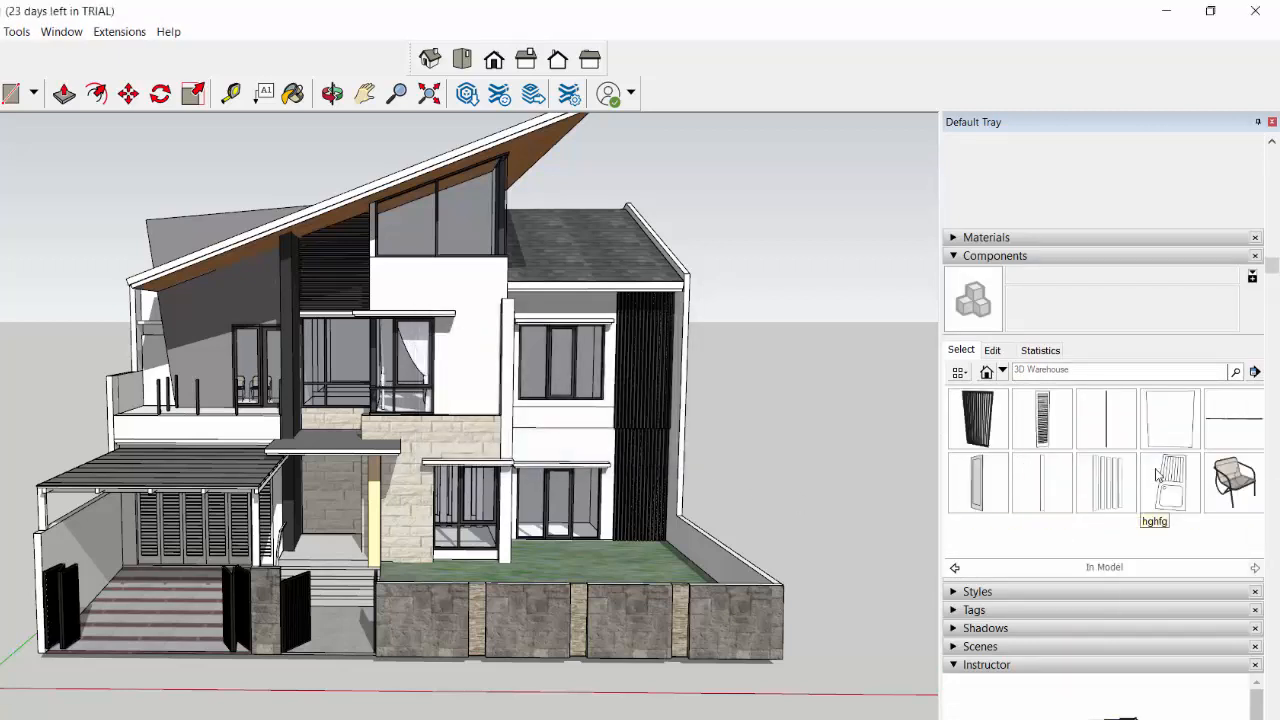
pyautogui.moveTo(1112, 424)
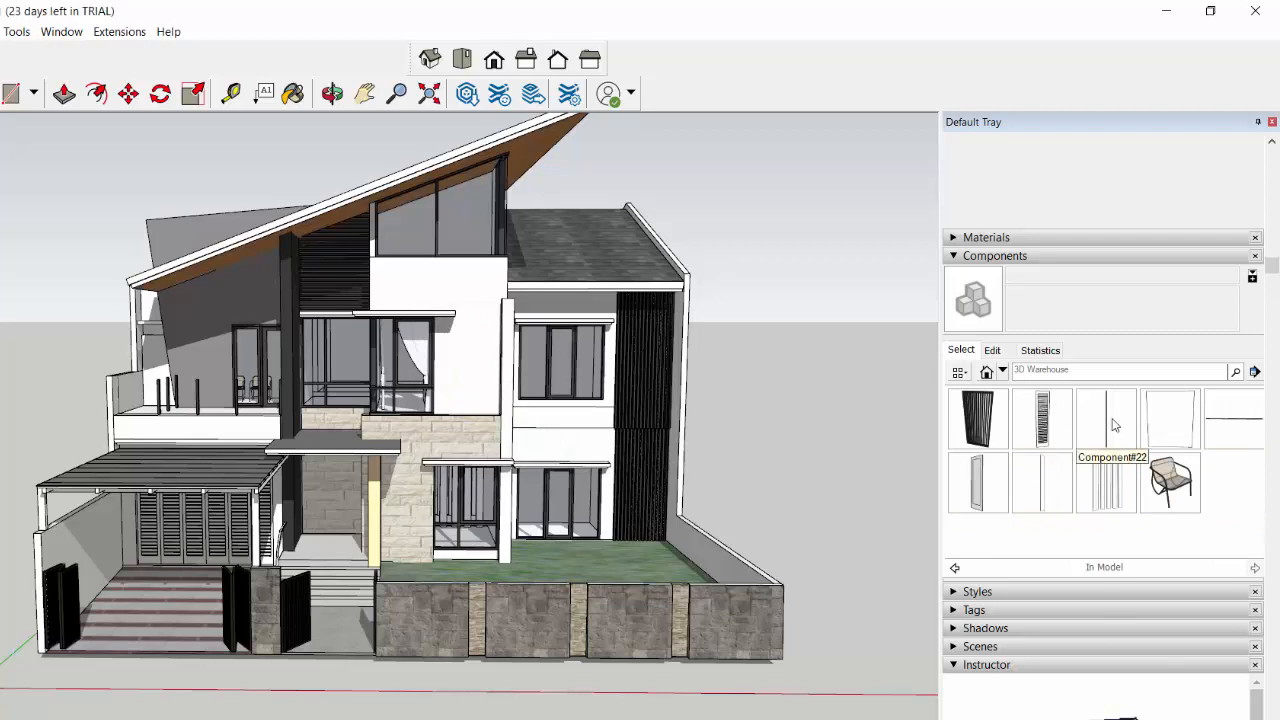
pyautogui.moveTo(1242, 428)
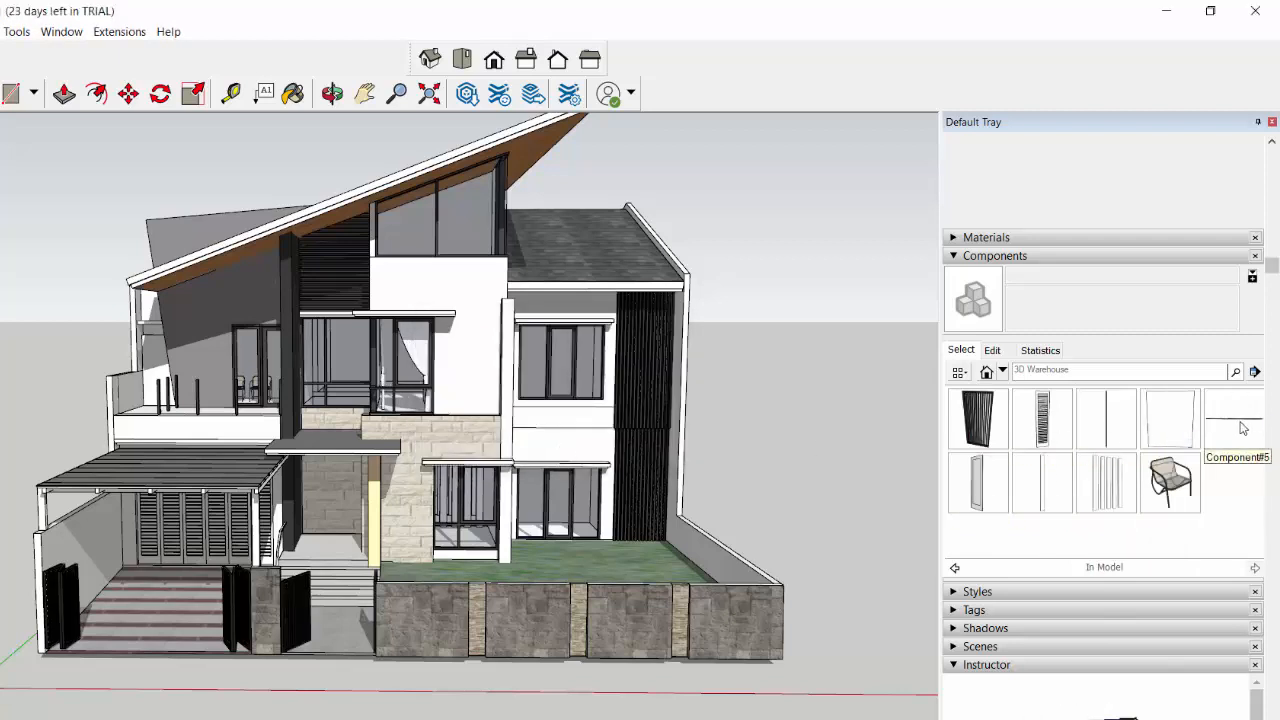
pyautogui.moveTo(1172, 486)
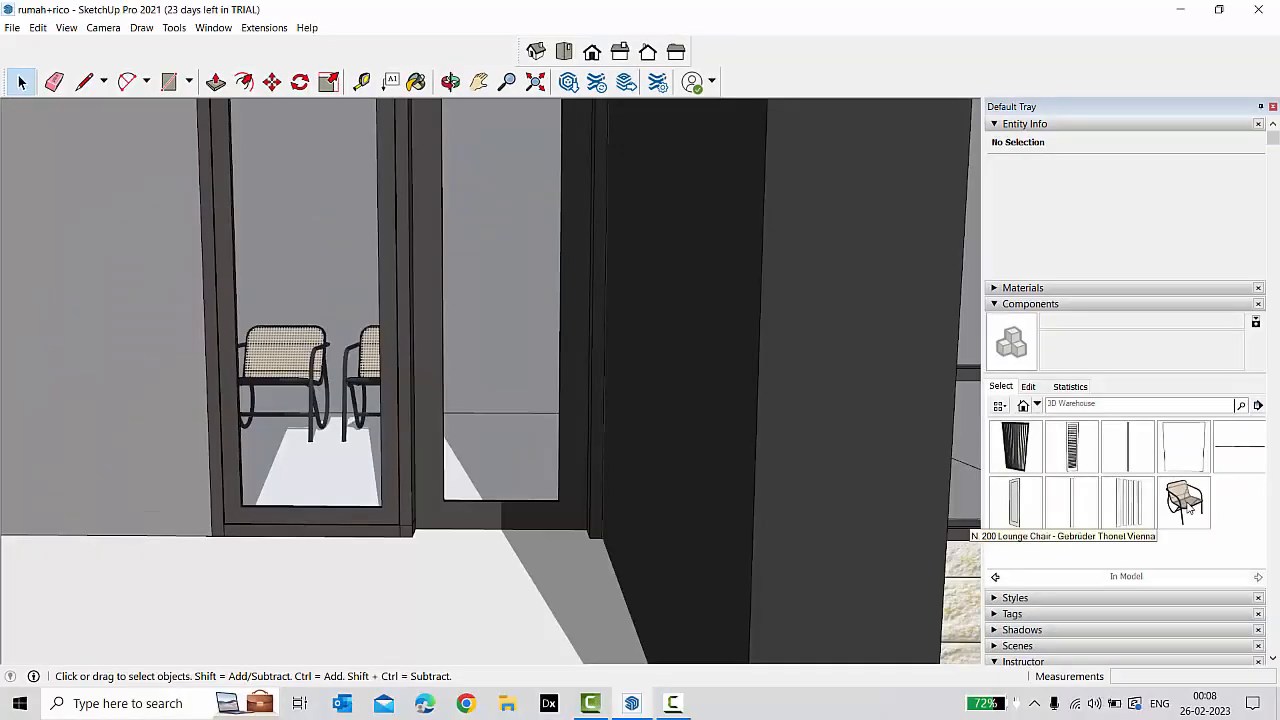
# Delete the lounge chair component from the model and orbit to inspect the house.
pyautogui.rightClick(1184, 500)
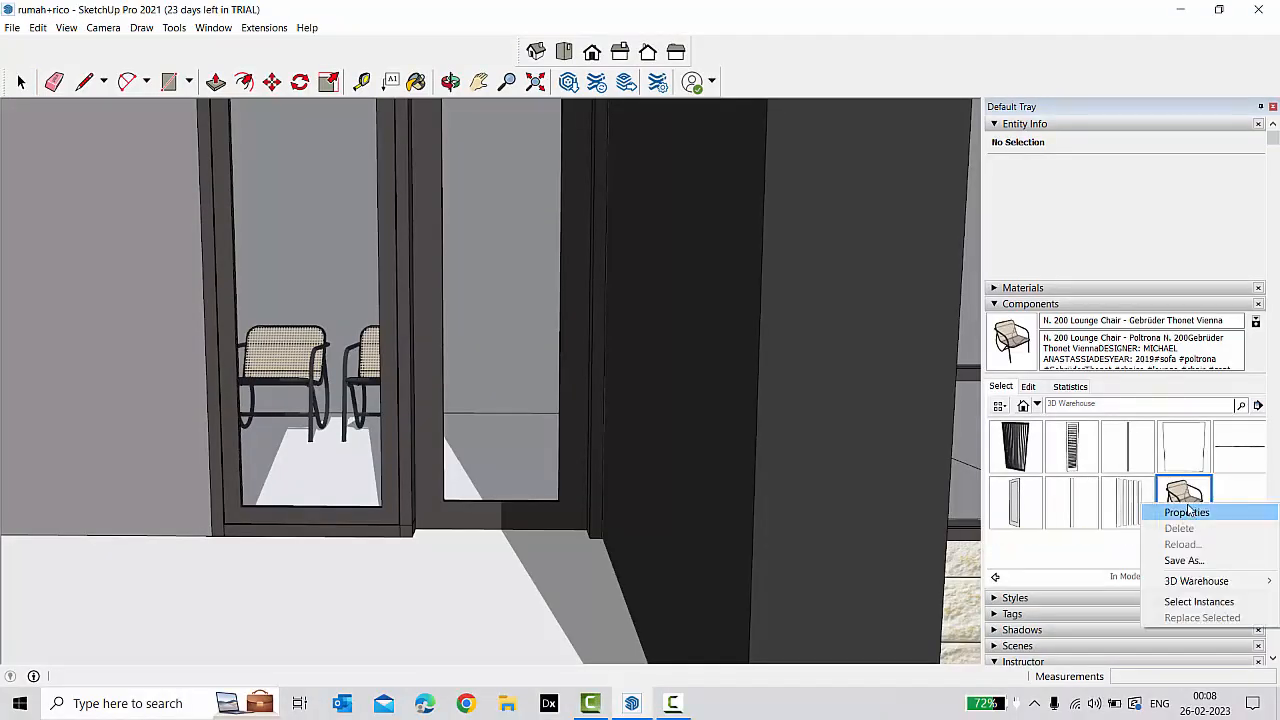
pyautogui.click(1180, 528)
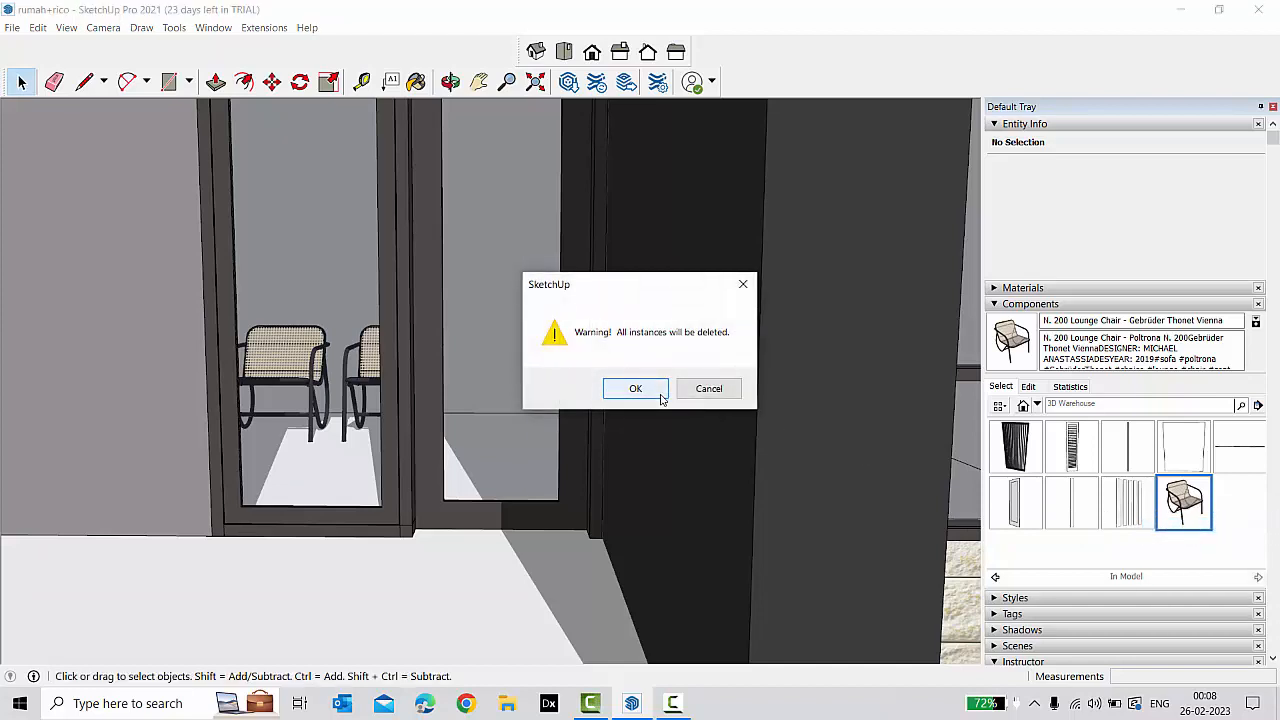
pyautogui.click(636, 388)
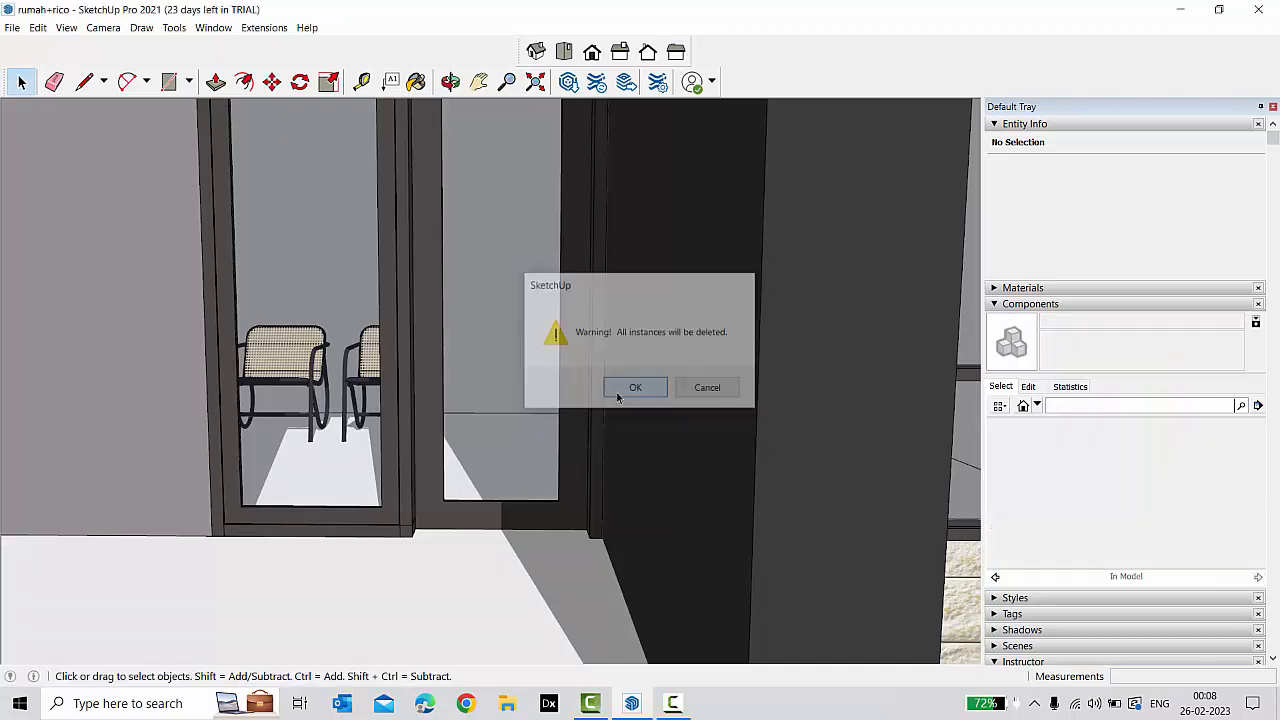
pyautogui.click(636, 388)
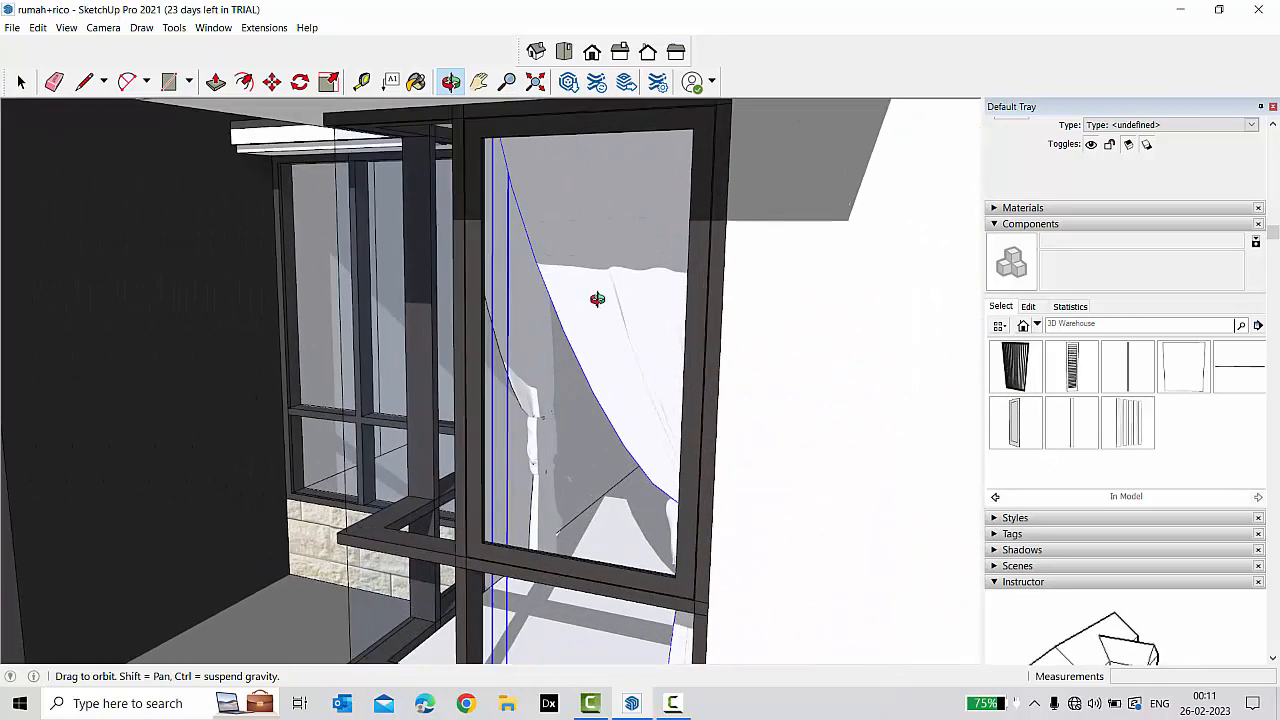
pyautogui.moveTo(596, 298); pyautogui.dragTo(760, 222)
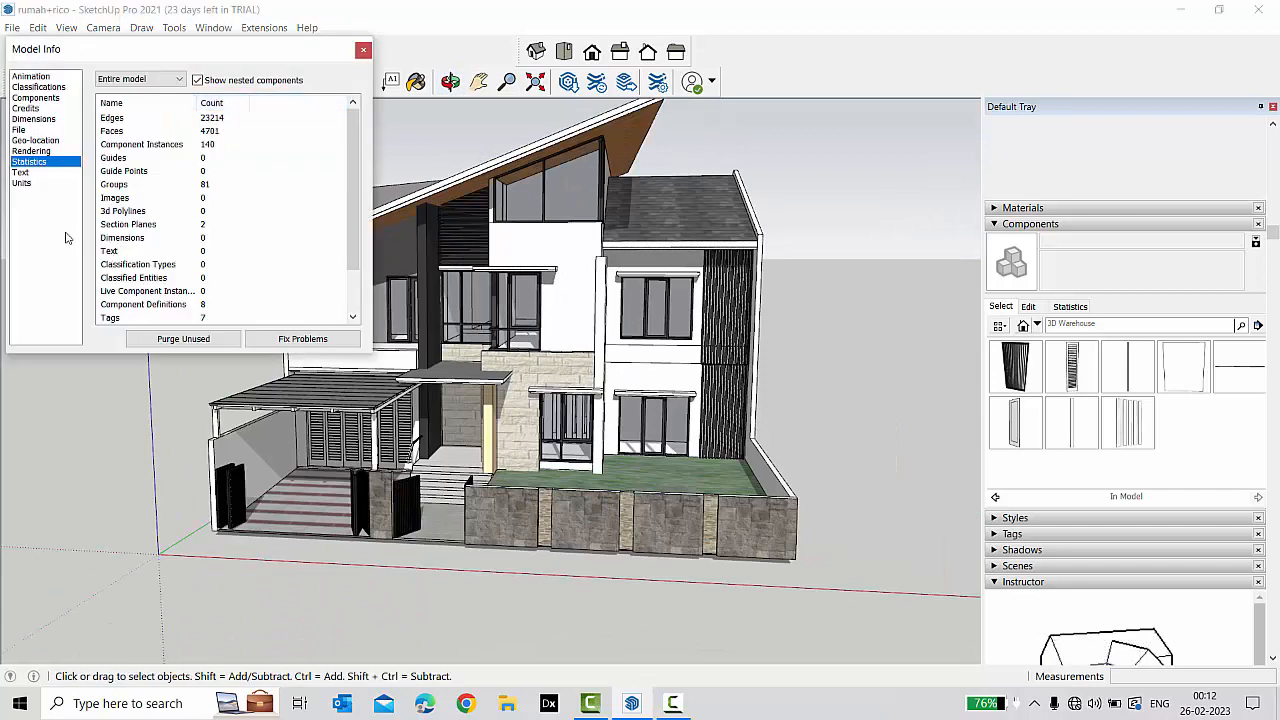
# Purge unused items again and close the model statistics window.
pyautogui.click(184, 338)
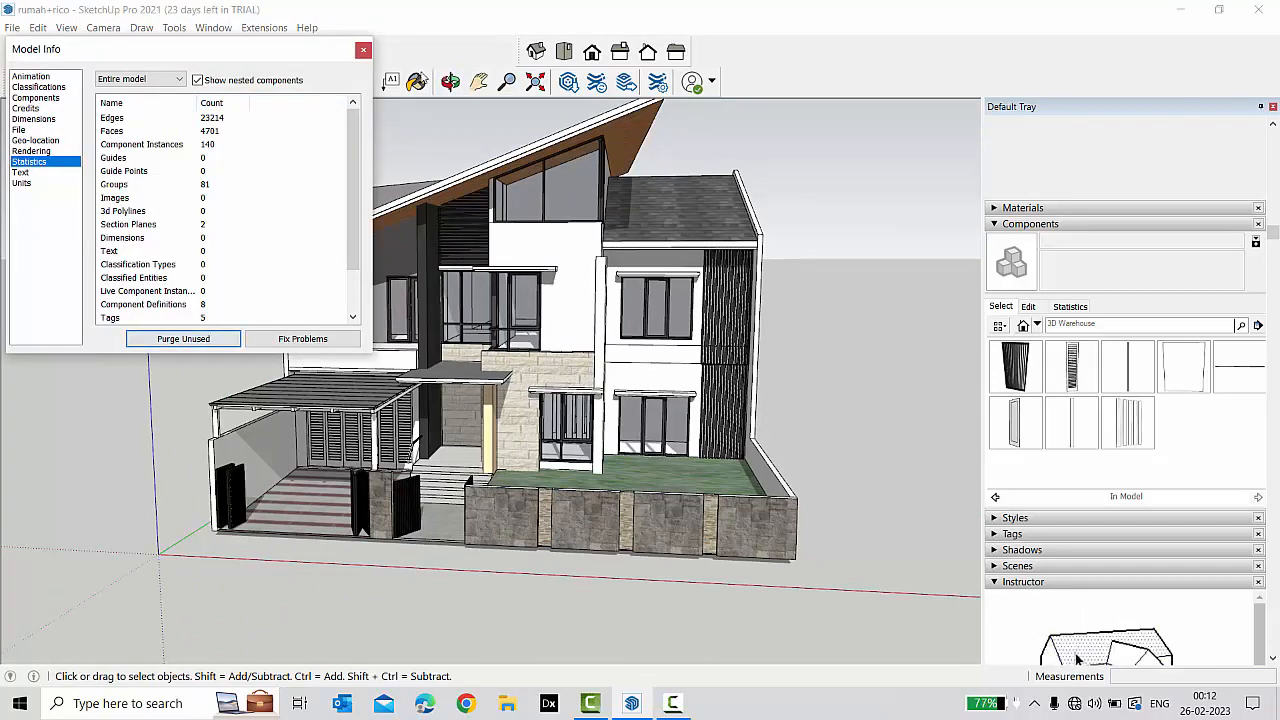
pyautogui.click(364, 50)
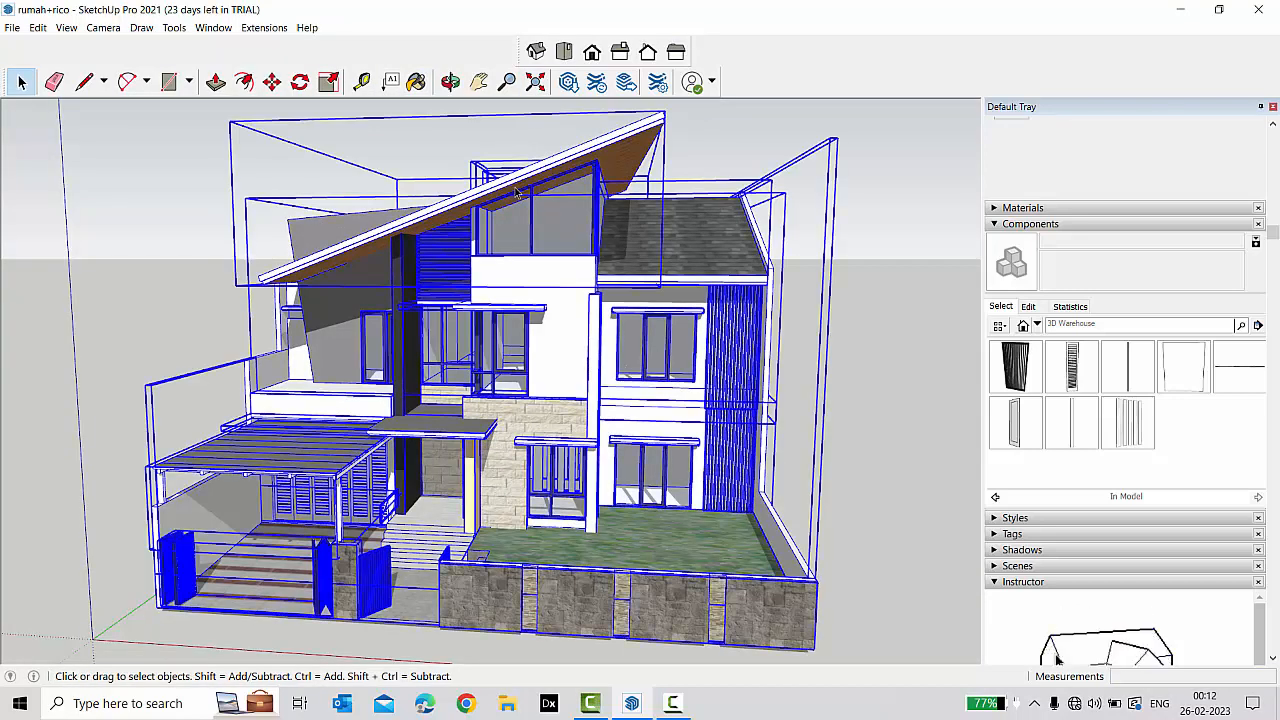
pyautogui.rightClick(516, 190)
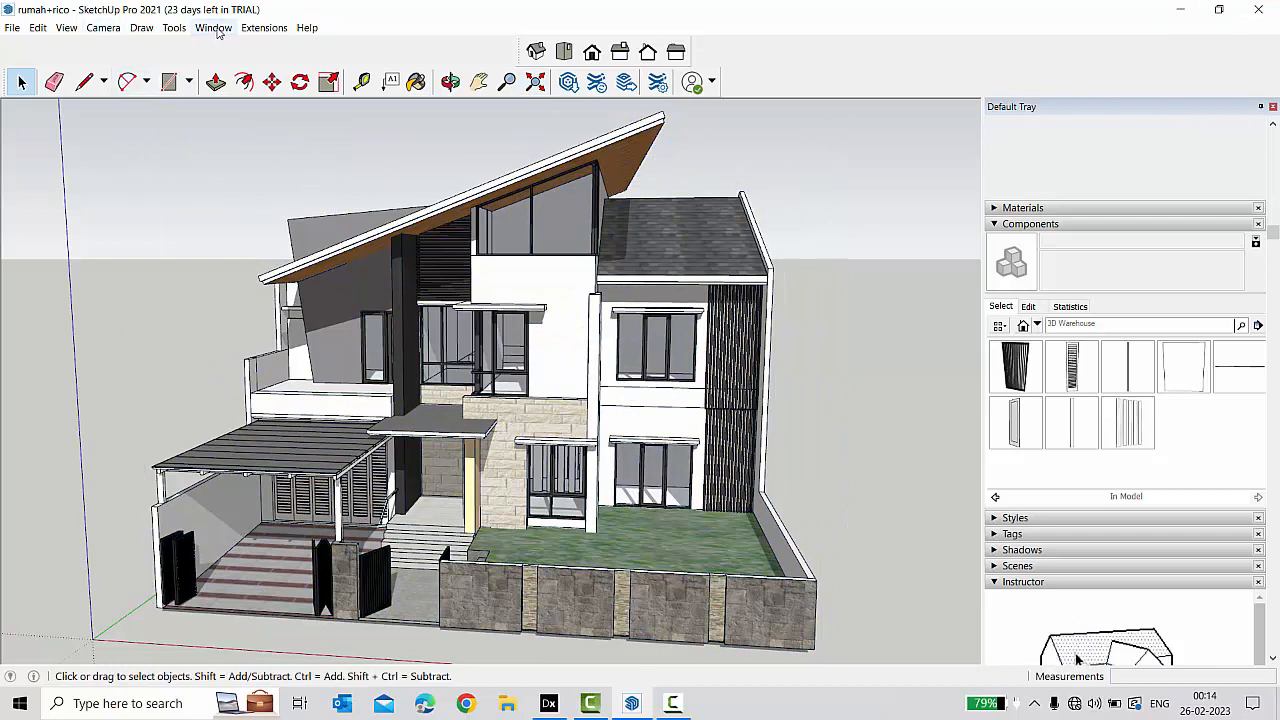
pyautogui.click(216, 28)
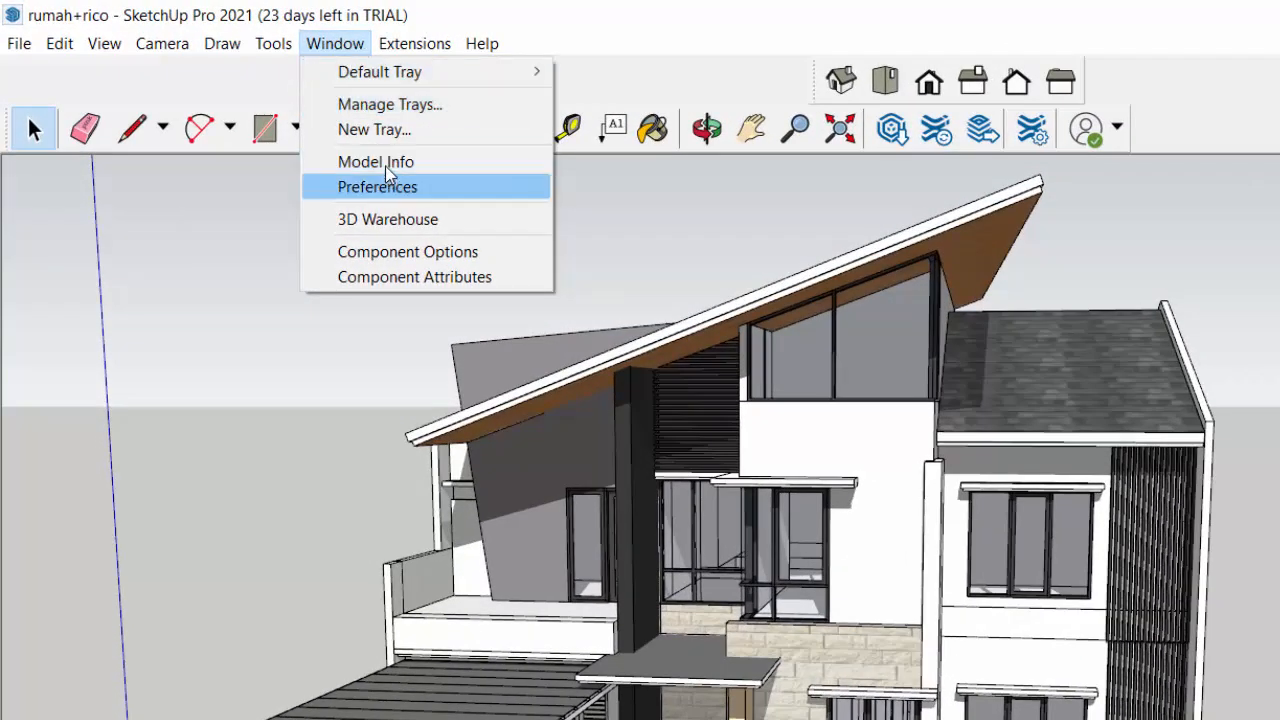
pyautogui.click(376, 160)
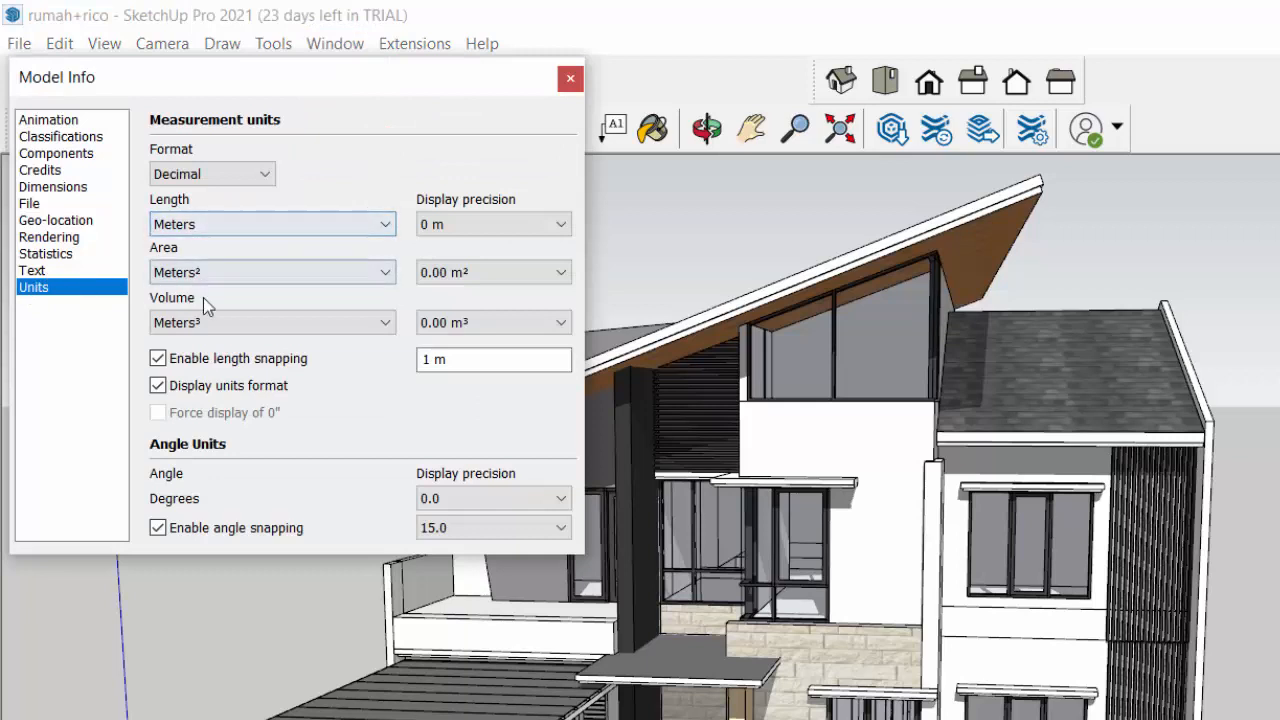
pyautogui.moveTo(218, 242)
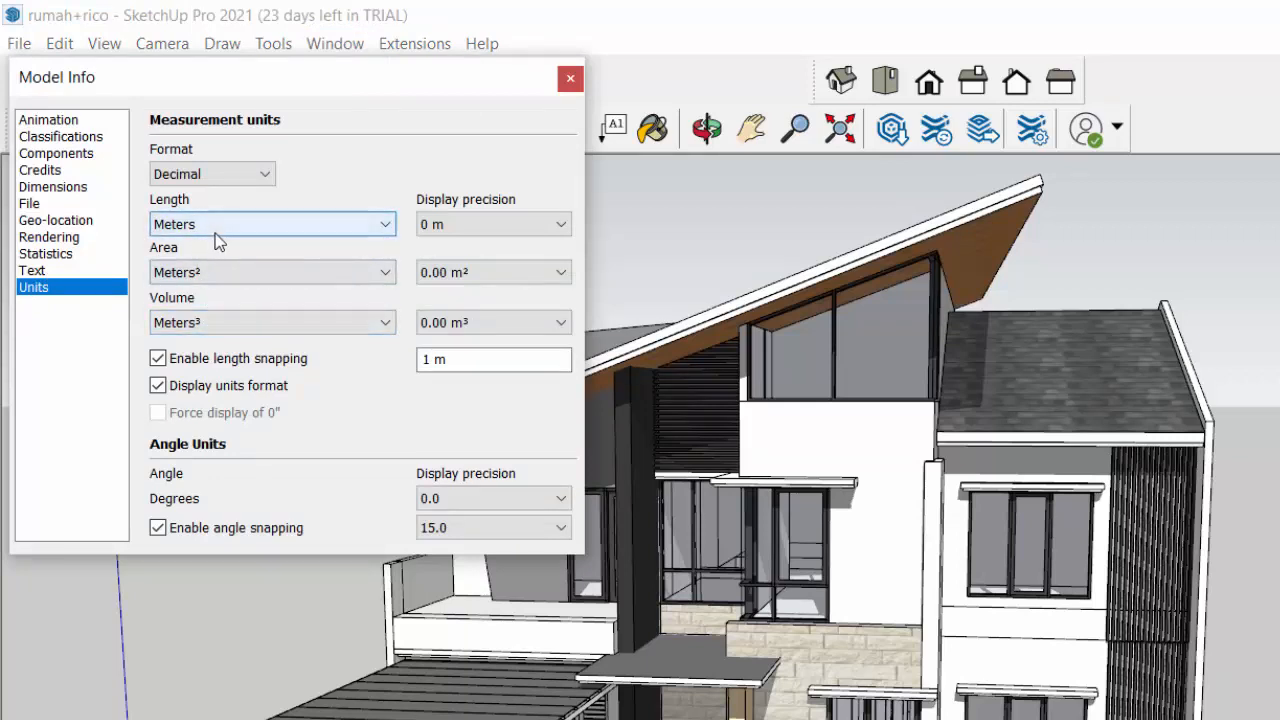
pyautogui.moveTo(208, 308)
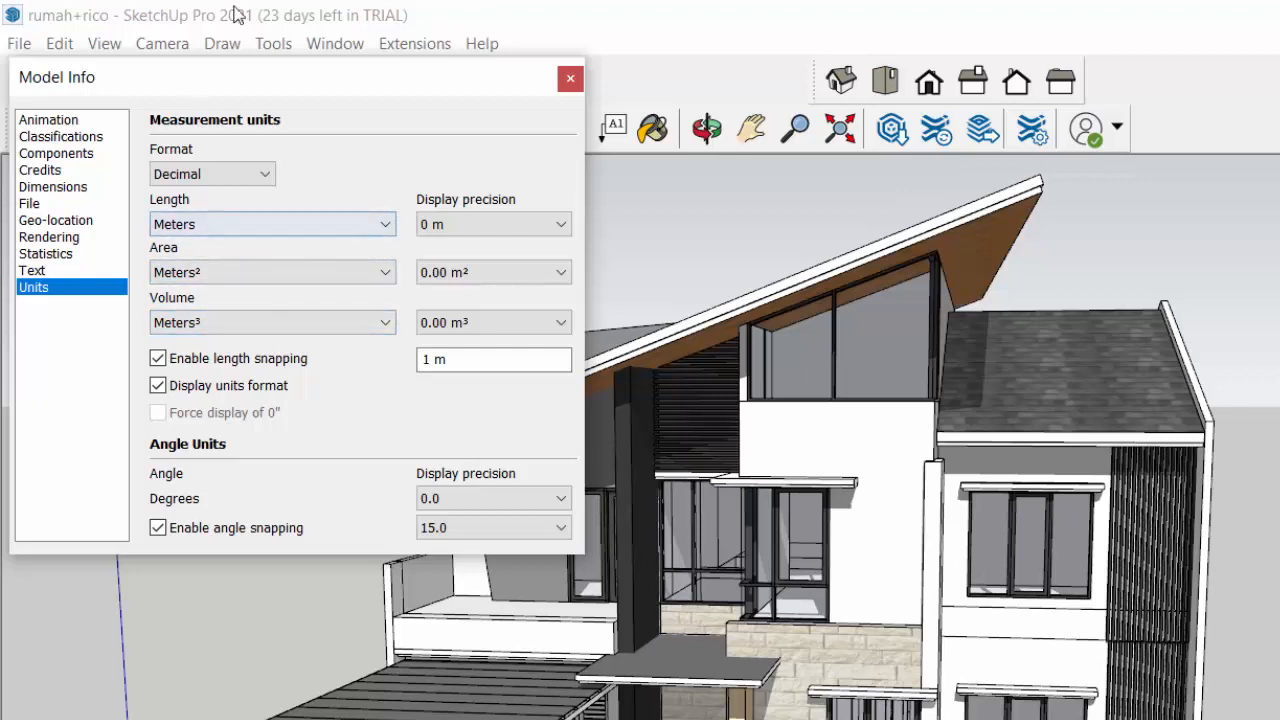
pyautogui.moveTo(564, 118)
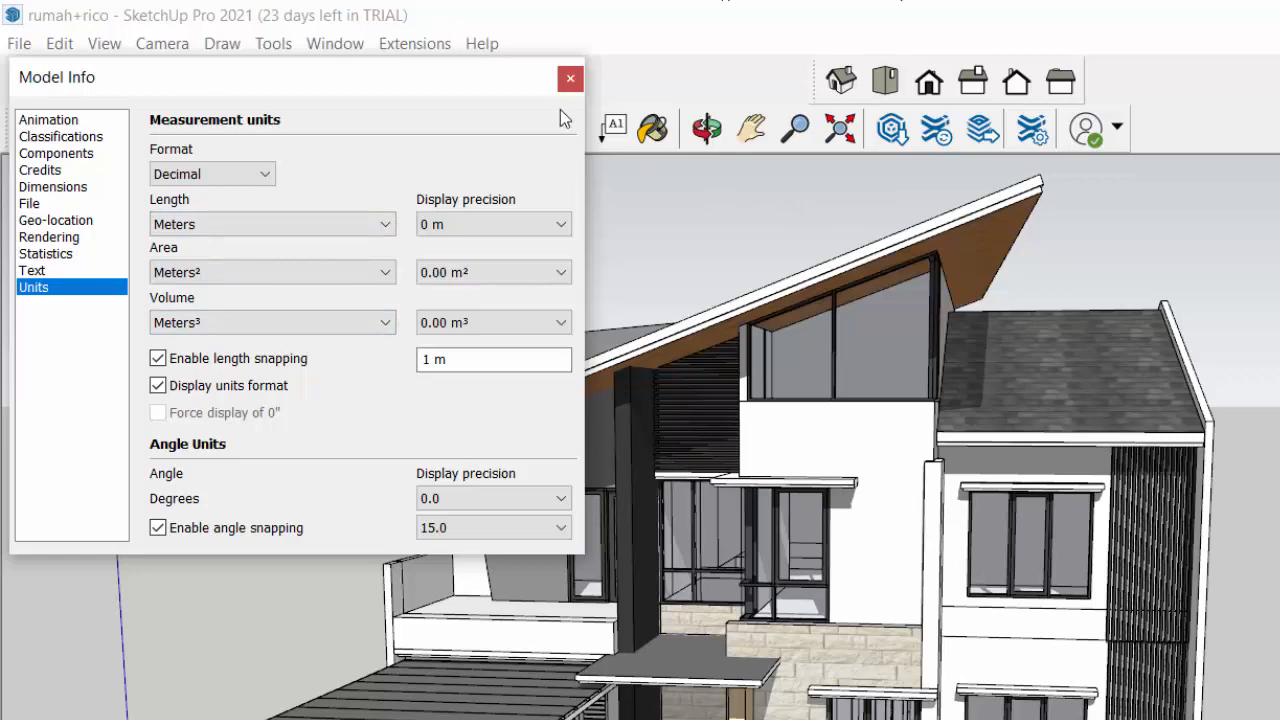
pyautogui.click(568, 78)
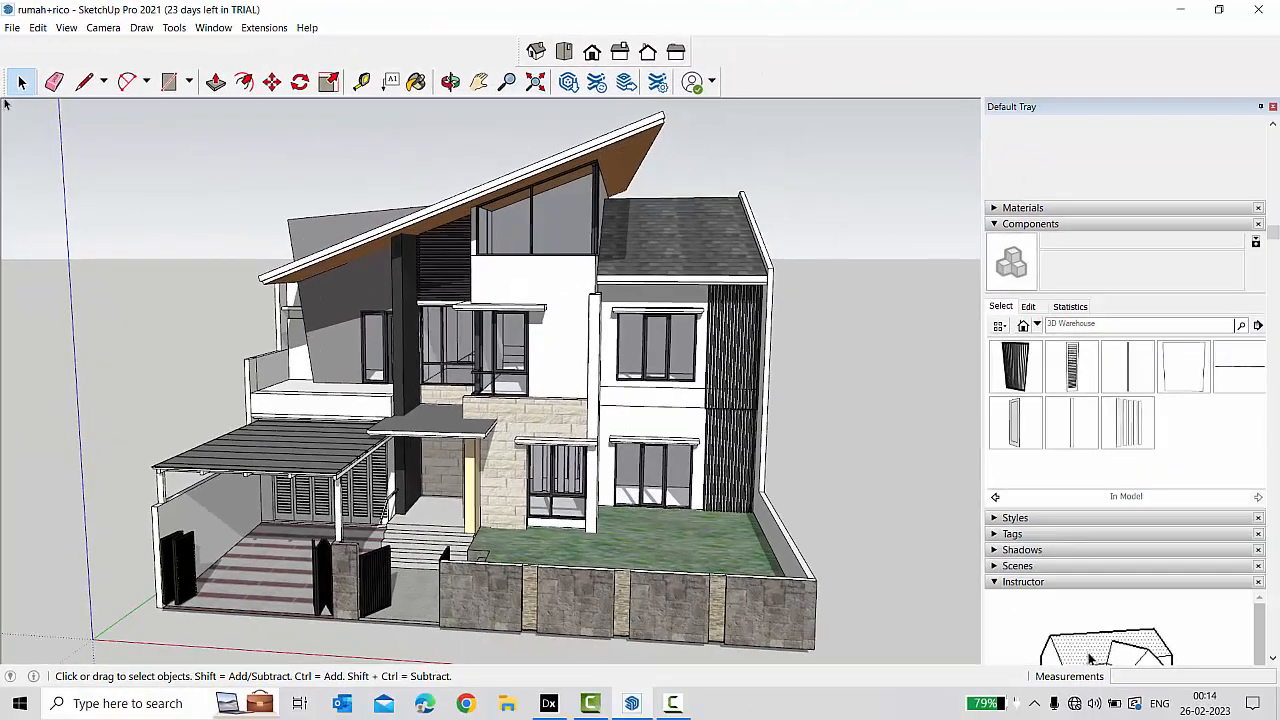
pyautogui.click(14, 28)
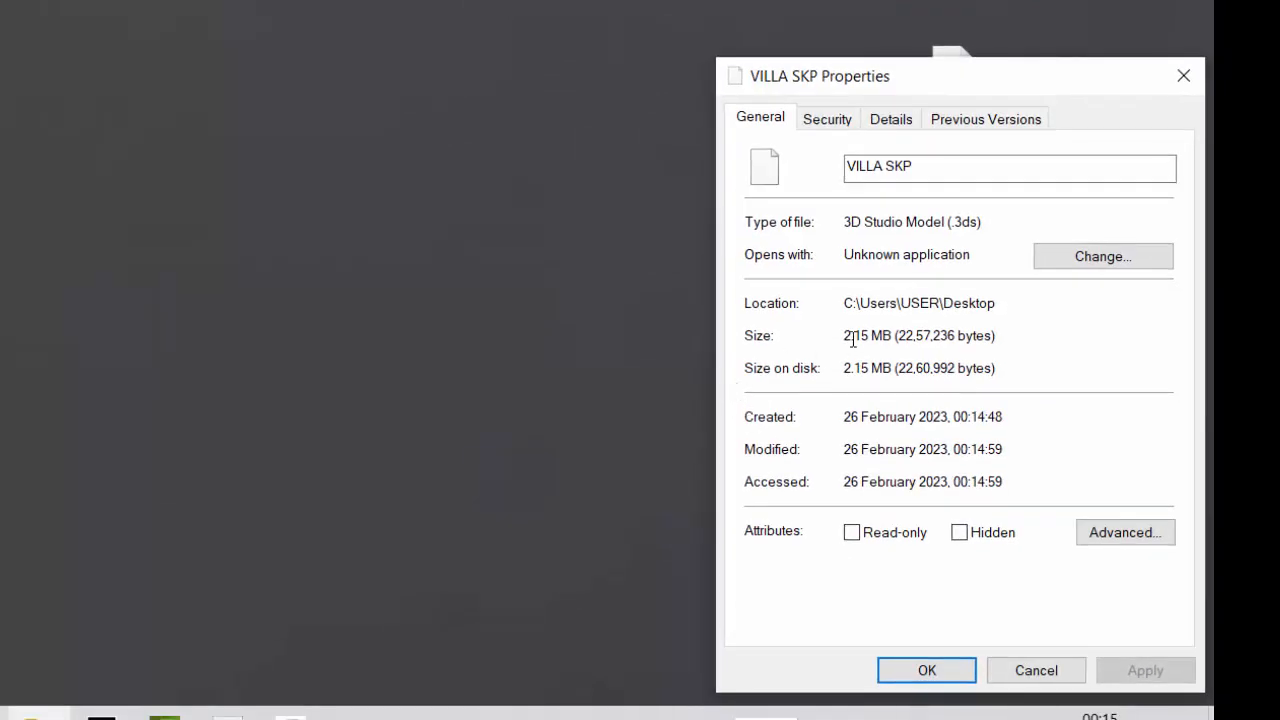
pyautogui.moveTo(1070, 256)
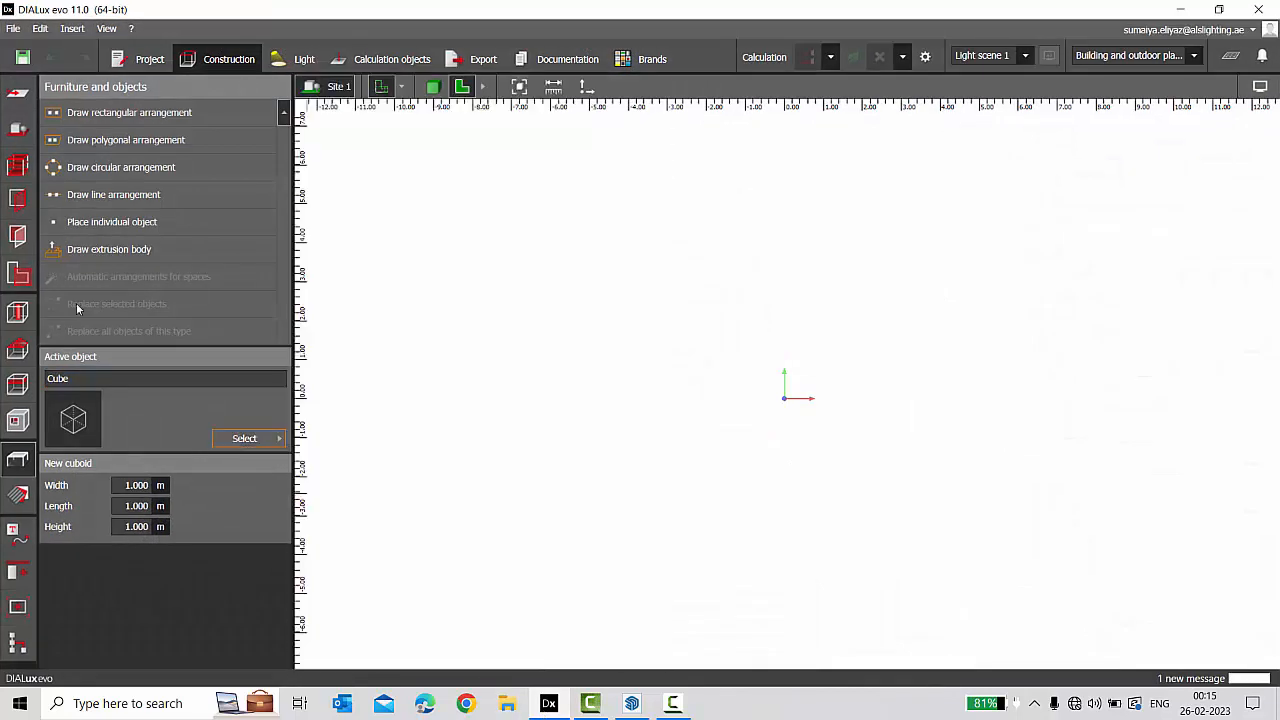
# Import the VILLA SKP file from the Desktop into the DIALux project as an object.
pyautogui.click(16, 28)
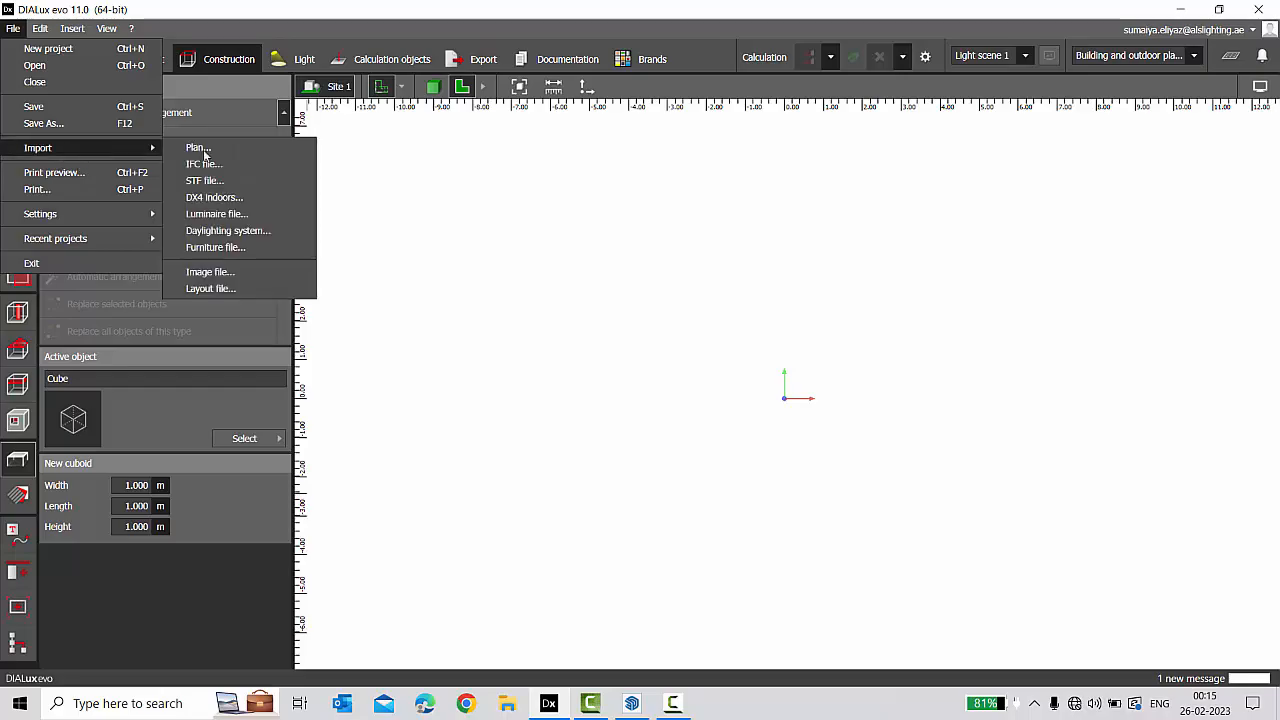
pyautogui.click(216, 248)
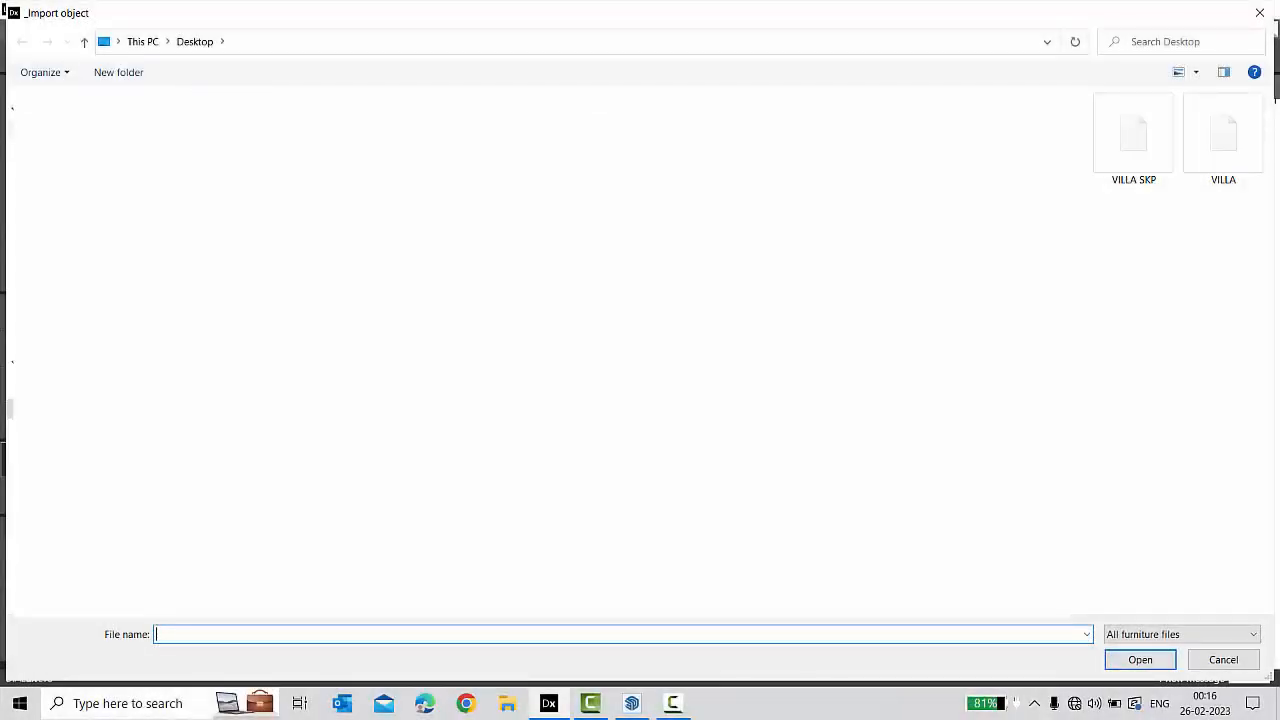
pyautogui.click(1132, 136)
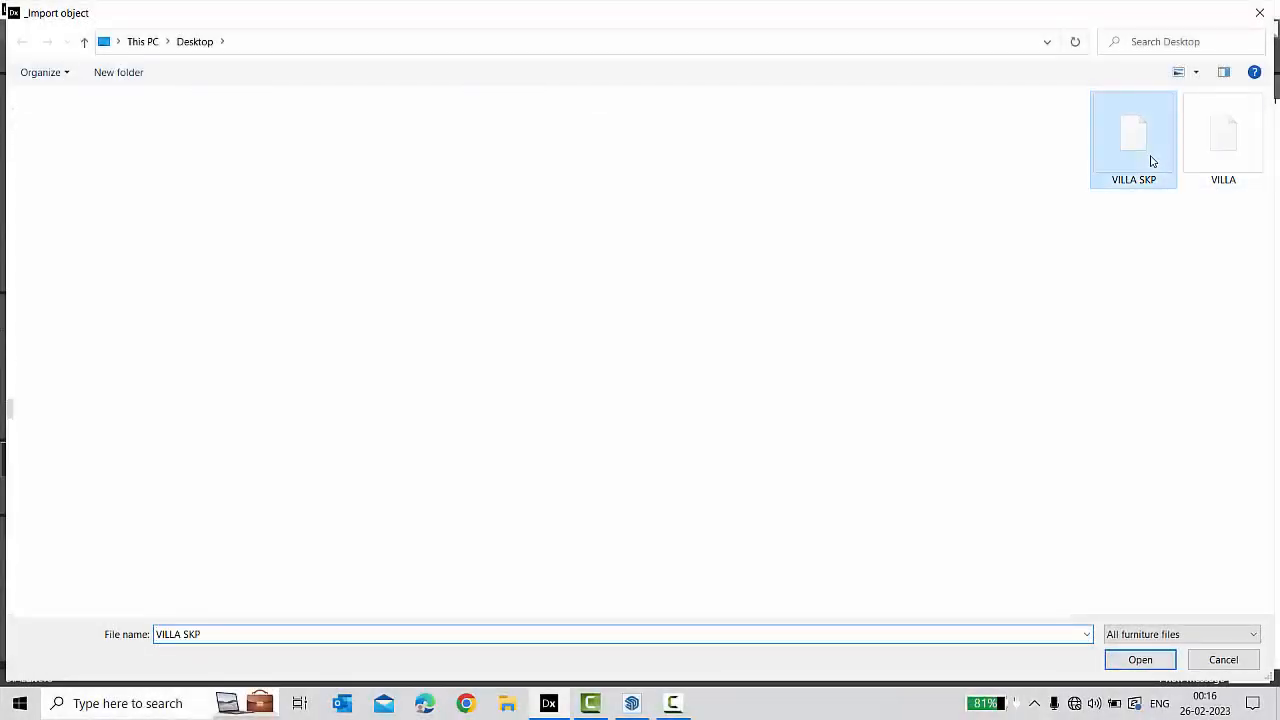
pyautogui.click(1140, 660)
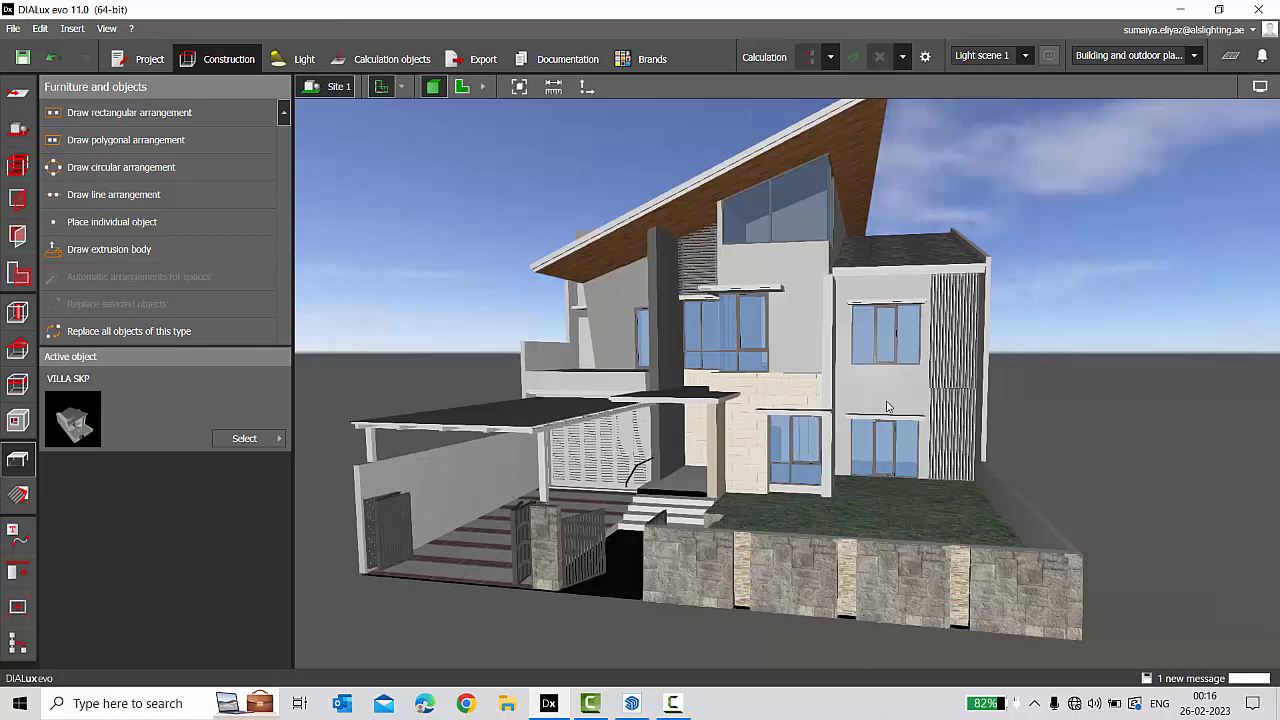
pyautogui.moveTo(664, 466)
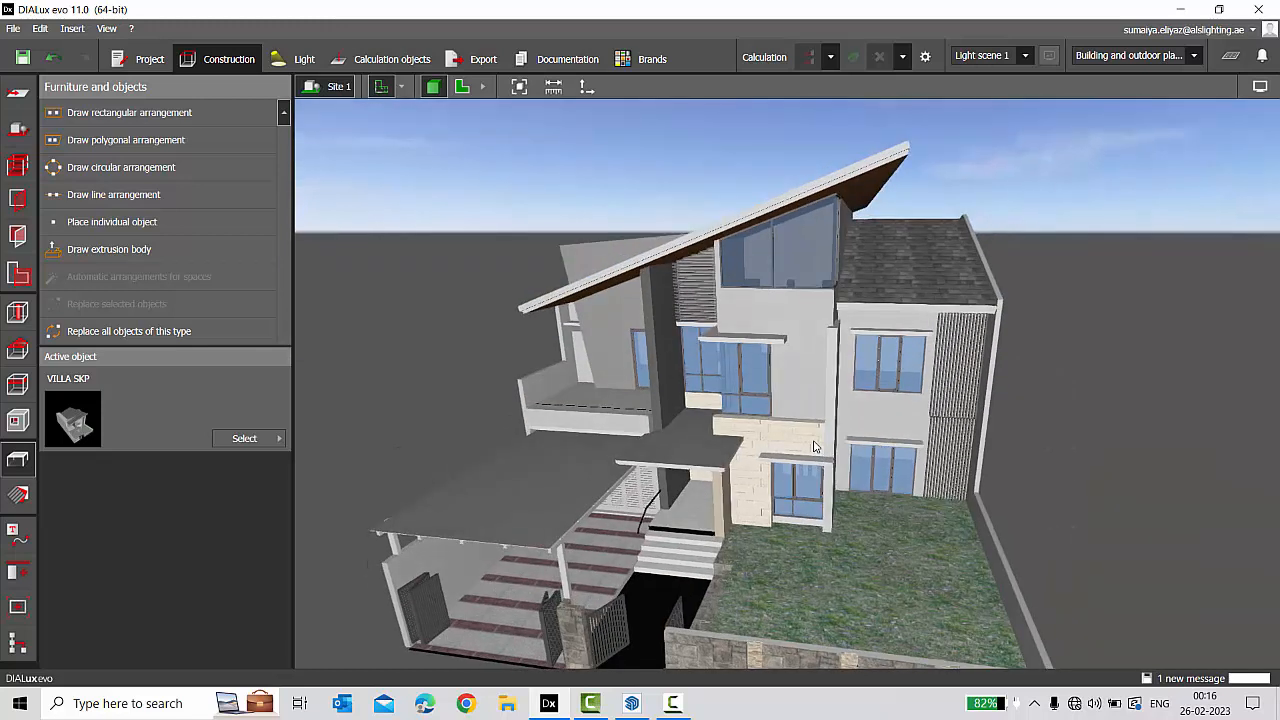
pyautogui.moveTo(816, 448); pyautogui.dragTo(896, 480)
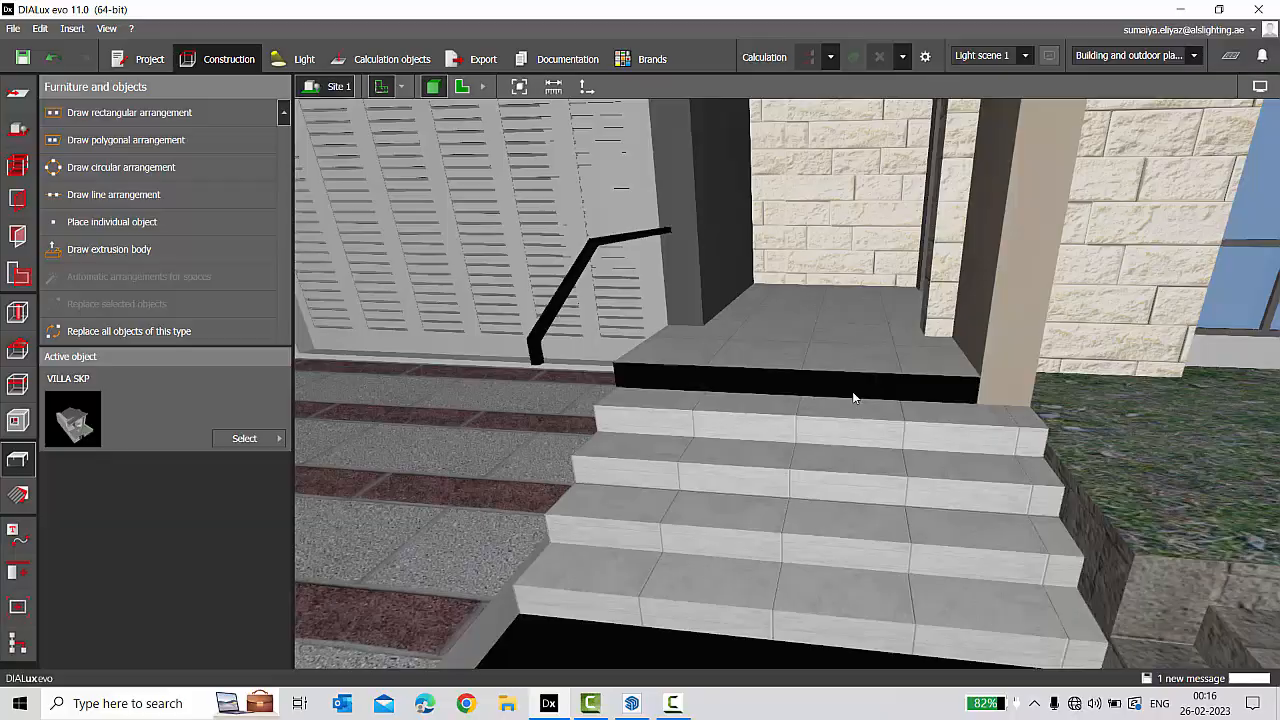
pyautogui.moveTo(856, 398); pyautogui.dragTo(788, 450)
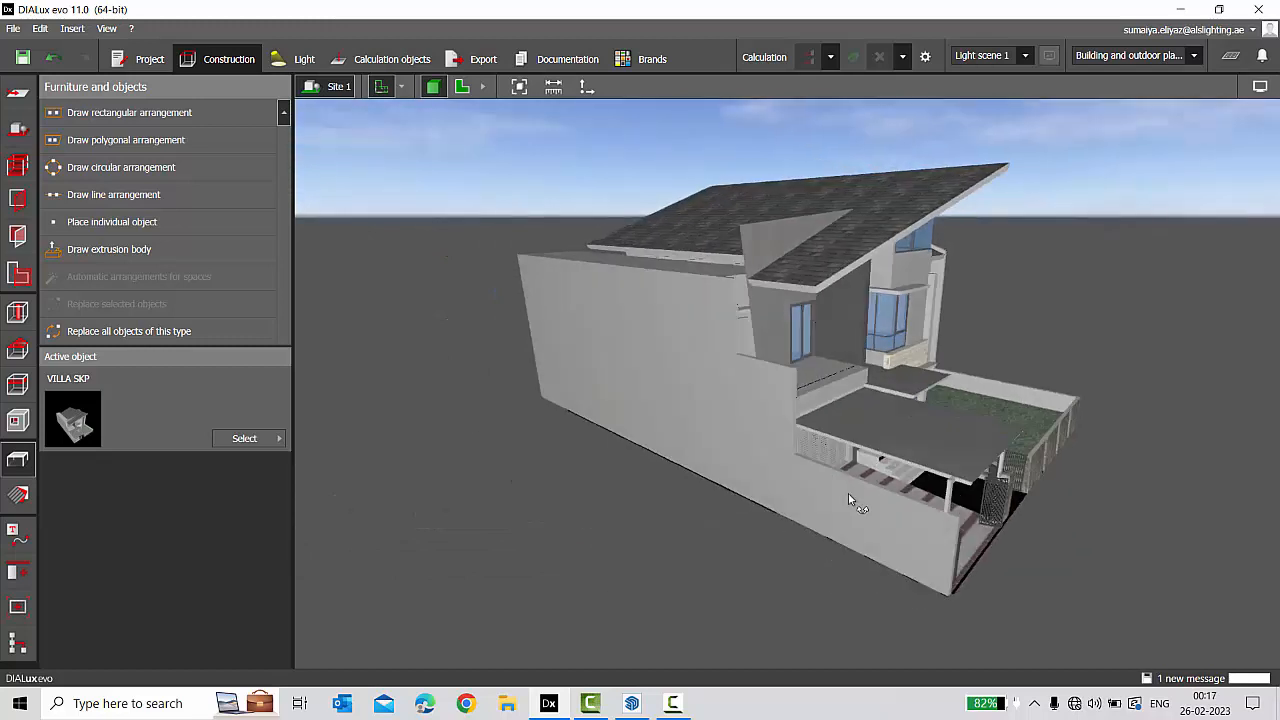
pyautogui.moveTo(850, 500); pyautogui.dragTo(742, 580)
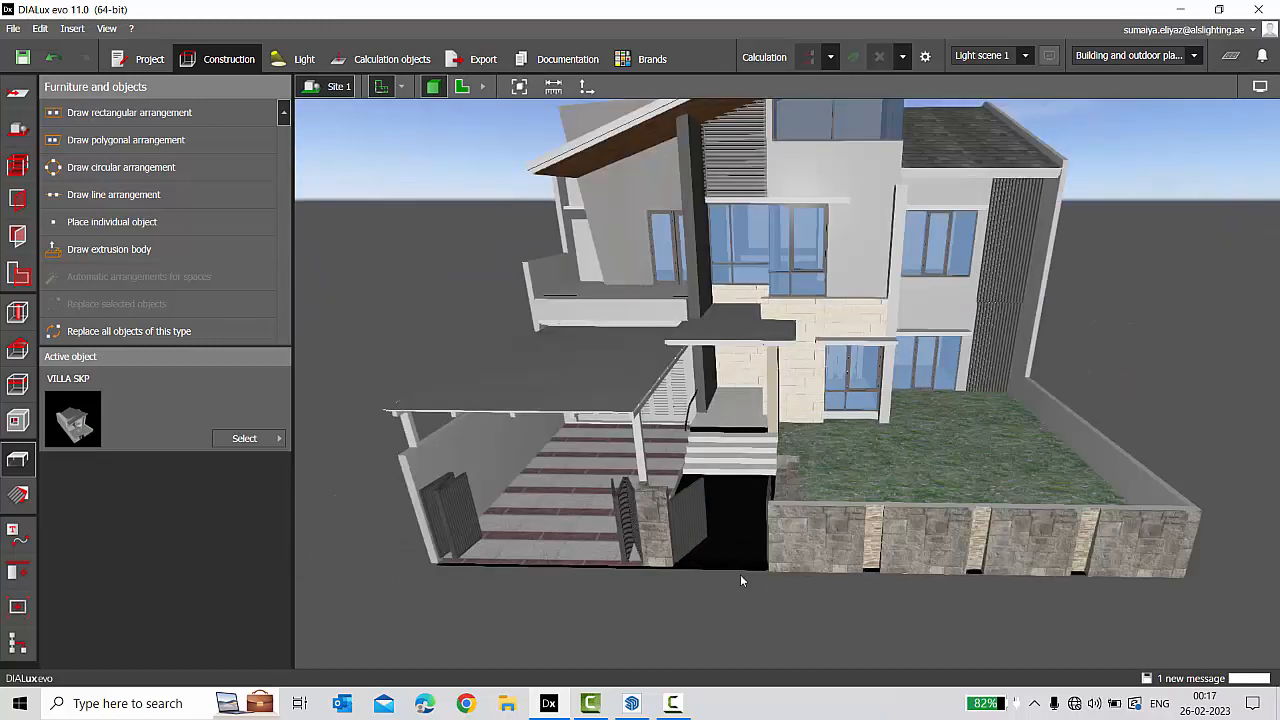
pyautogui.moveTo(734, 552)
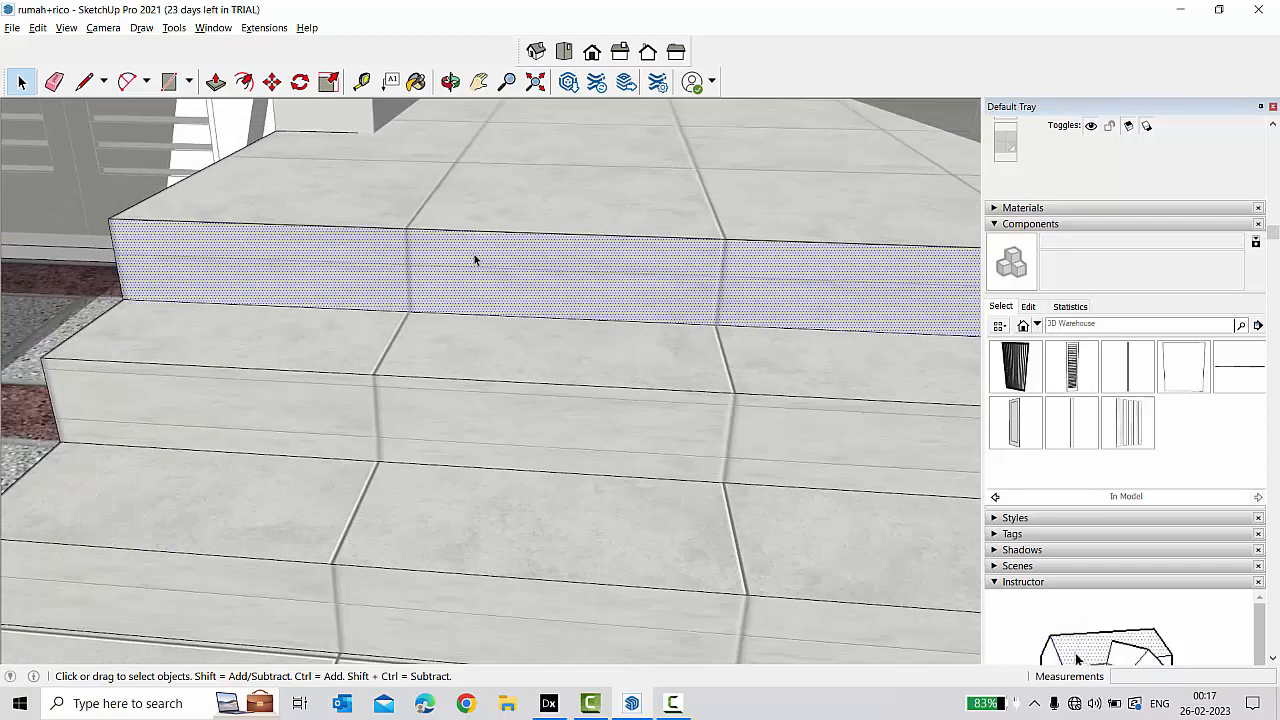
# Align the axes to the stair face and select the whole villa model.
pyautogui.rightClick(476, 260)
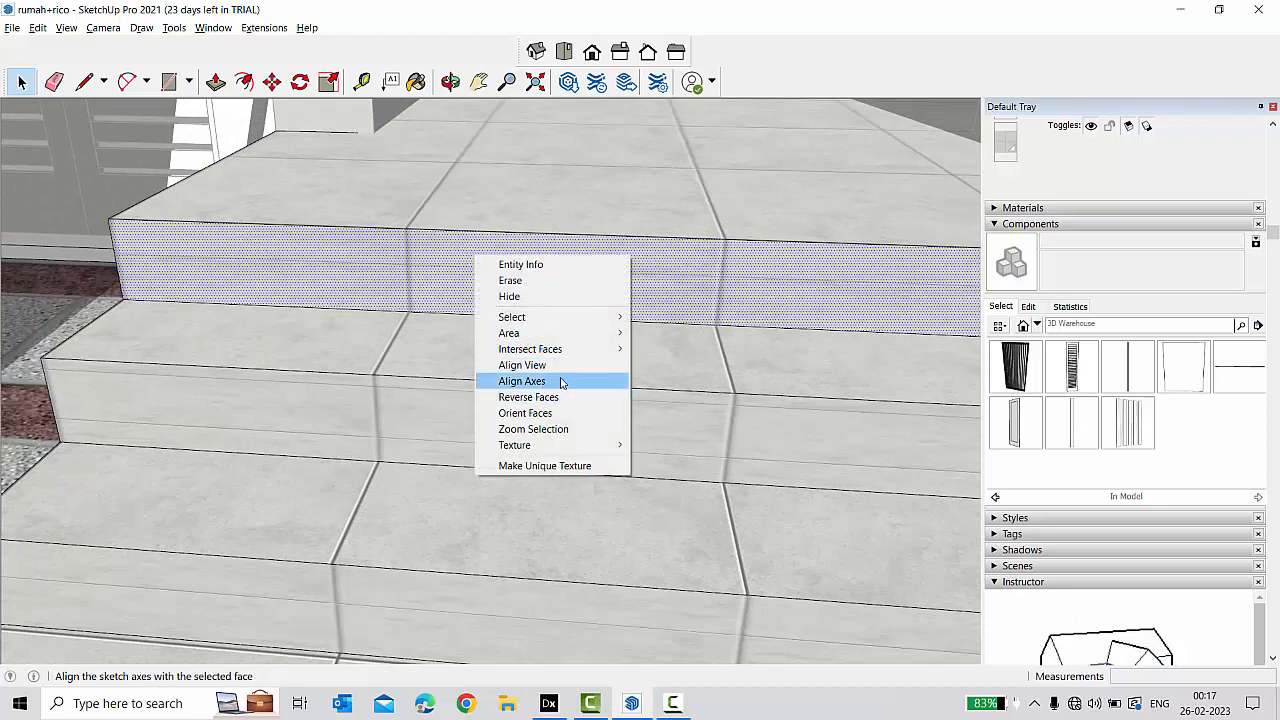
pyautogui.click(528, 396)
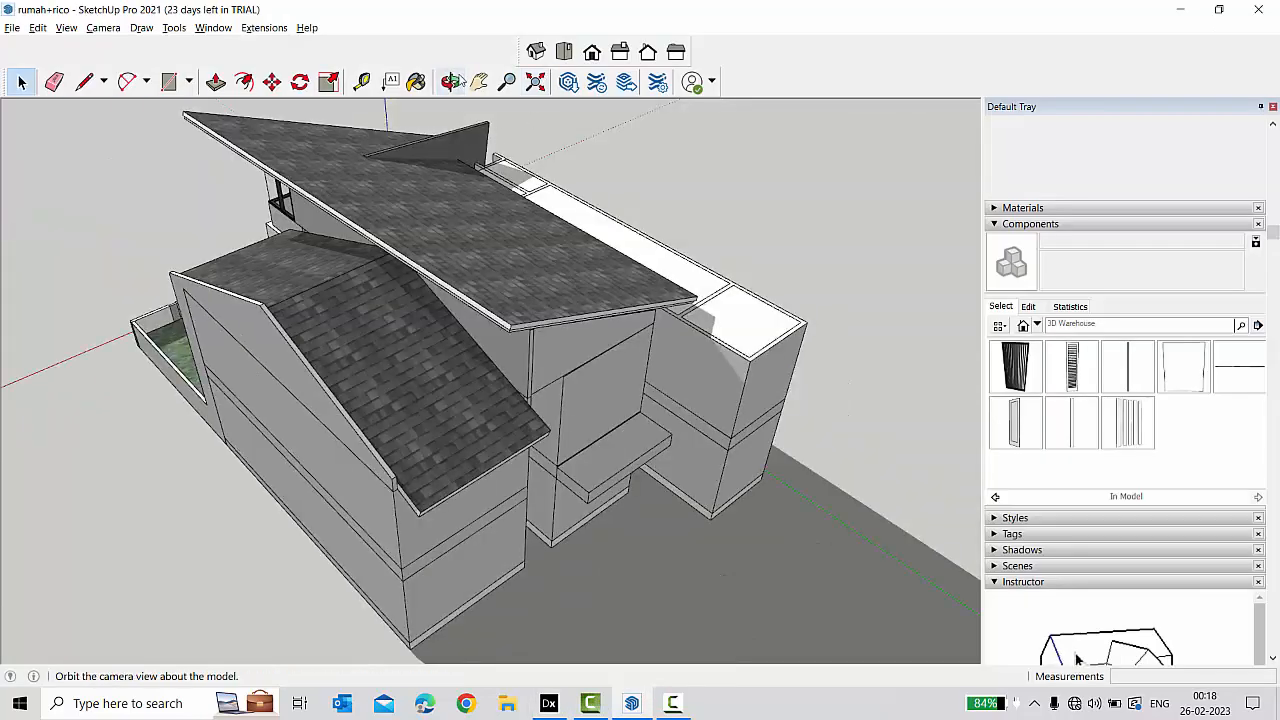
pyautogui.click(448, 80)
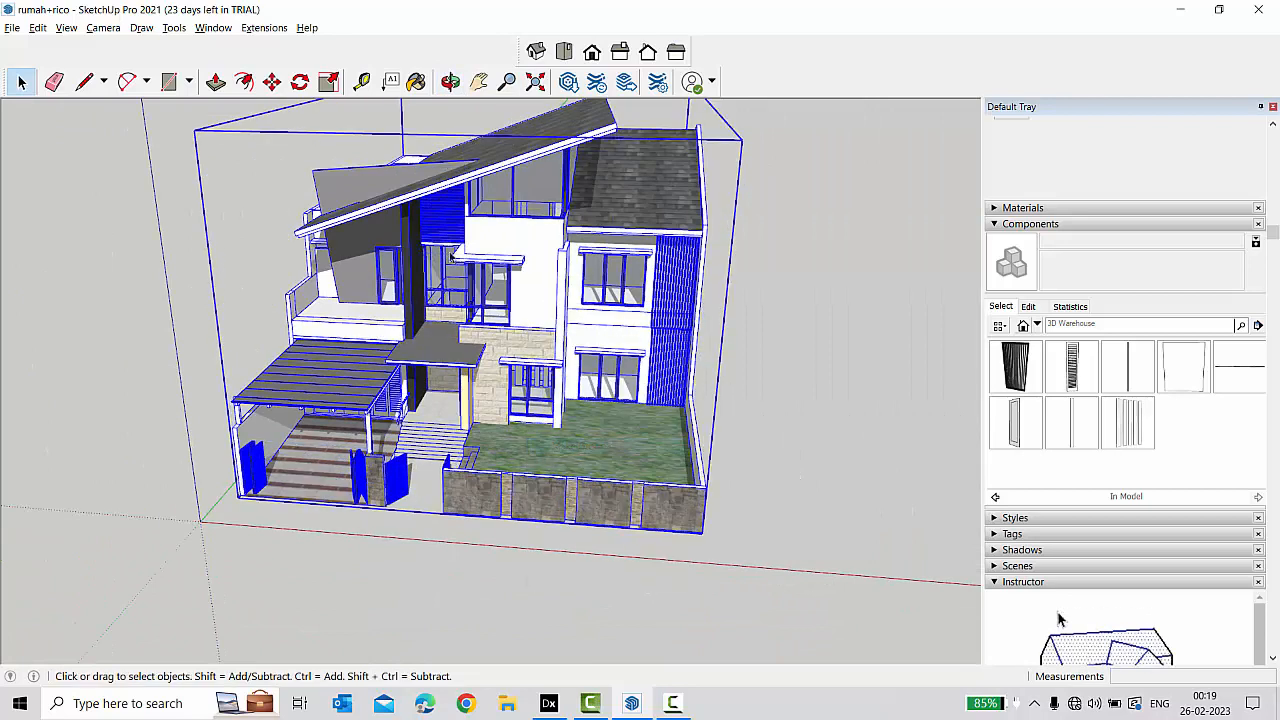
# Purge unused items from Model Info Statistics and save the cleaned villa as a new file.
pyautogui.click(208, 28)
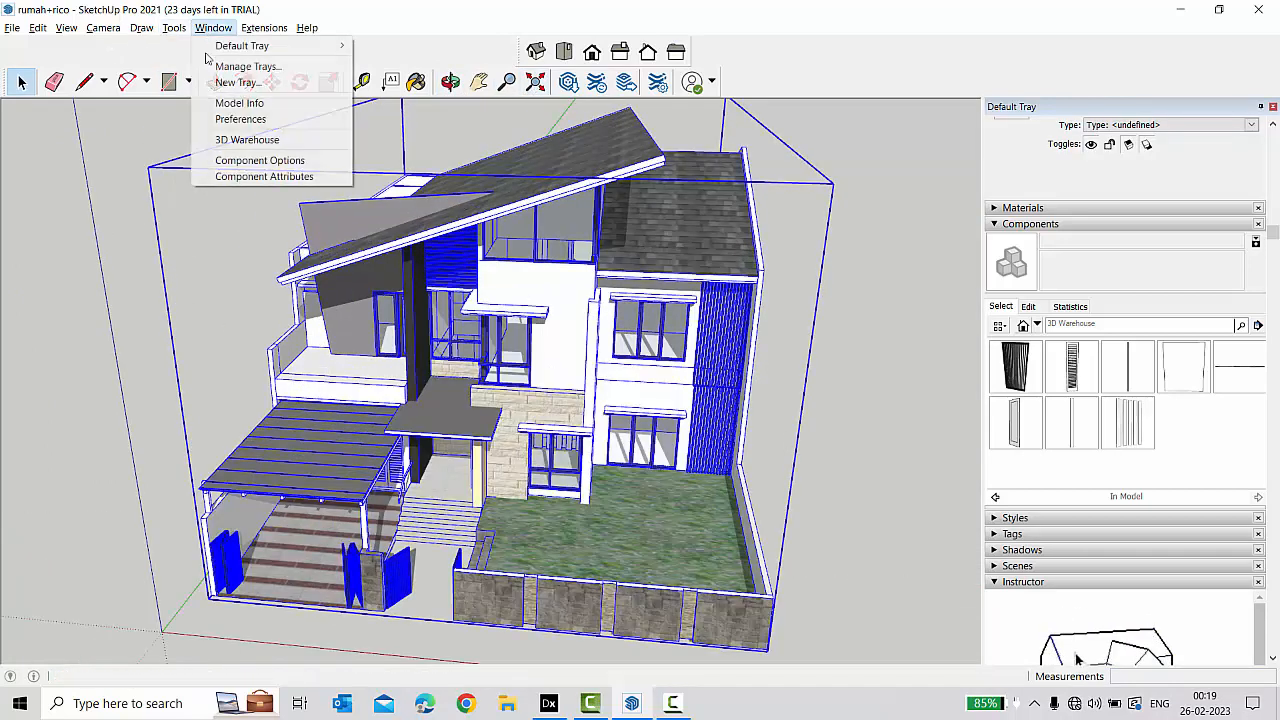
pyautogui.click(240, 104)
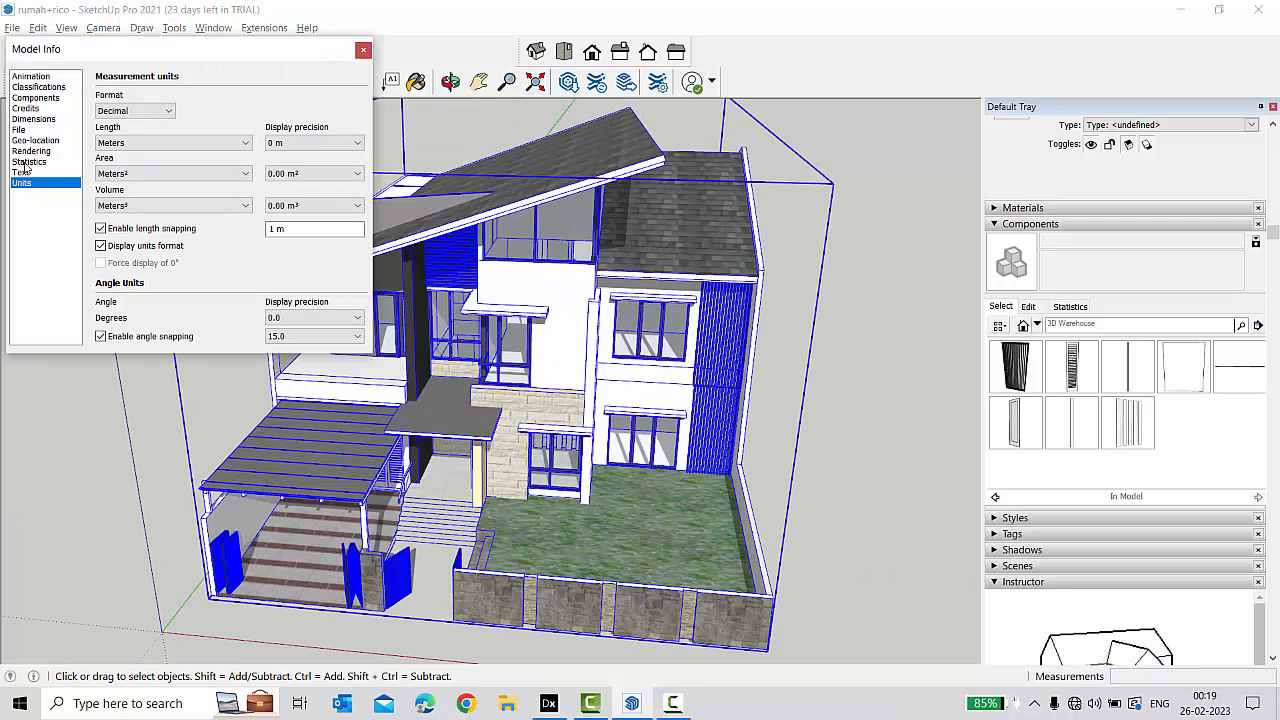
pyautogui.click(32, 160)
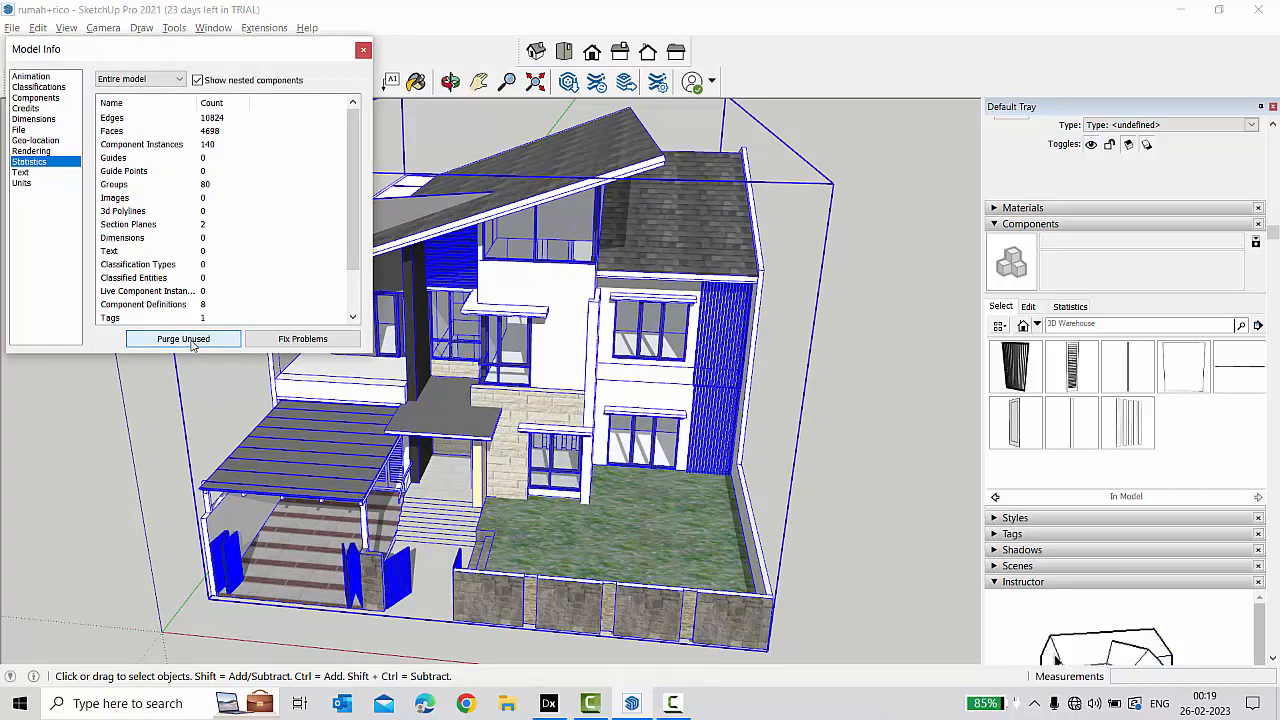
pyautogui.click(12, 28)
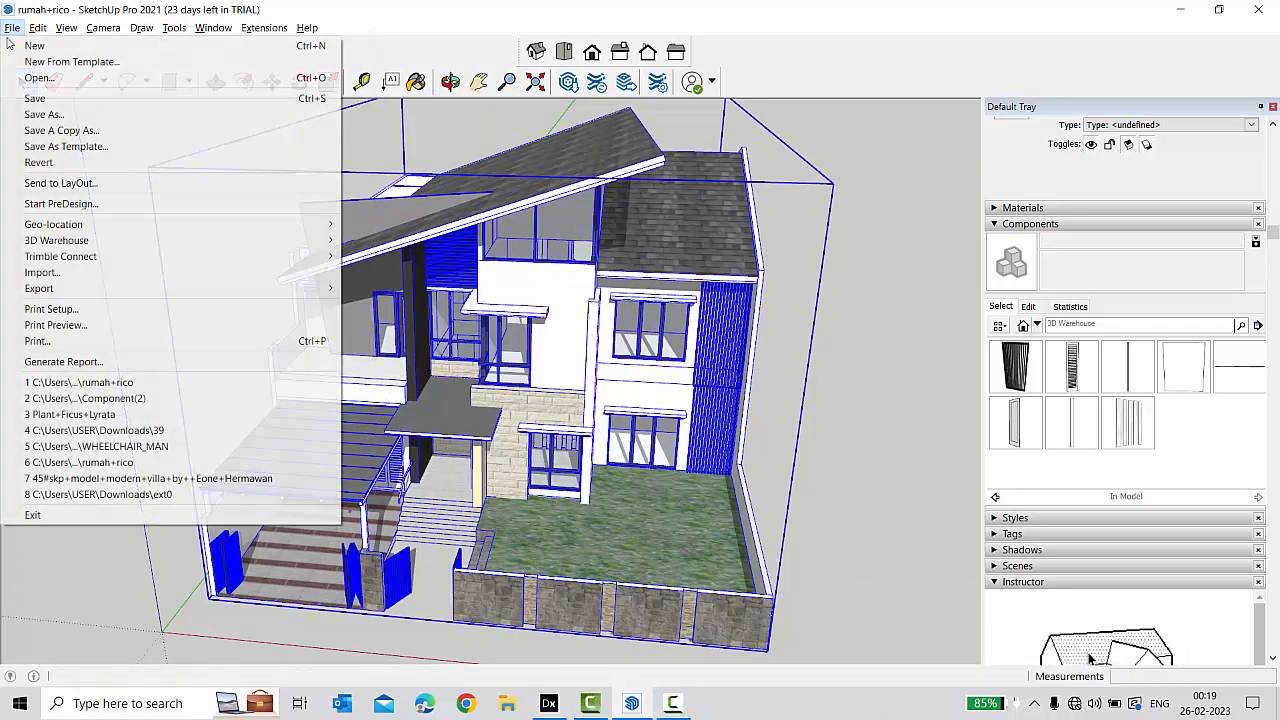
pyautogui.click(36, 288)
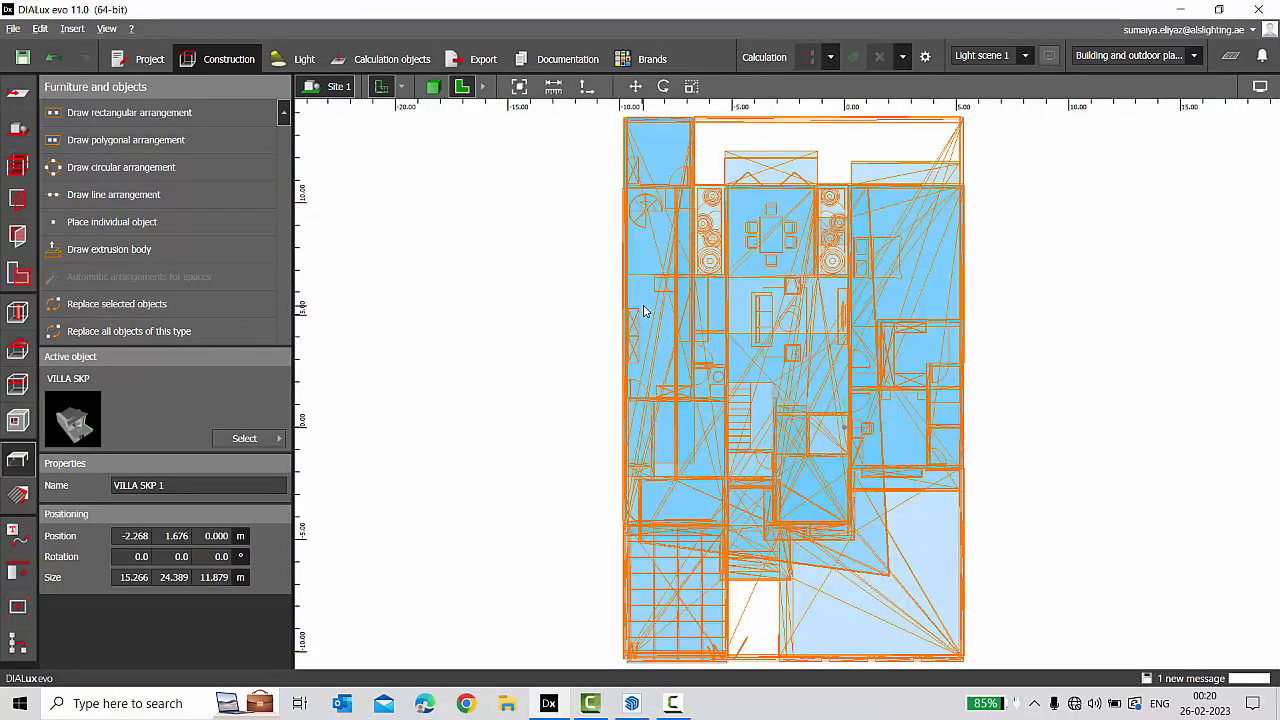
# Import VILLA SKP 01 as a furniture file and place it in the plan.
pyautogui.click(18, 30)
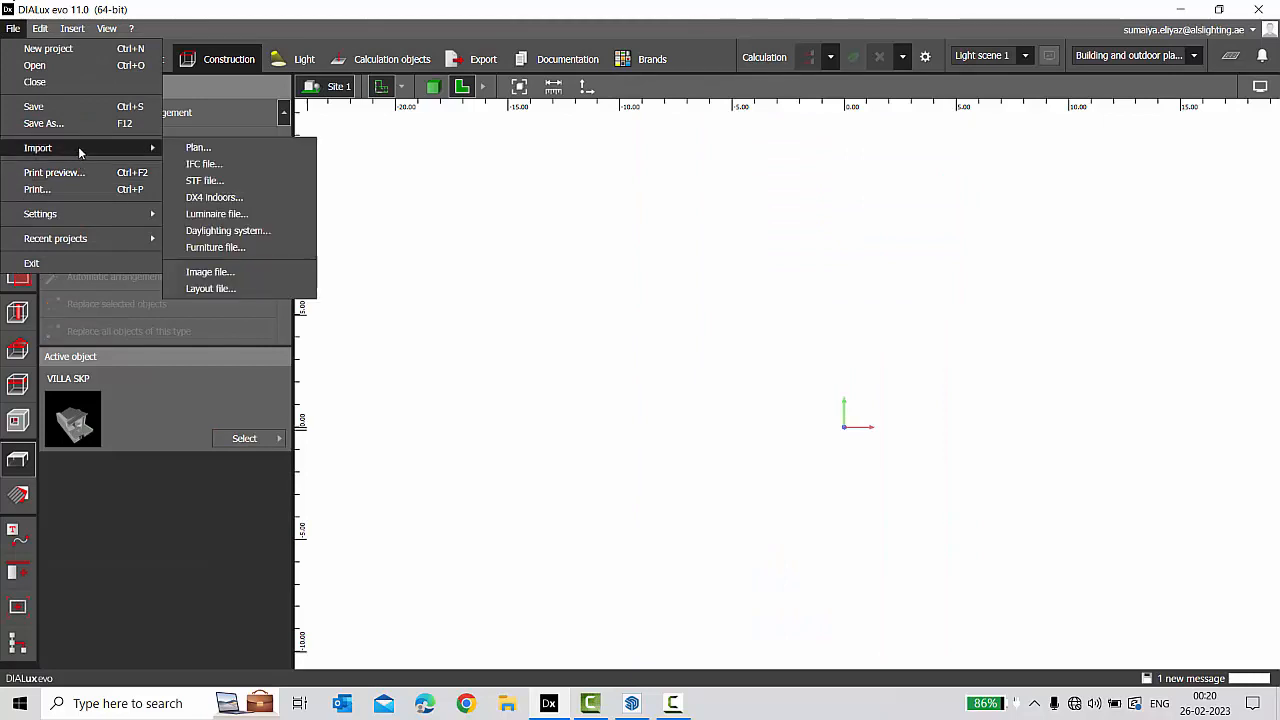
pyautogui.click(216, 248)
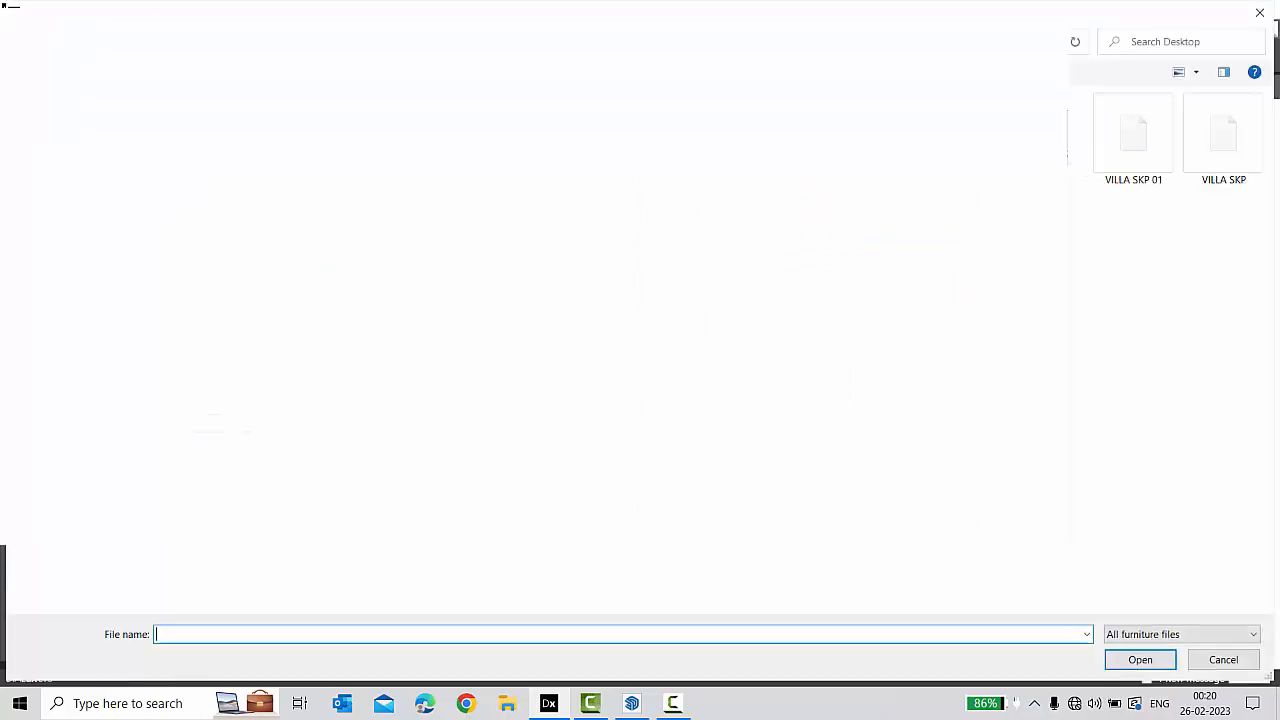
pyautogui.click(1140, 660)
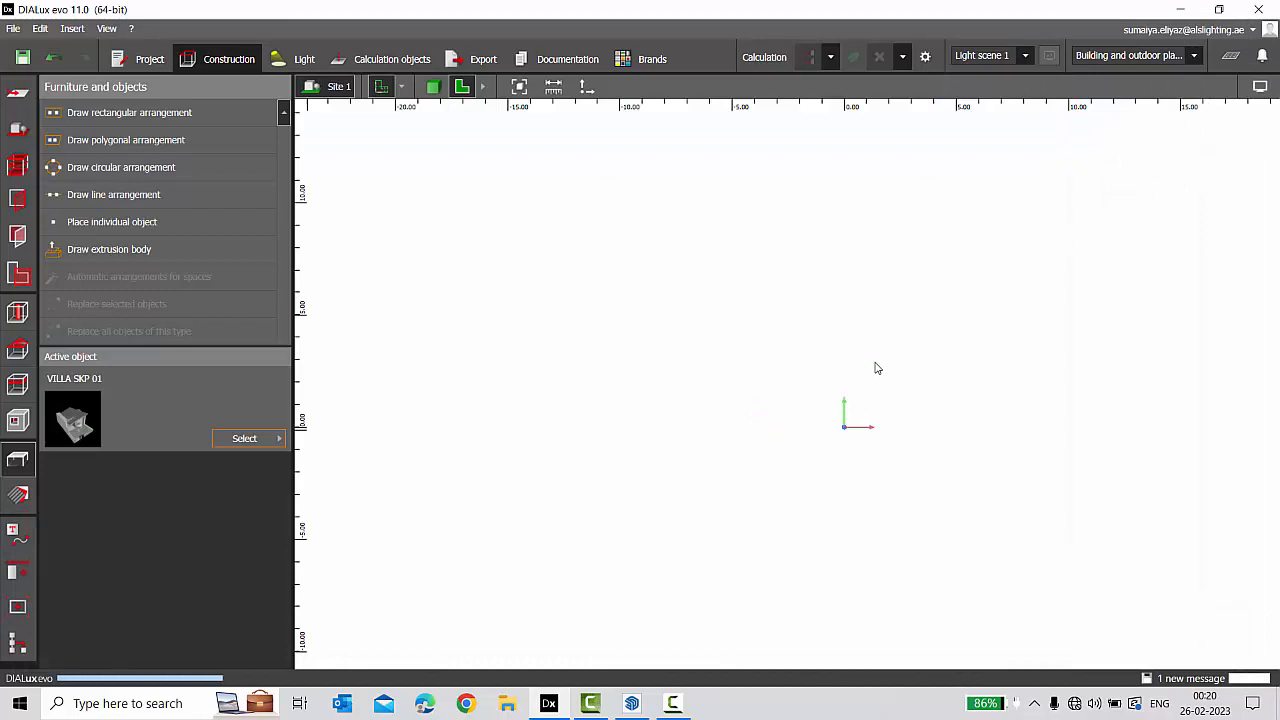
pyautogui.click(432, 86)
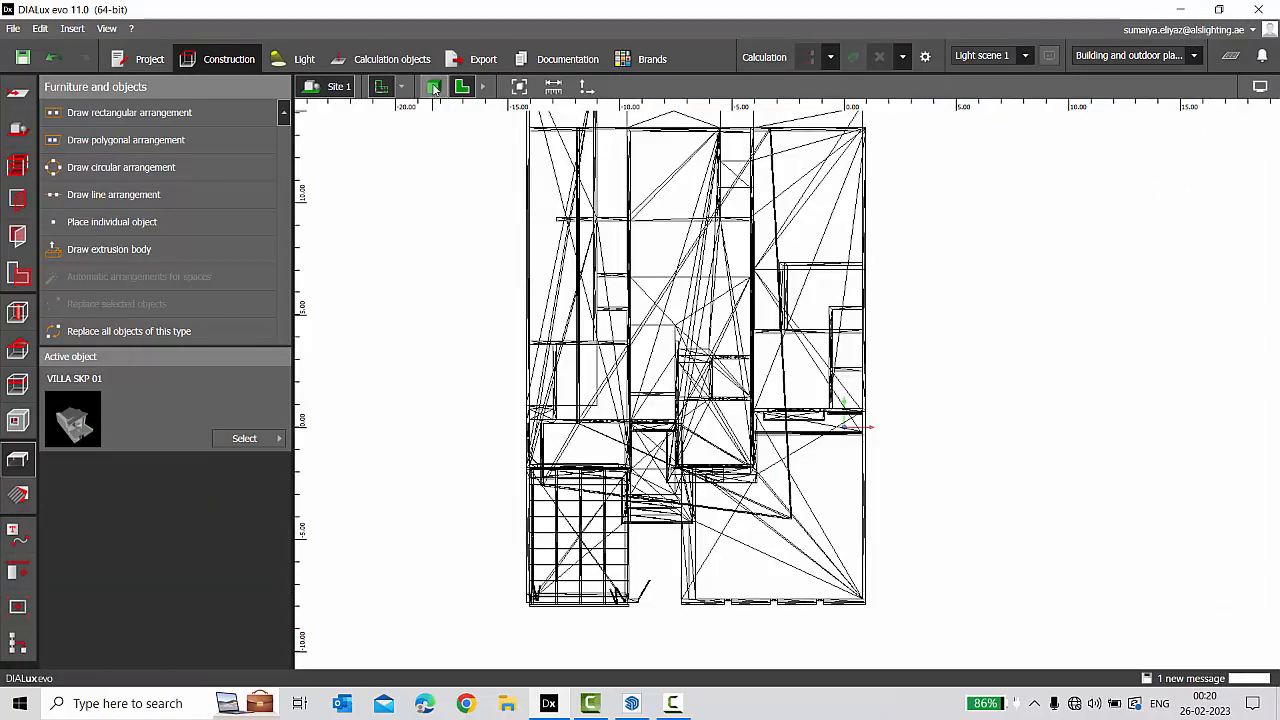
pyautogui.click(432, 86)
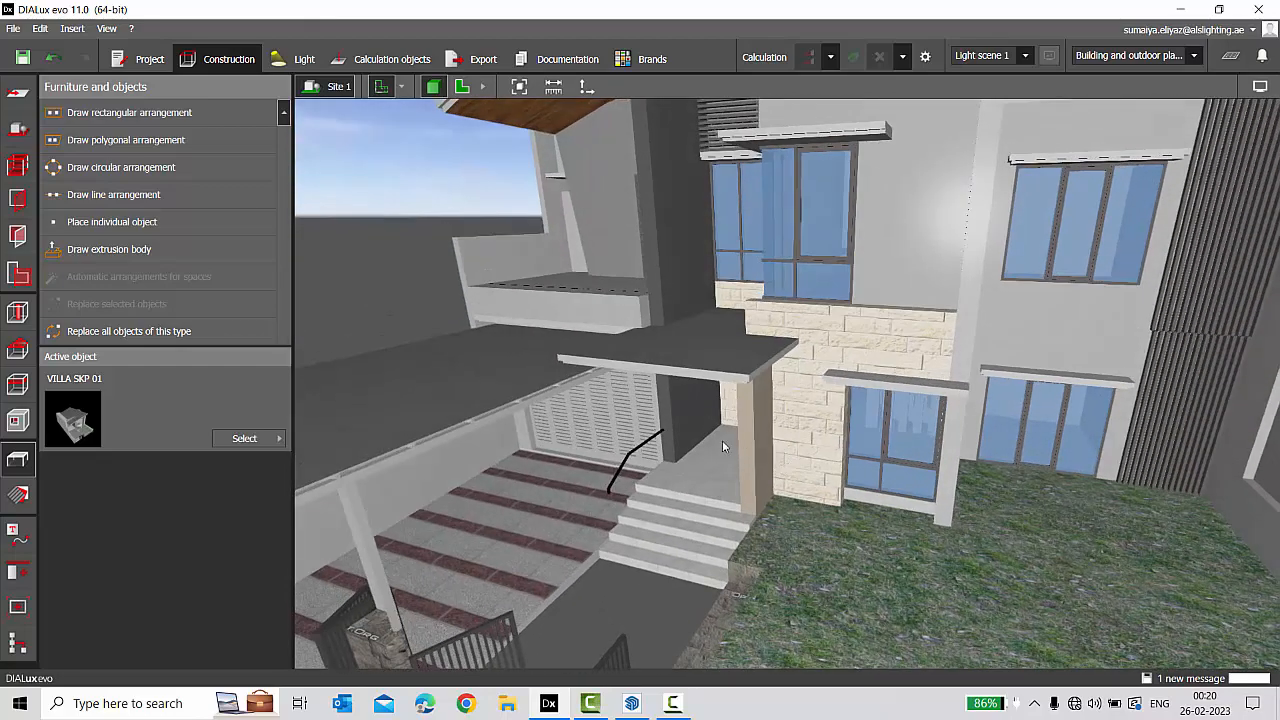
pyautogui.moveTo(724, 446); pyautogui.dragTo(812, 418)
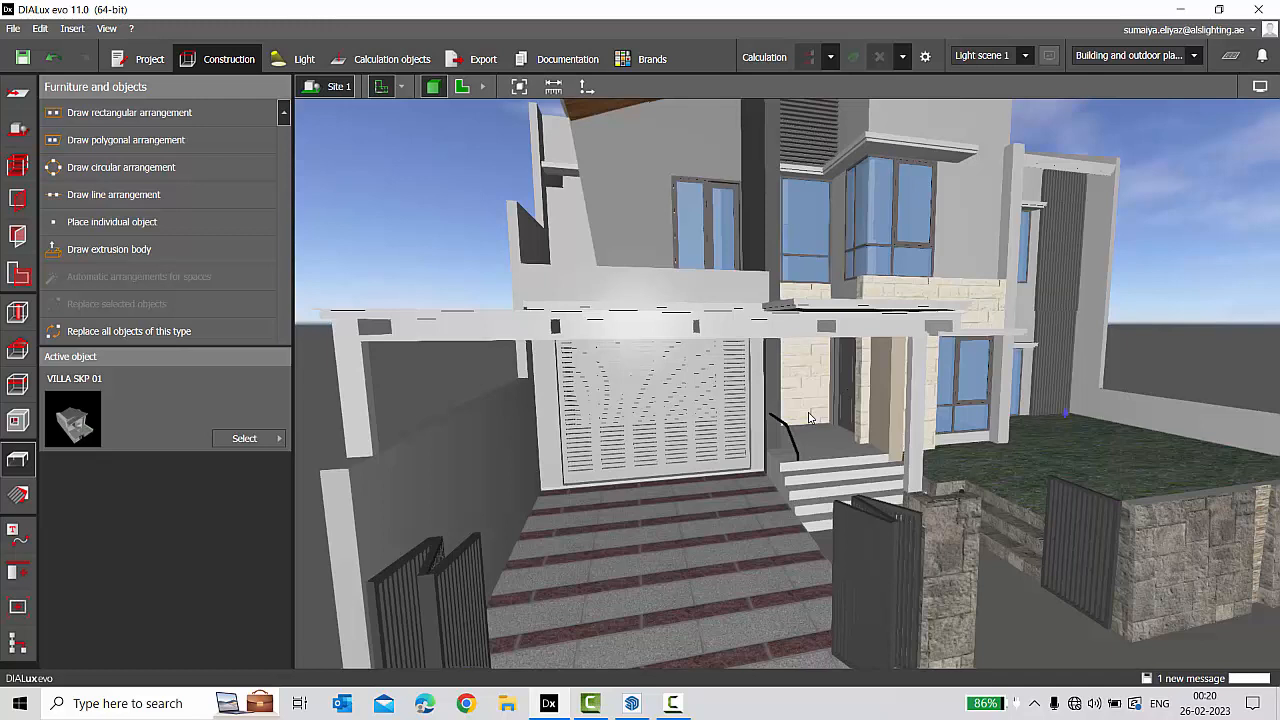
pyautogui.moveTo(808, 420)
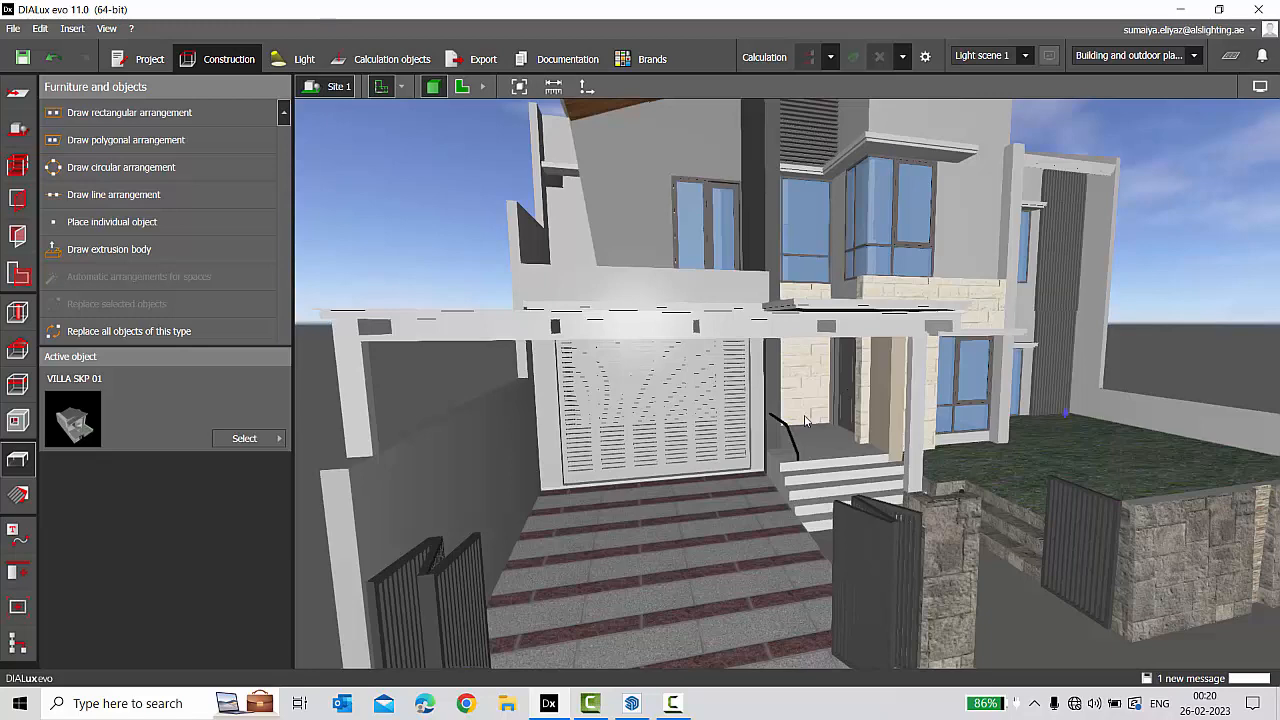
pyautogui.moveTo(800, 420); pyautogui.dragTo(730, 420)
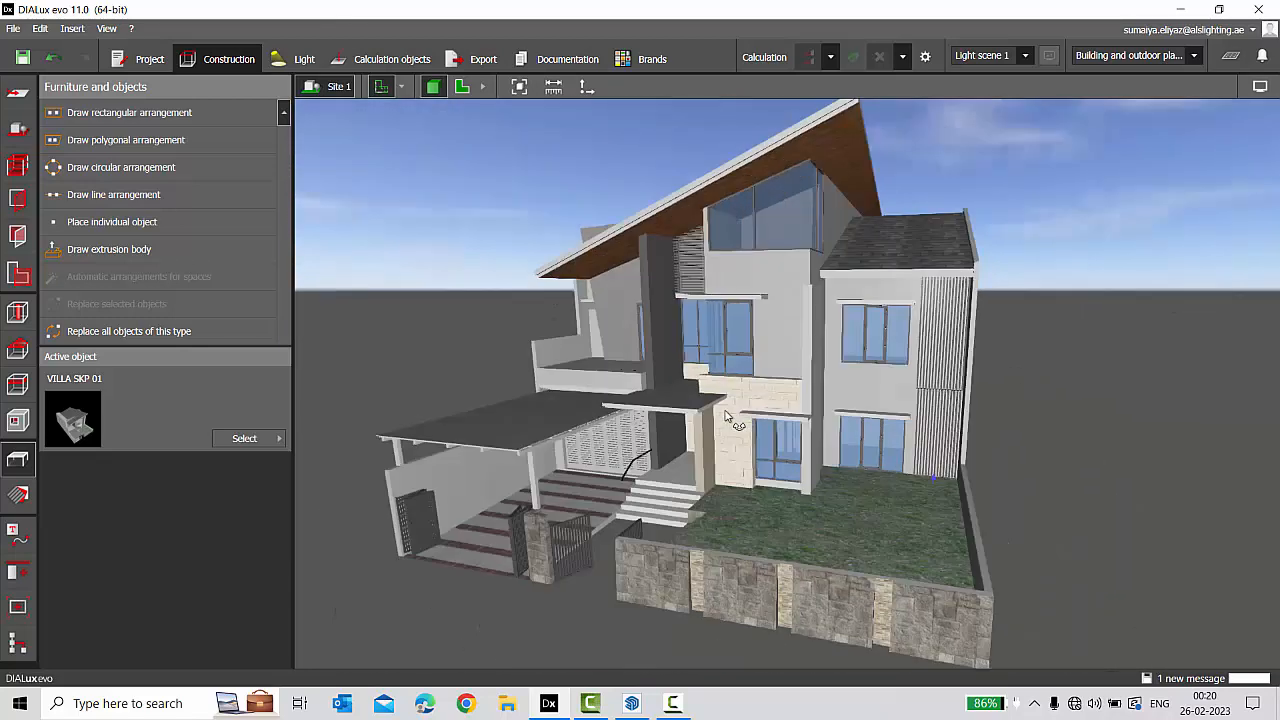
pyautogui.moveTo(730, 414); pyautogui.dragTo(848, 184)
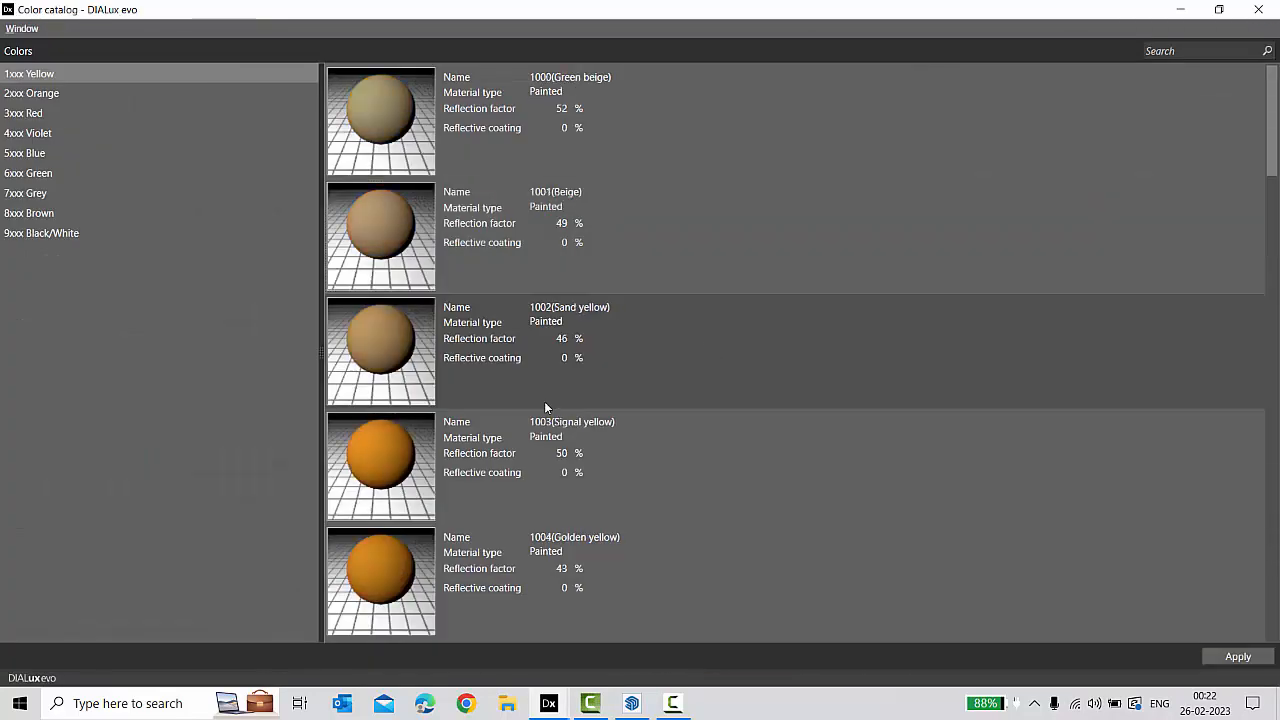
# Scroll through the 1xxx Yellow colours in the colour catalogue.
pyautogui.scroll(-3)
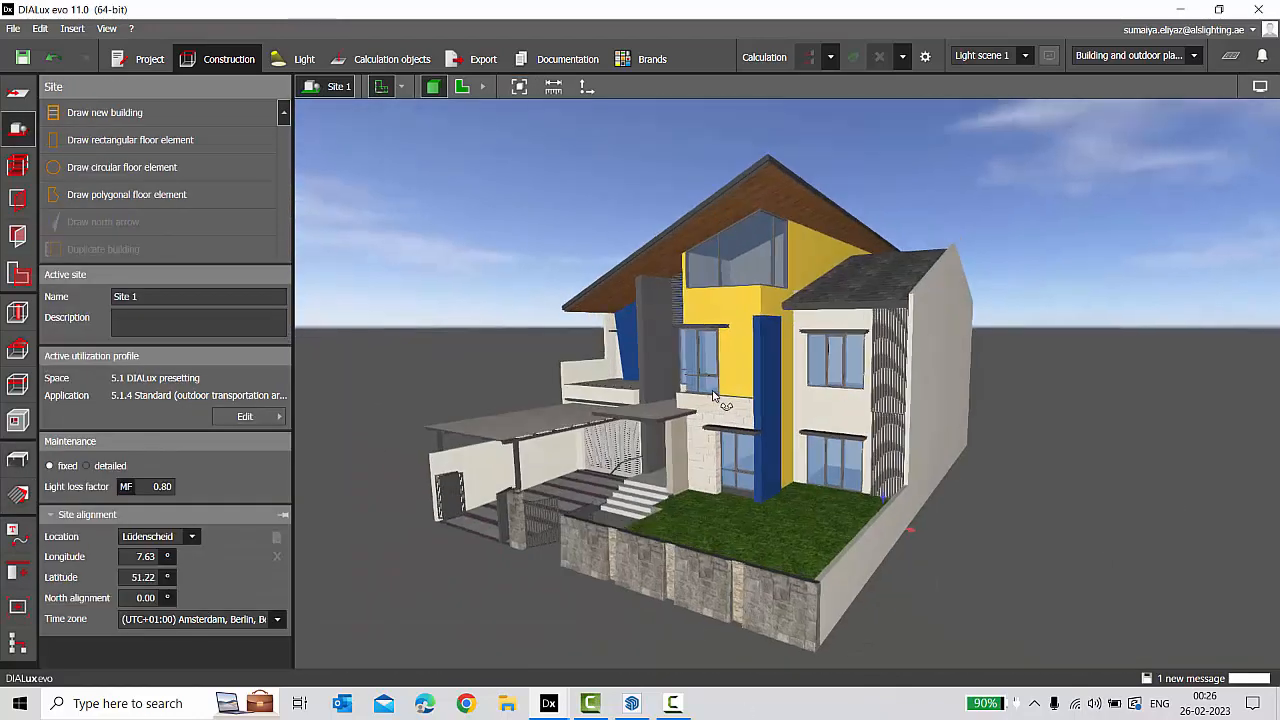
pyautogui.moveTo(720, 396); pyautogui.dragTo(810, 400)
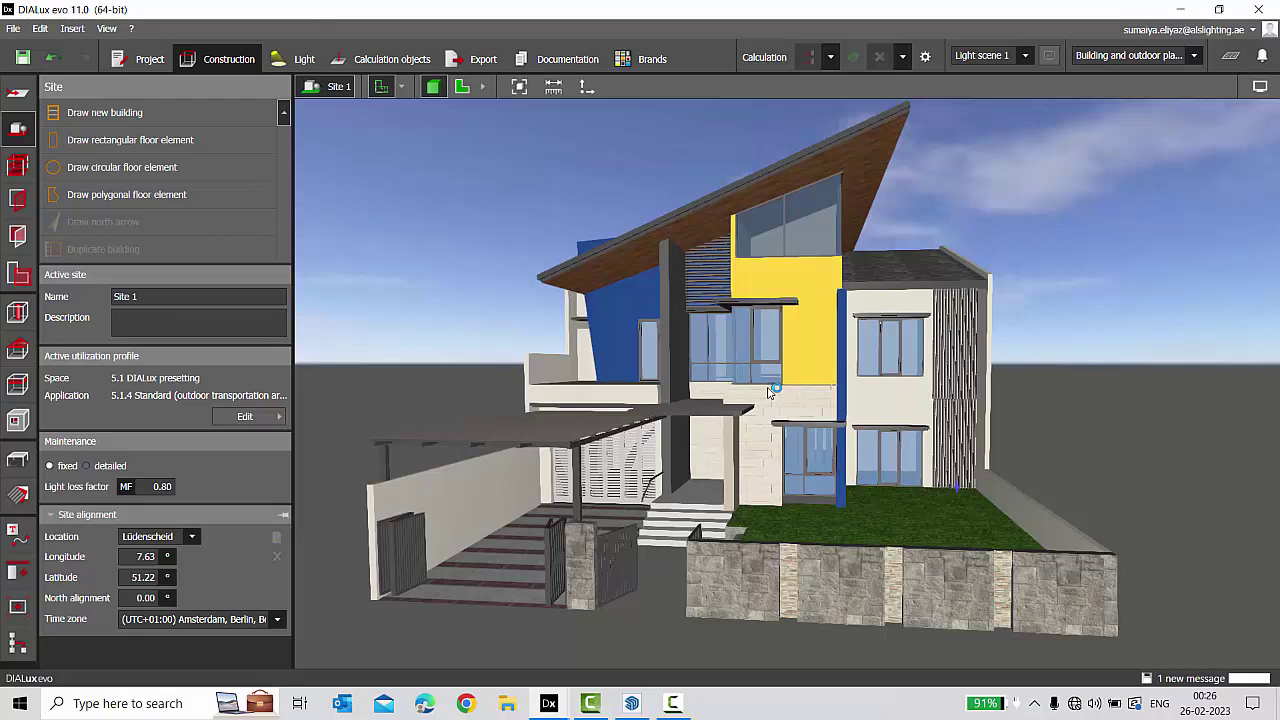
pyautogui.moveTo(668, 388)
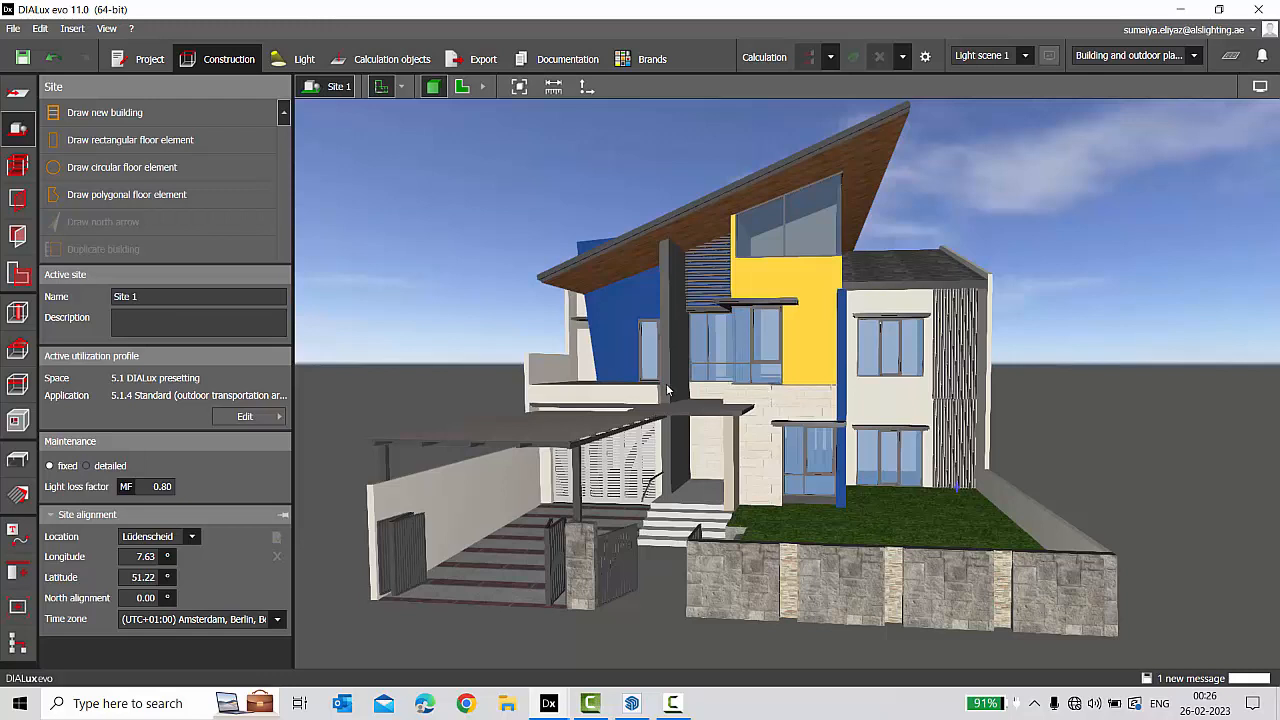
pyautogui.moveTo(256, 242)
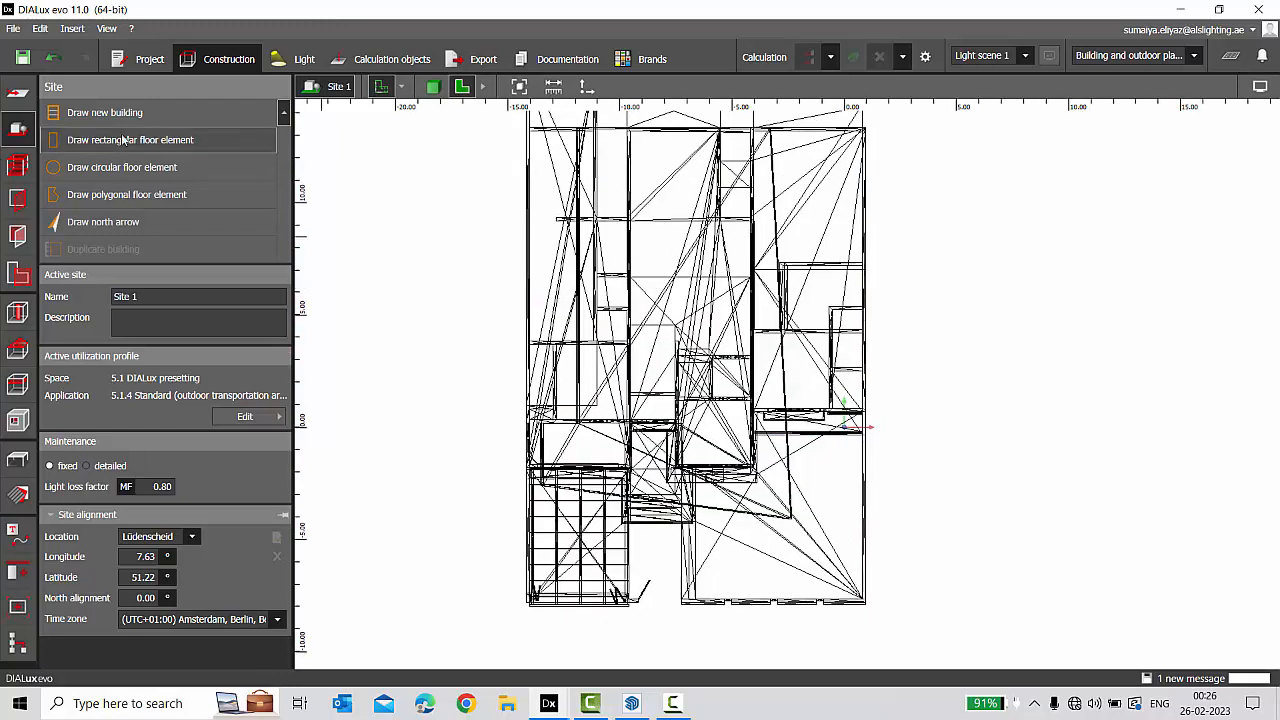
# Draw a rectangular floor element around the villa's footprint.
pyautogui.click(130, 140)
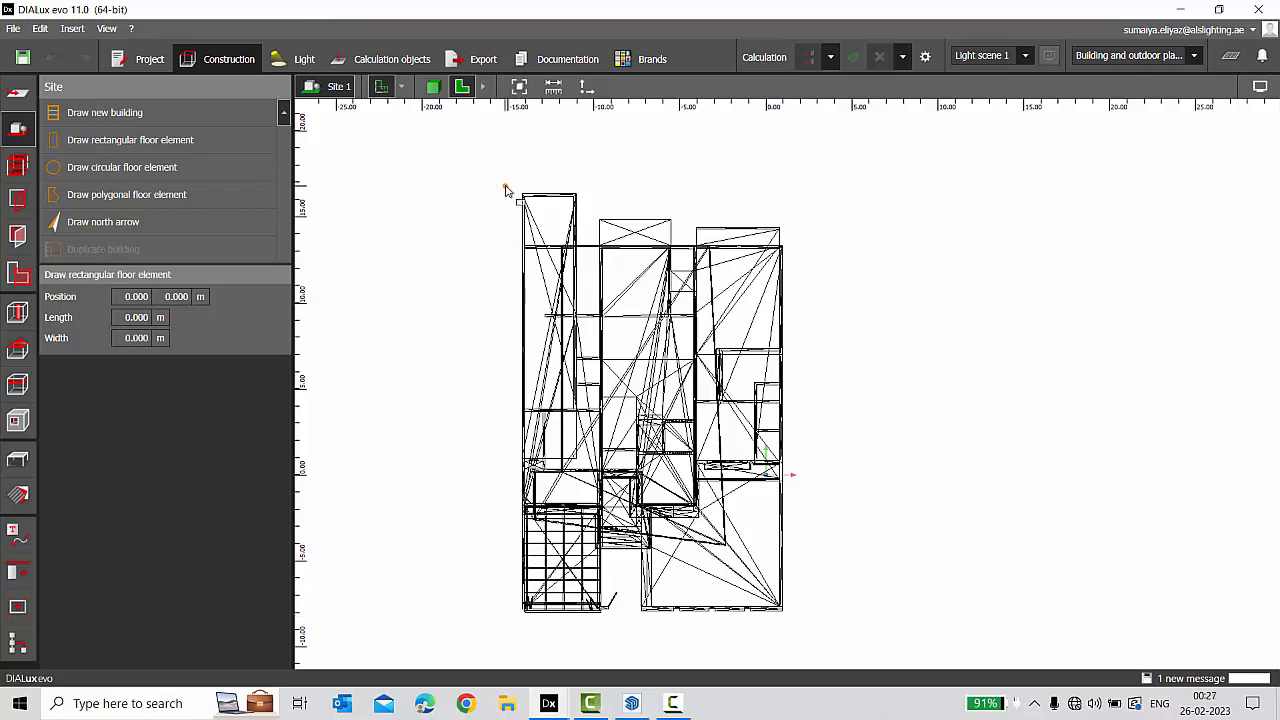
pyautogui.moveTo(508, 188); pyautogui.dragTo(788, 628)
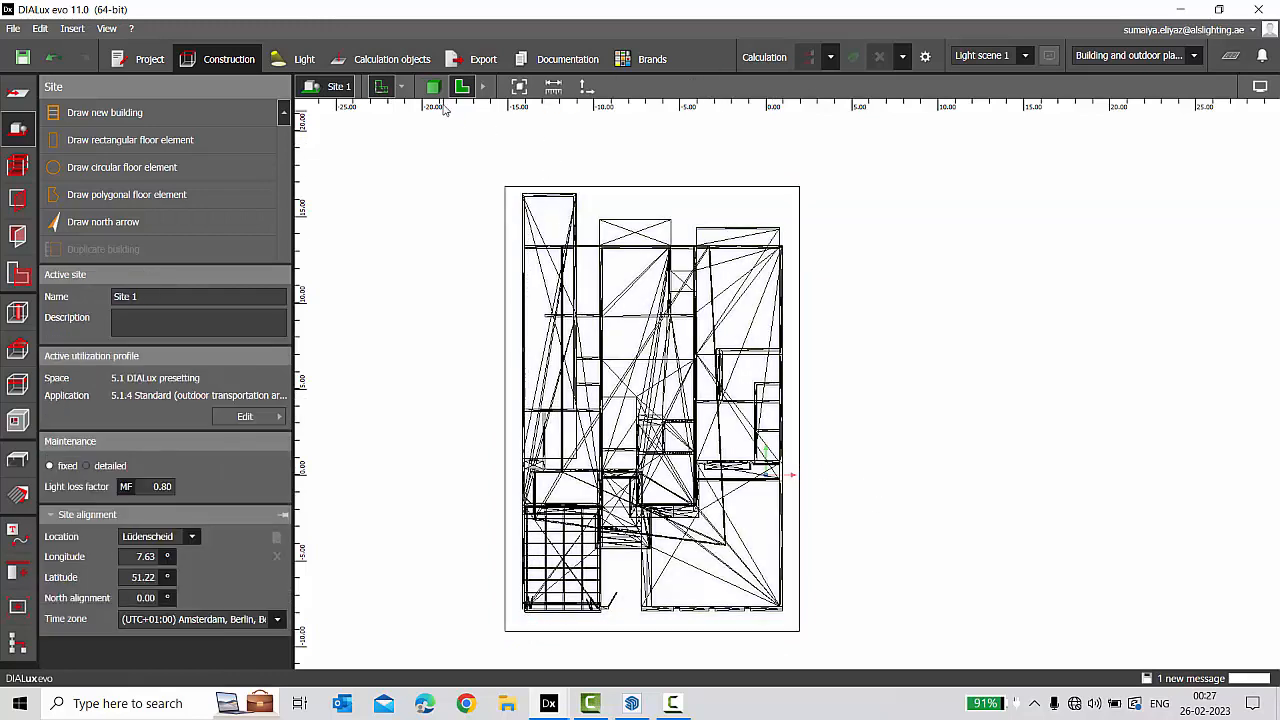
pyautogui.click(432, 86)
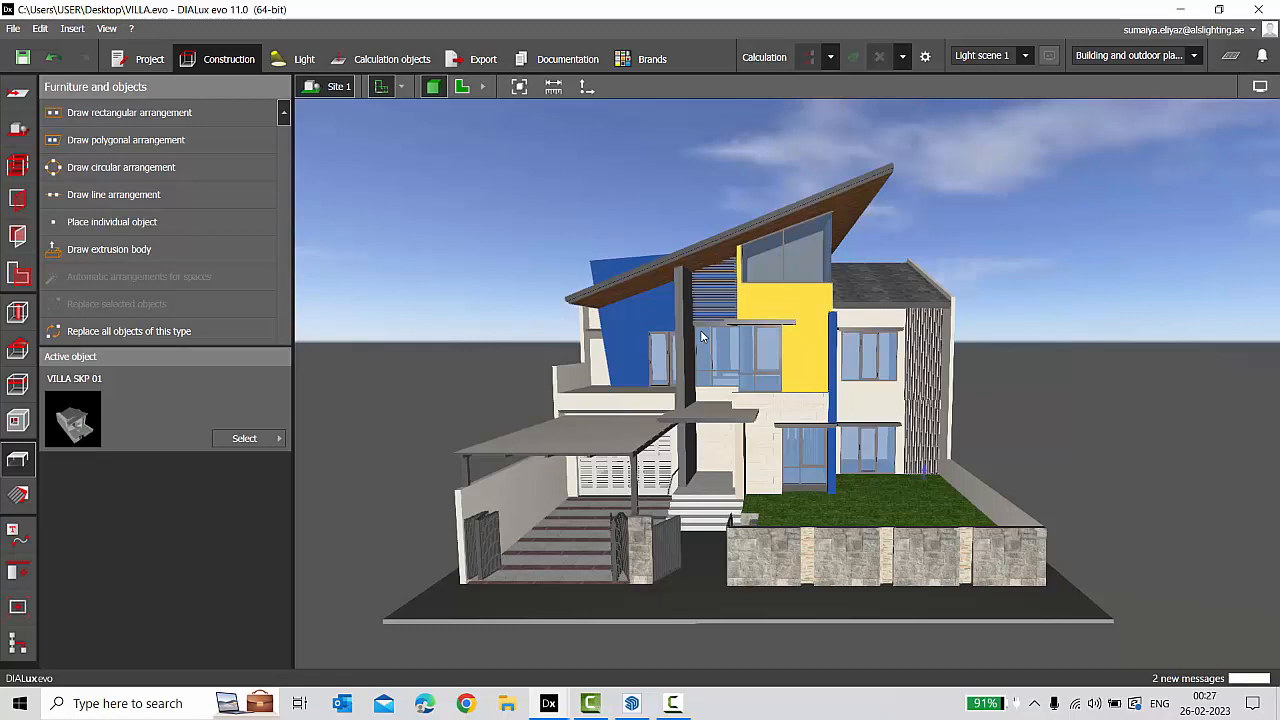
pyautogui.moveTo(460, 370)
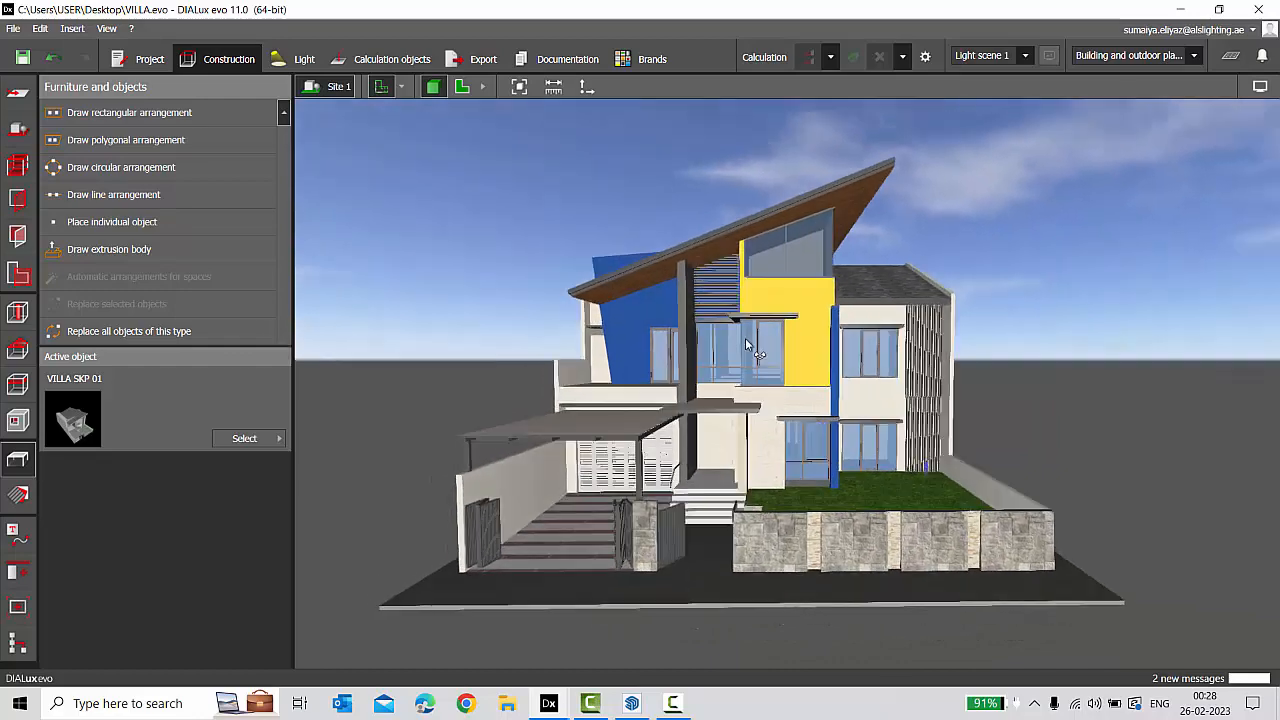
# Go to the Light tools, then view the calculation results for the villa.
pyautogui.click(304, 58)
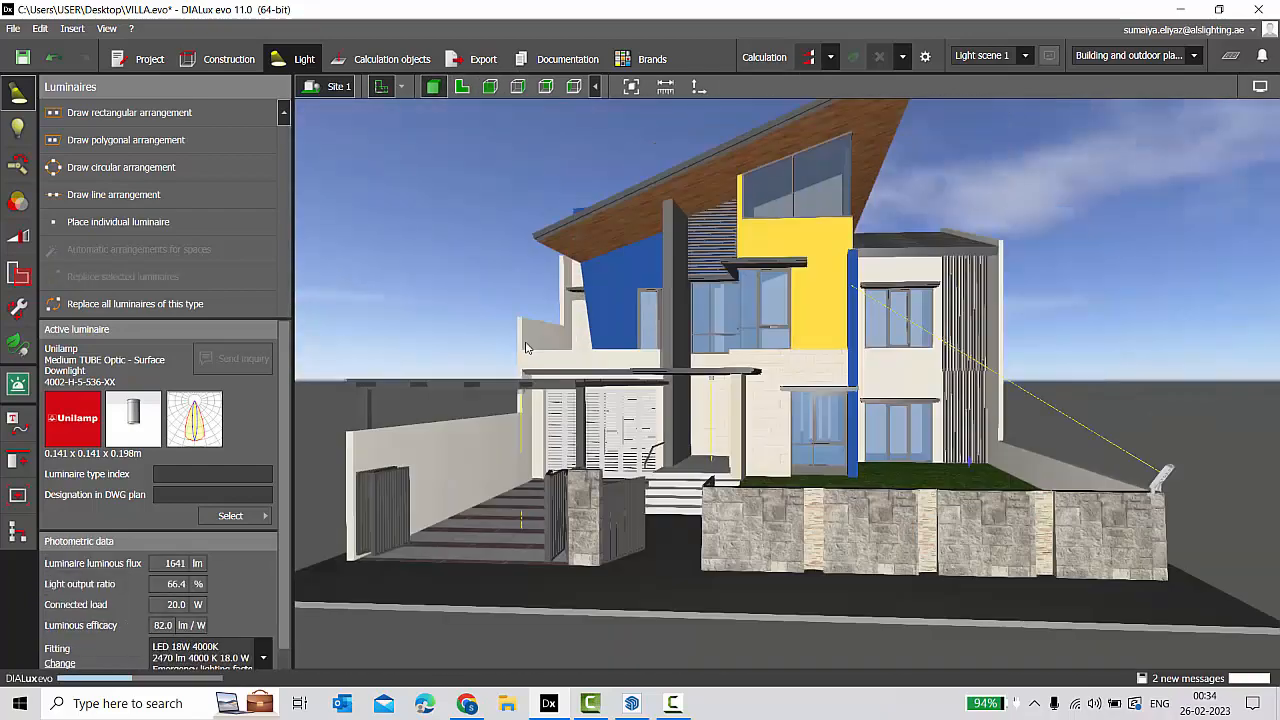
pyautogui.click(380, 58)
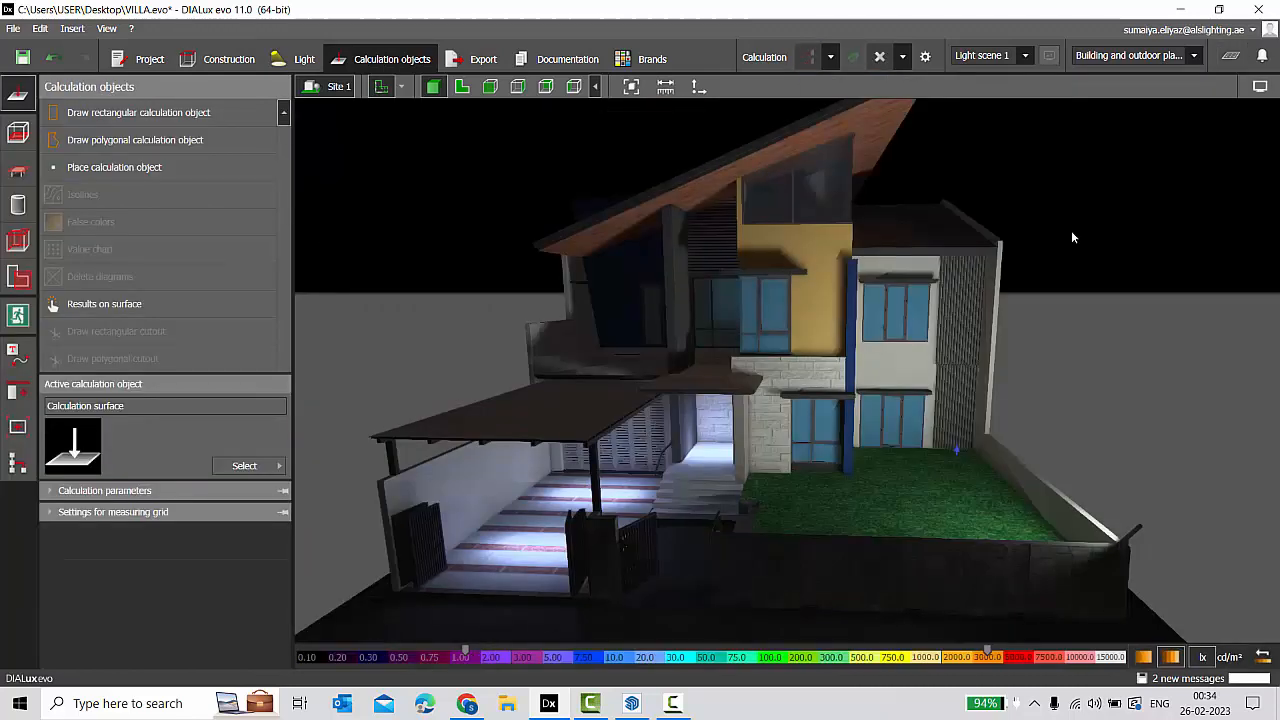
# Show the downlight's LED 18W 4000K lamp details under Light > Lamps.
pyautogui.click(292, 58)
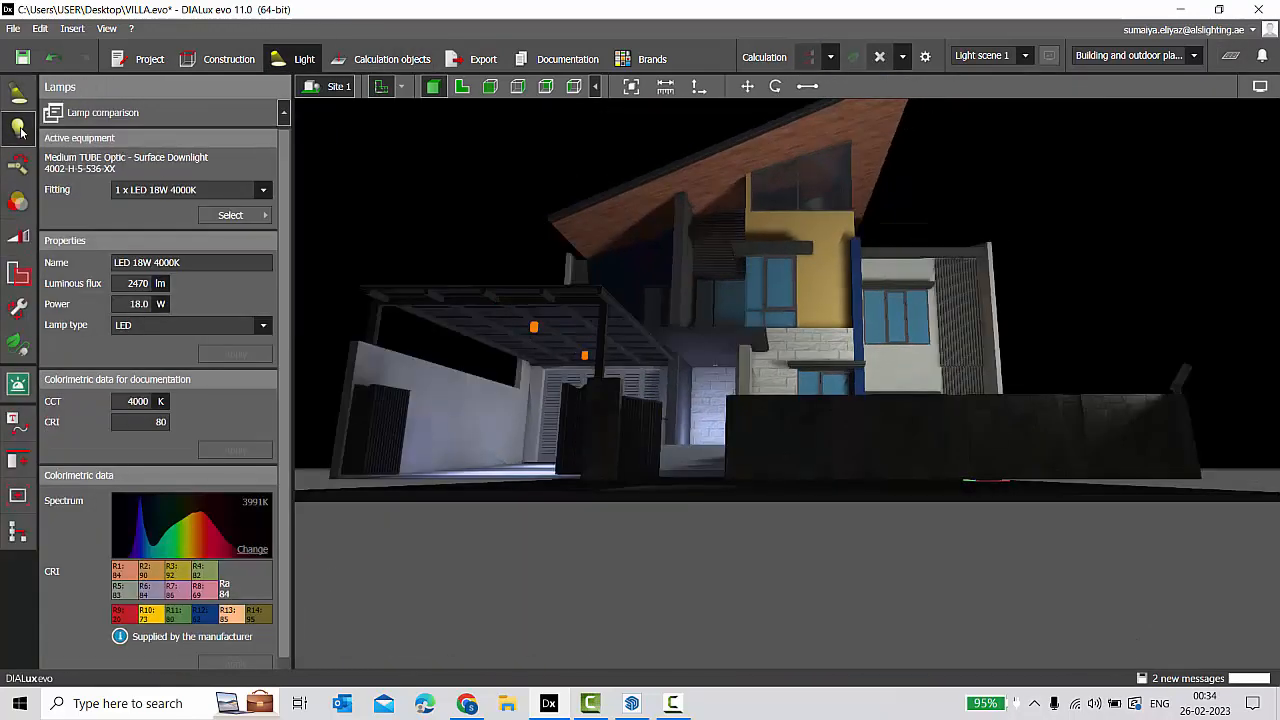
pyautogui.click(252, 548)
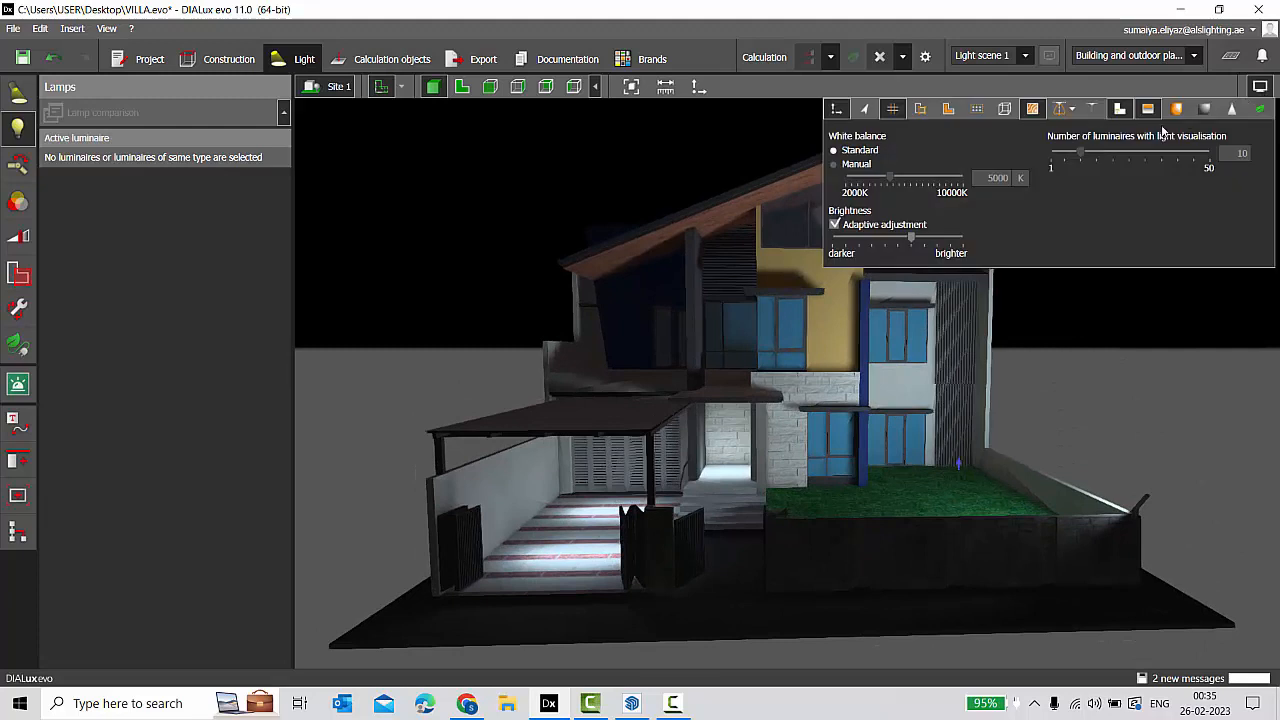
pyautogui.moveTo(1144, 108)
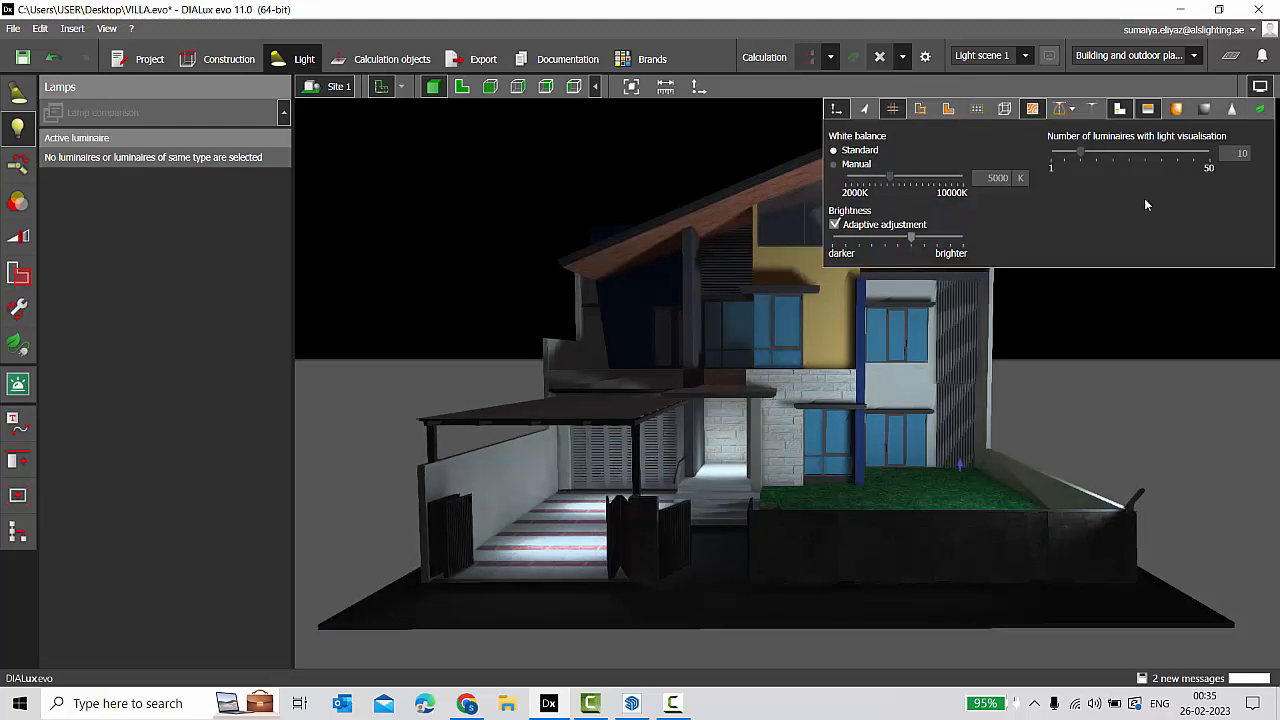
# Lower the display brightness and set a manual 5000 K white balance.
pyautogui.moveTo(910, 238); pyautogui.dragTo(916, 238)
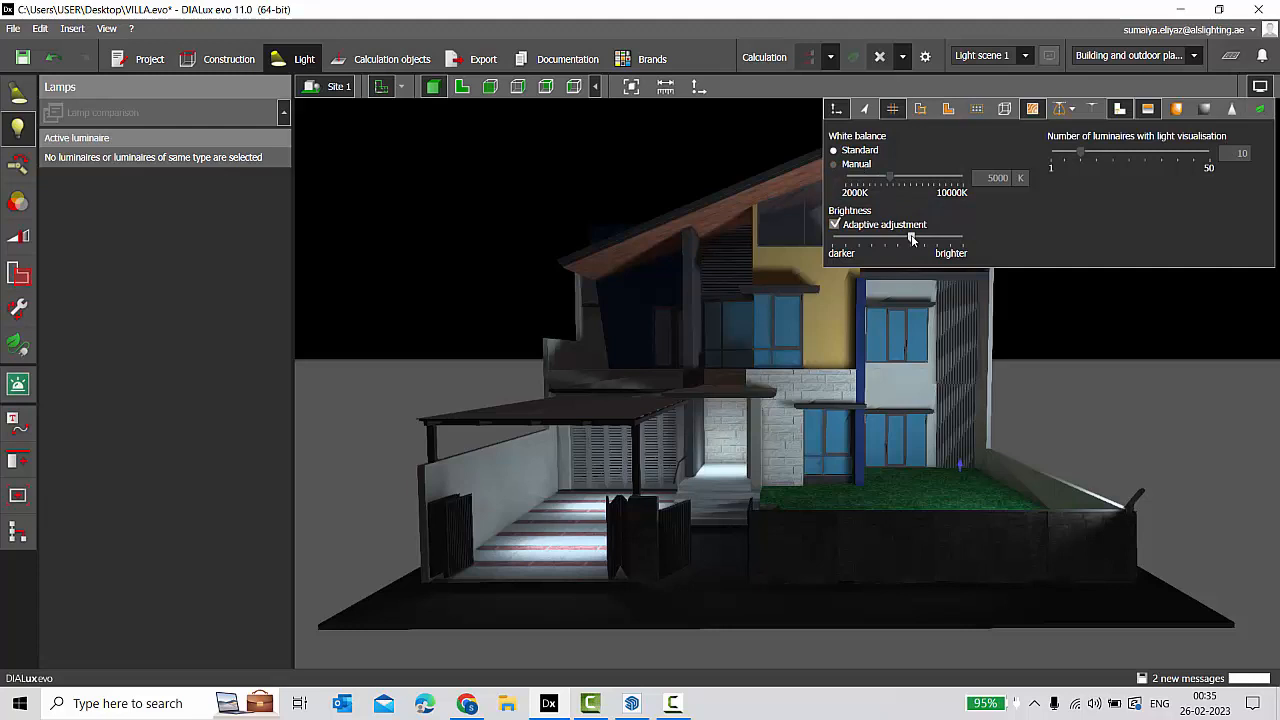
pyautogui.moveTo(912, 236); pyautogui.dragTo(904, 236)
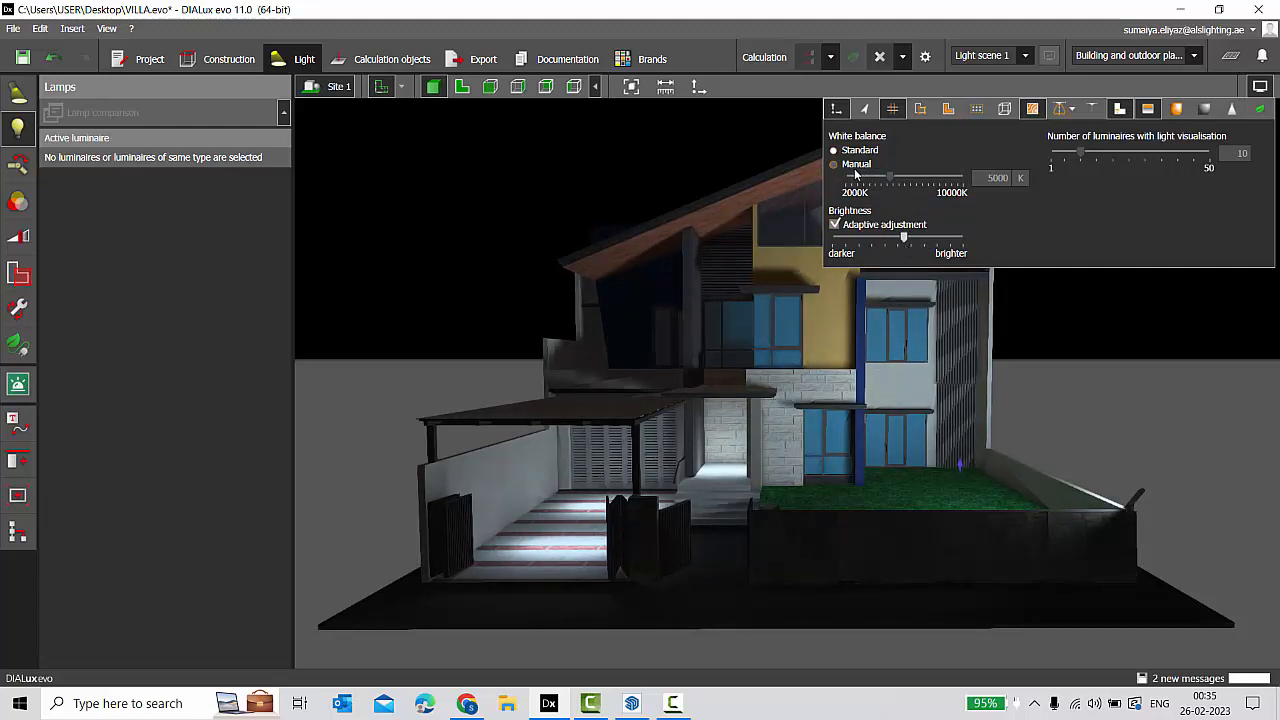
pyautogui.click(834, 164)
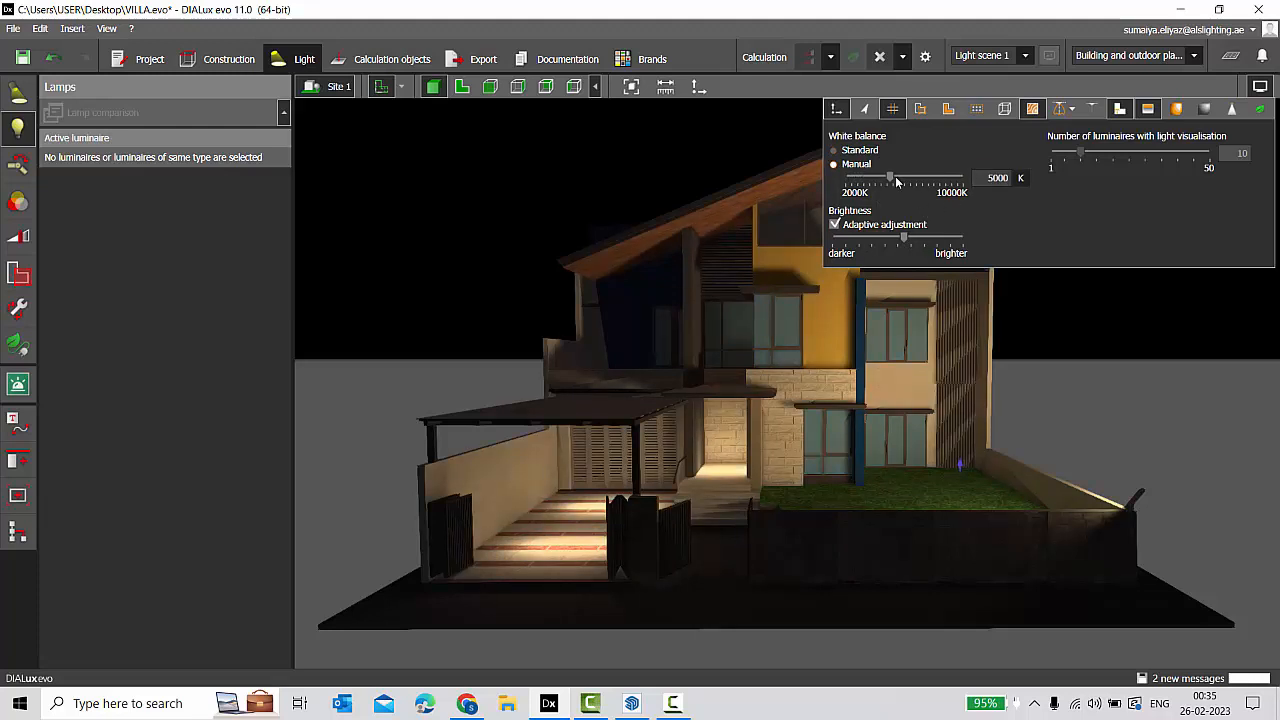
pyautogui.moveTo(890, 176); pyautogui.dragTo(878, 176)
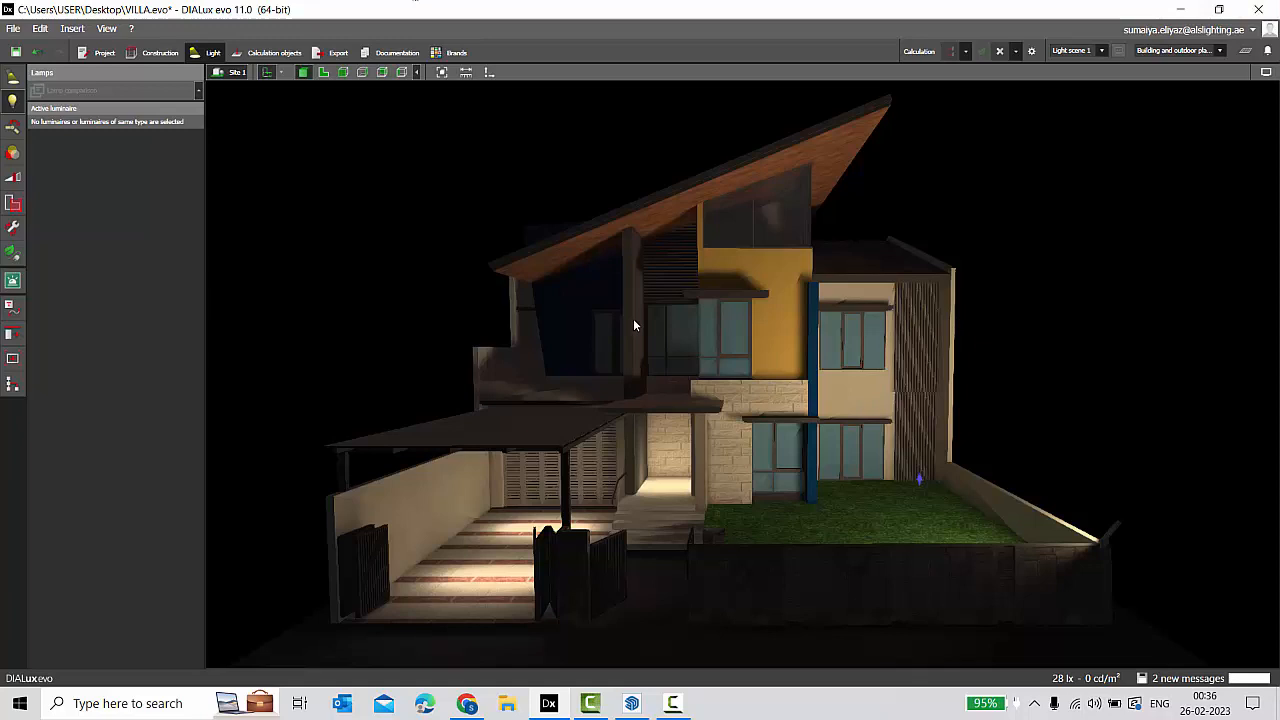
pyautogui.moveTo(328, 56)
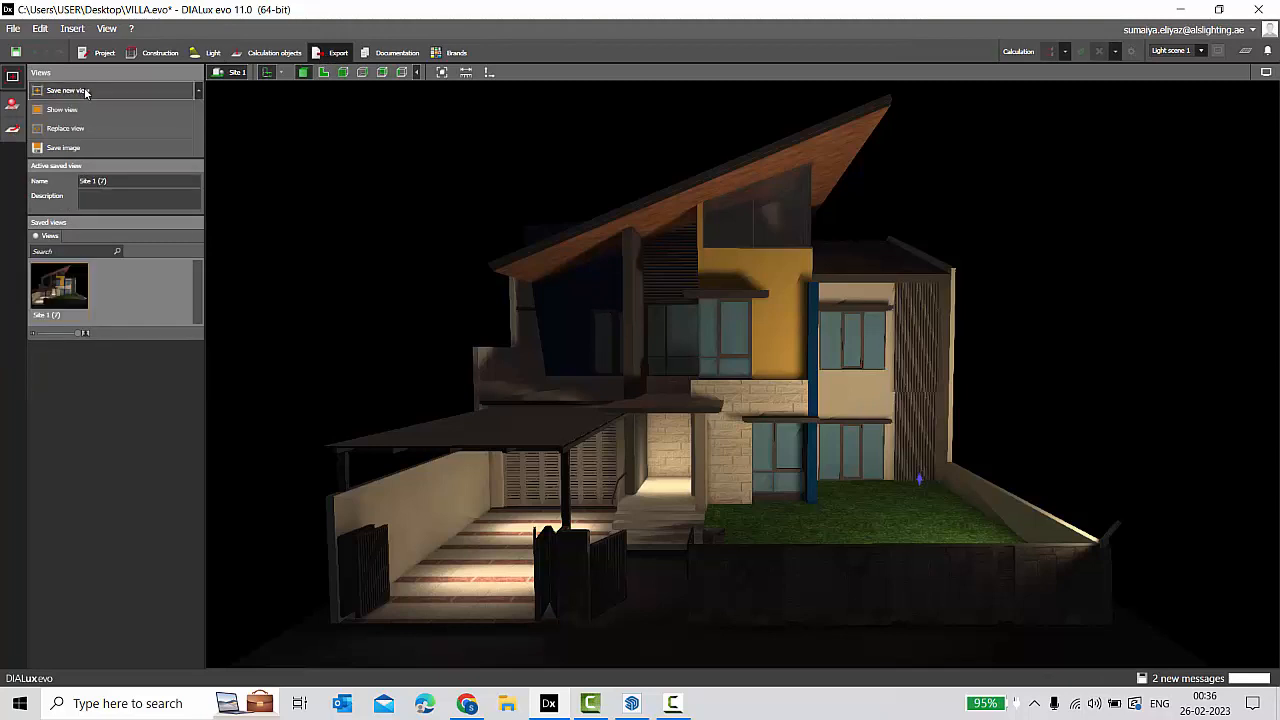
# Set the raytracer output resolution to 4K UHD.
pyautogui.click(12, 108)
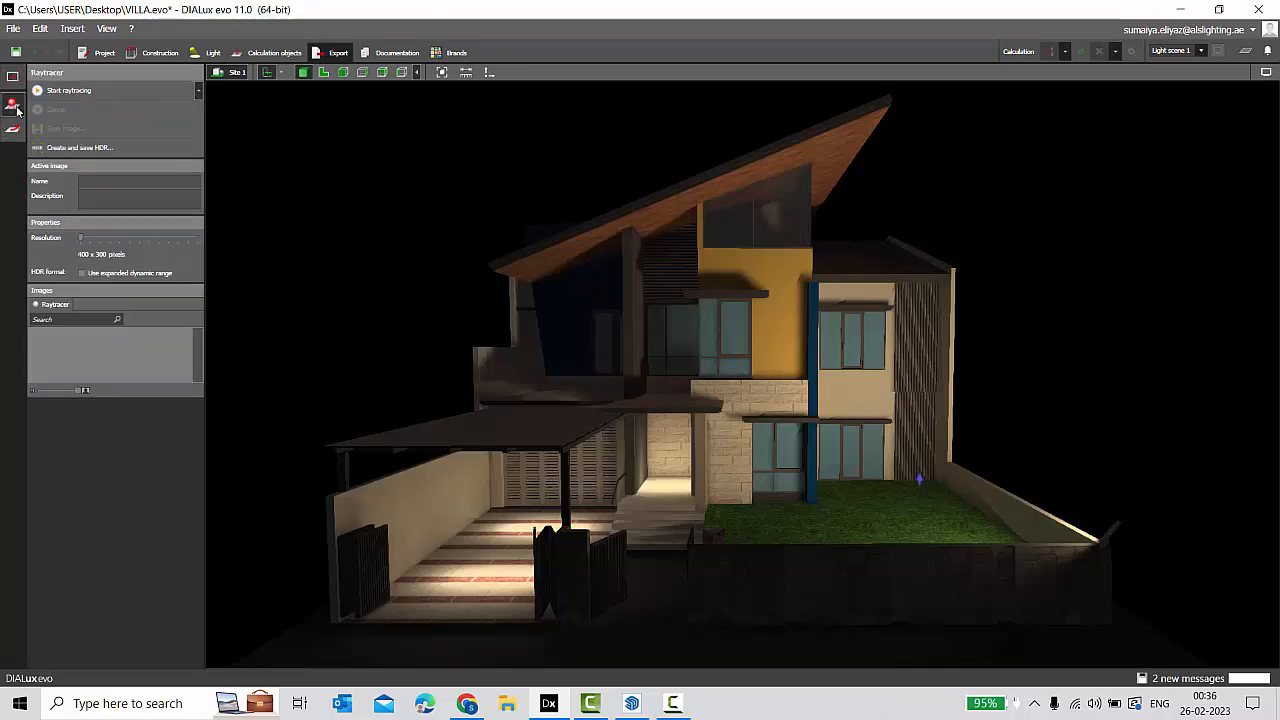
pyautogui.moveTo(82, 238); pyautogui.dragTo(198, 238)
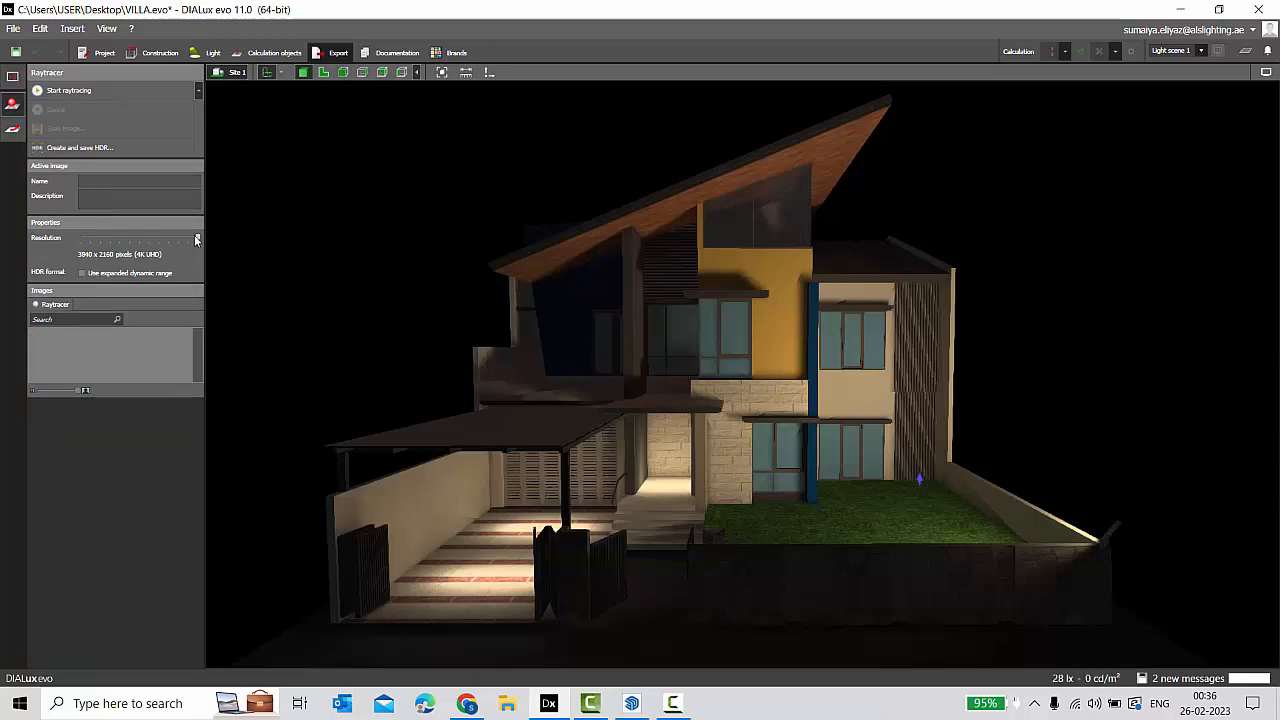
pyautogui.moveTo(196, 242); pyautogui.dragTo(140, 242)
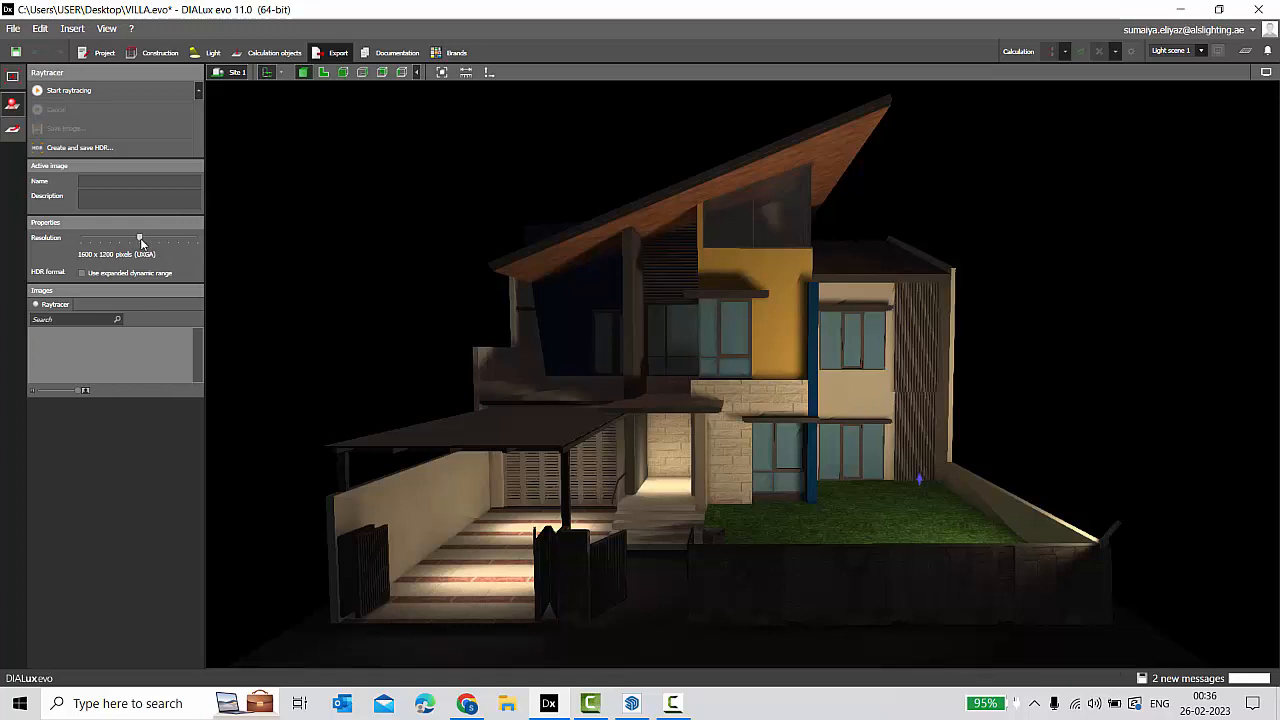
pyautogui.moveTo(140, 238); pyautogui.dragTo(198, 238)
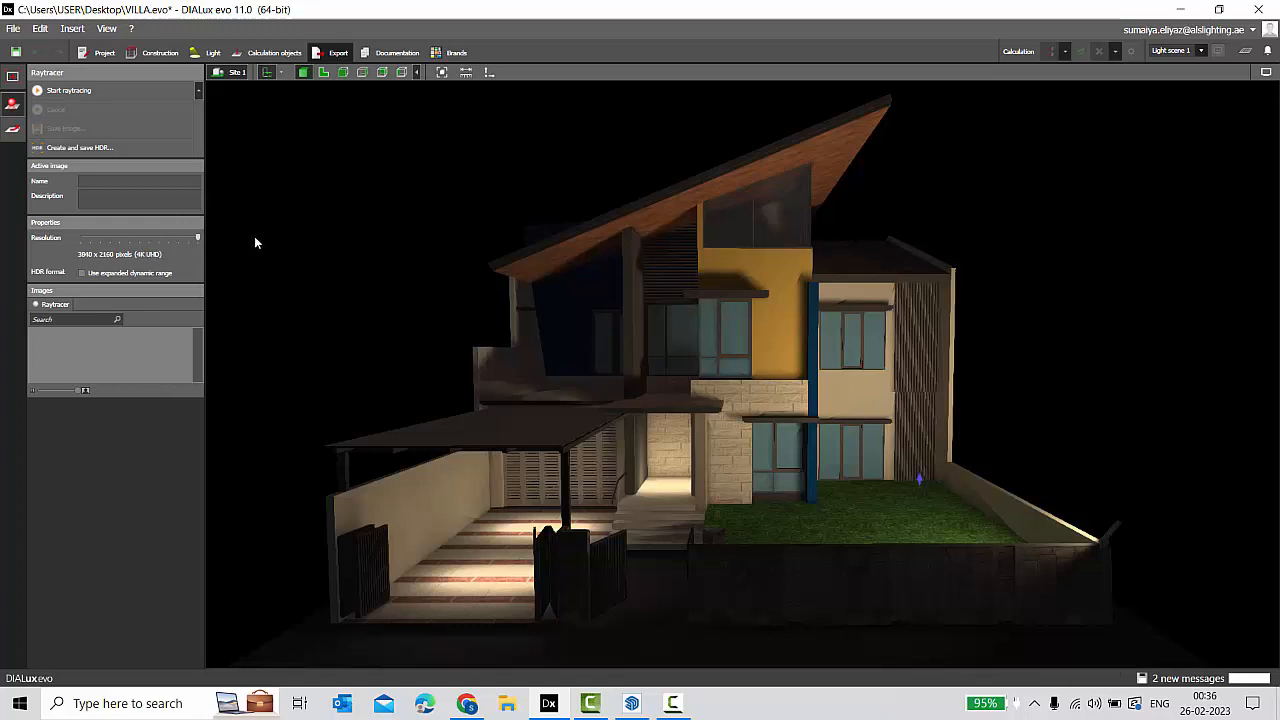
pyautogui.moveTo(922, 198)
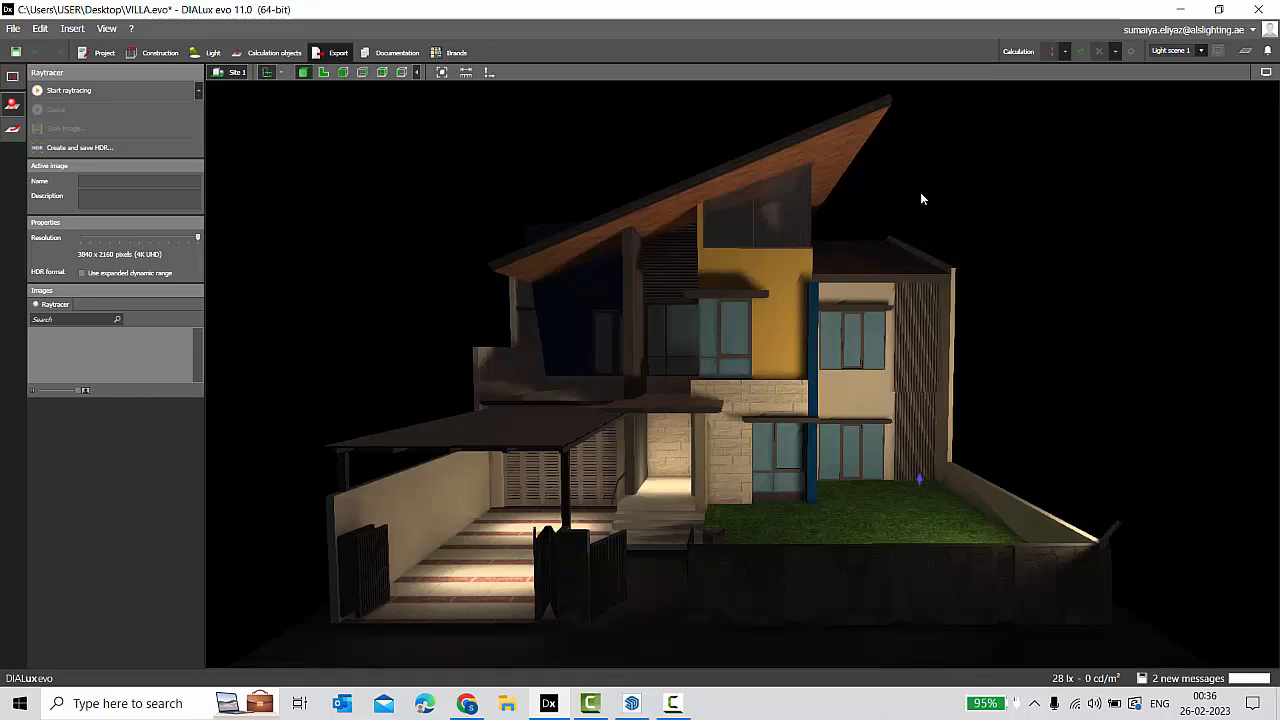
pyautogui.moveTo(878, 324)
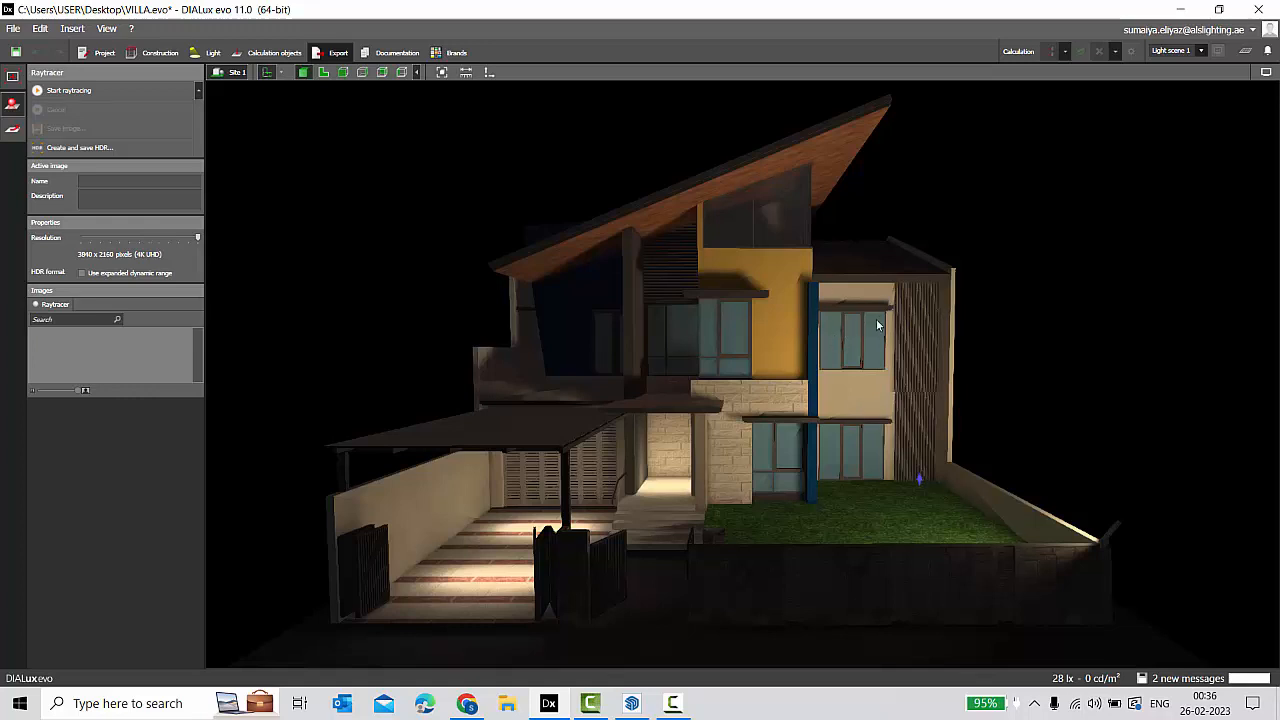
pyautogui.moveTo(862, 362)
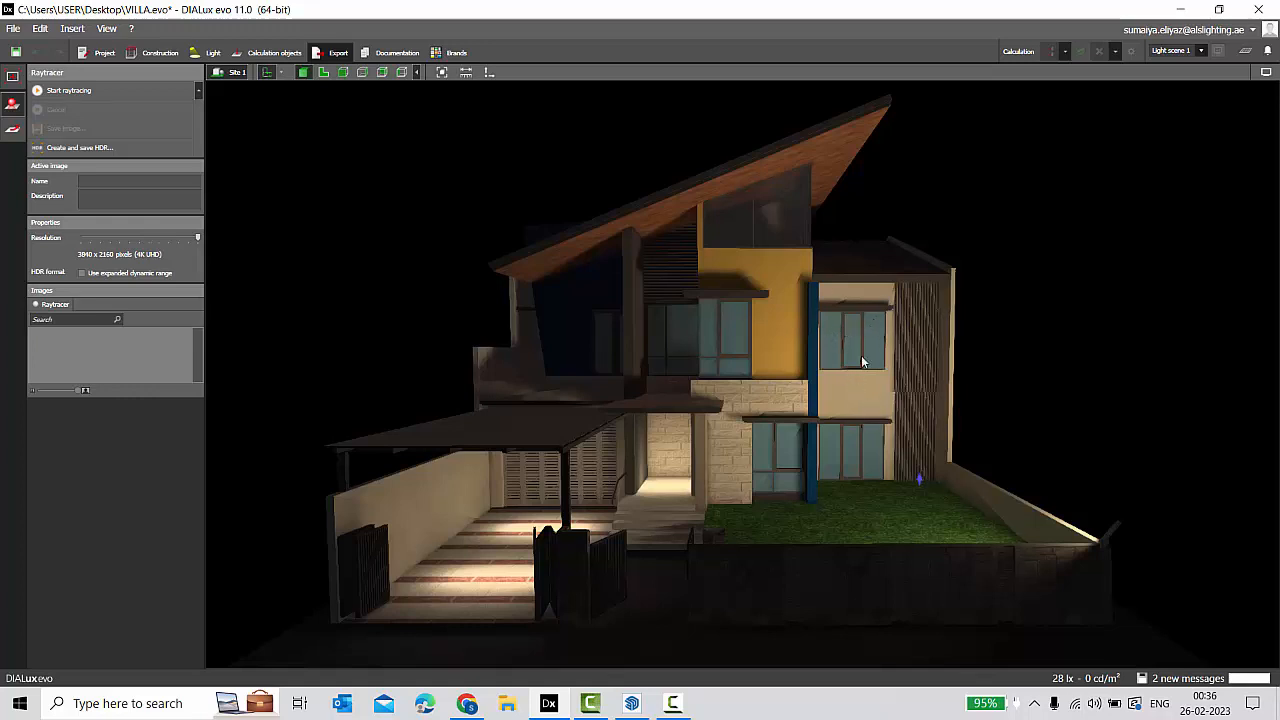
pyautogui.moveTo(762, 280)
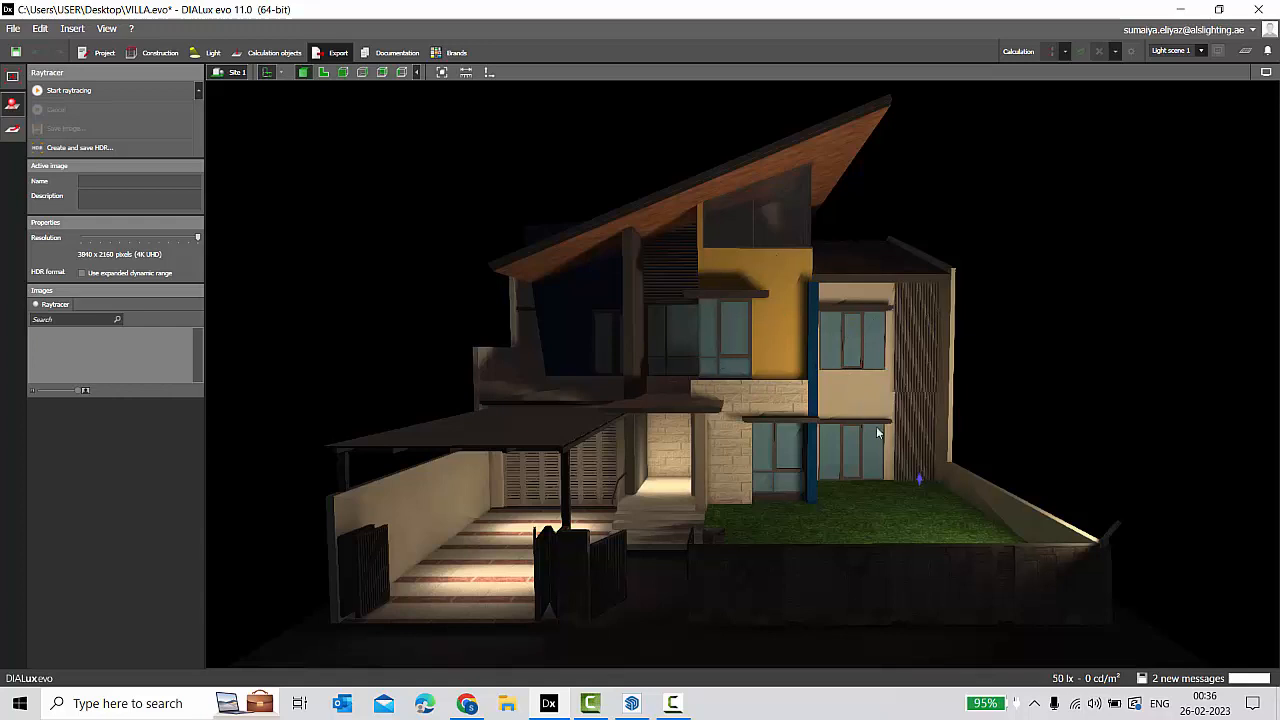
pyautogui.moveTo(160, 248)
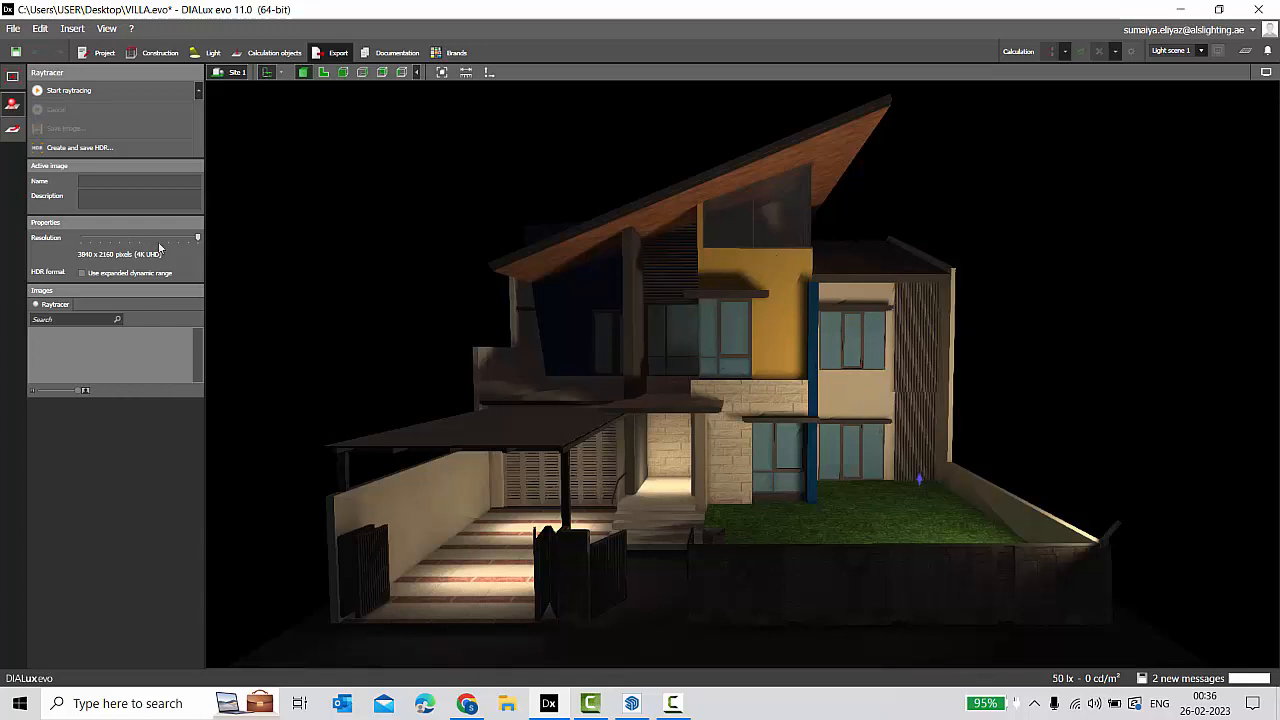
pyautogui.moveTo(212, 244)
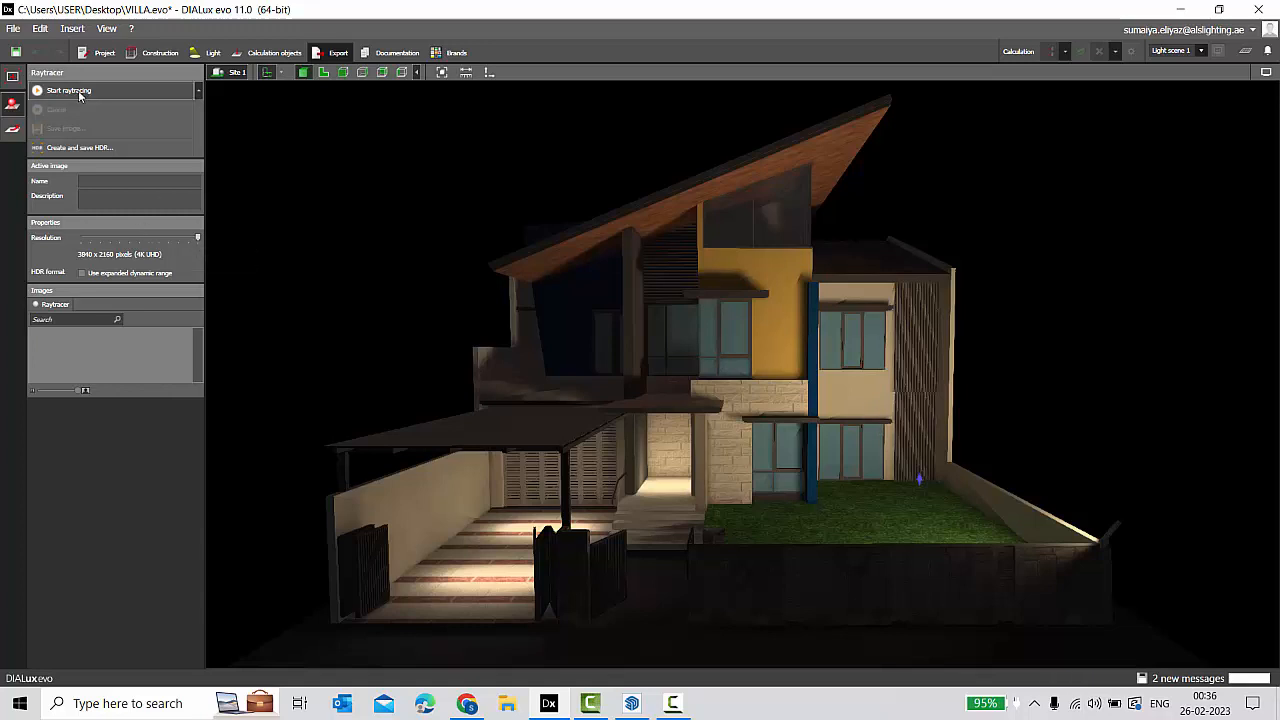
# Run the raytracing render to completion and close its preview window.
pyautogui.click(74, 90)
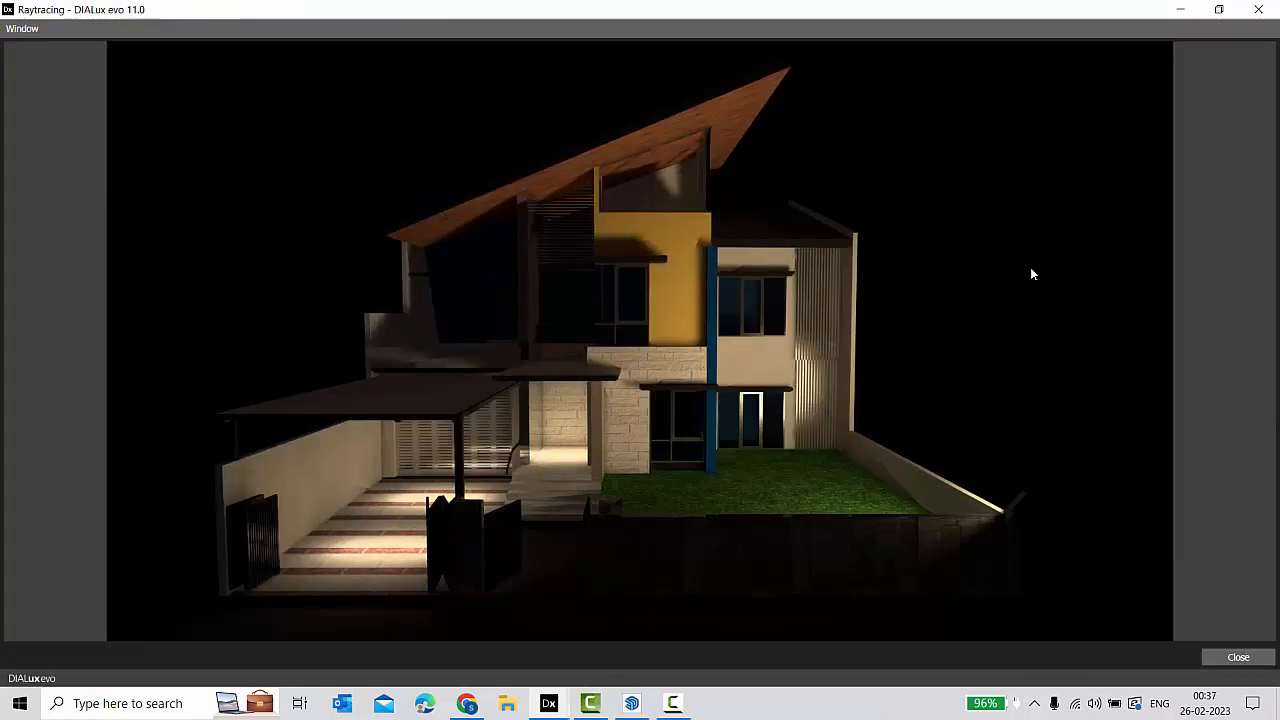
pyautogui.moveTo(1070, 266)
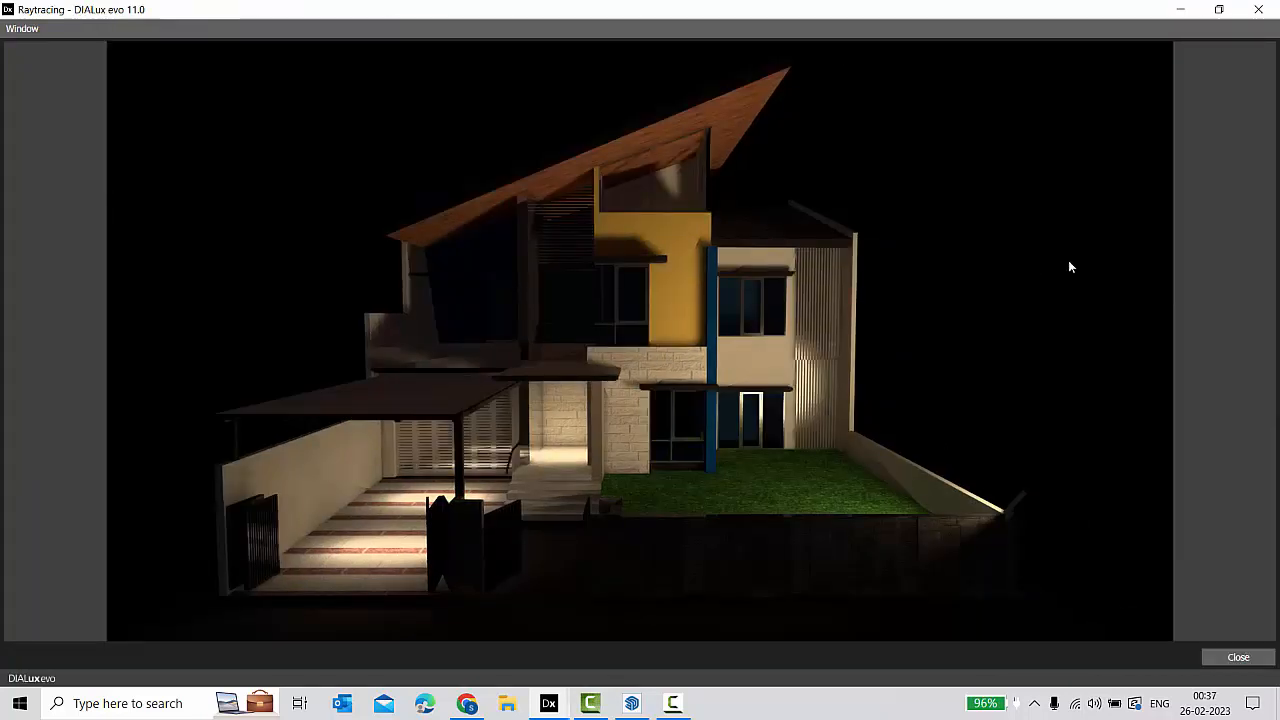
pyautogui.click(1238, 656)
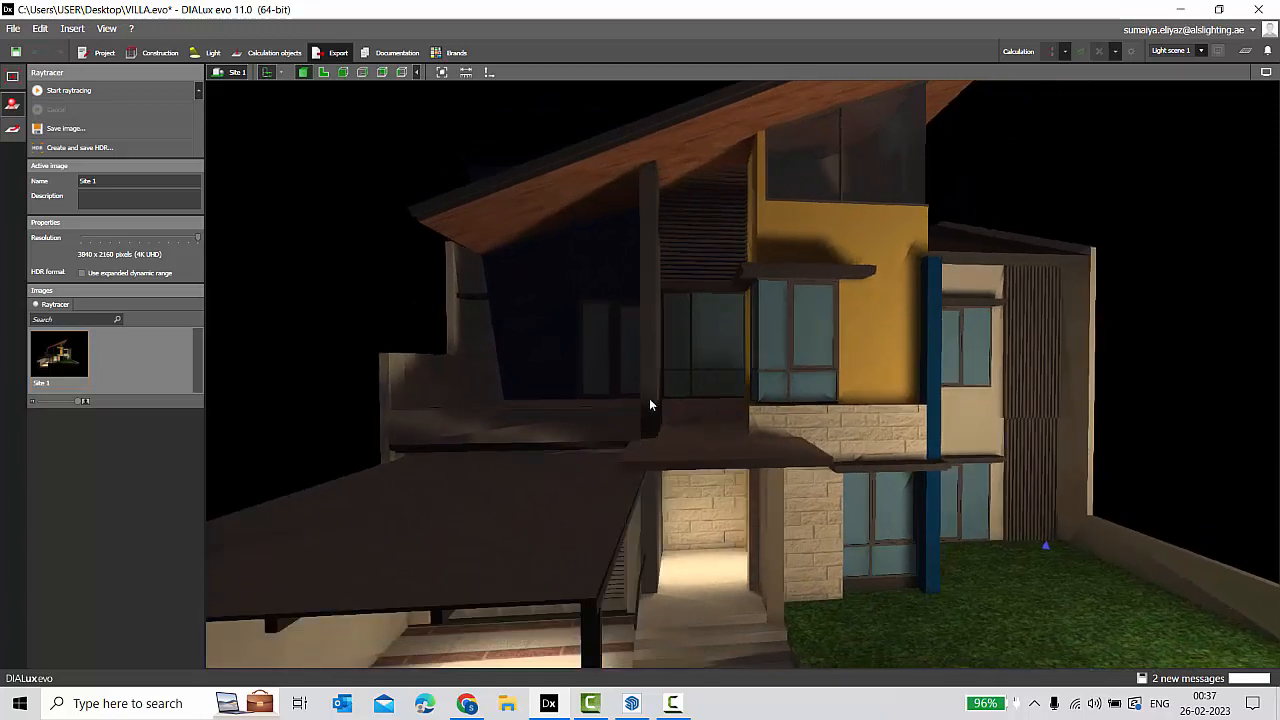
pyautogui.moveTo(650, 404); pyautogui.dragTo(780, 460)
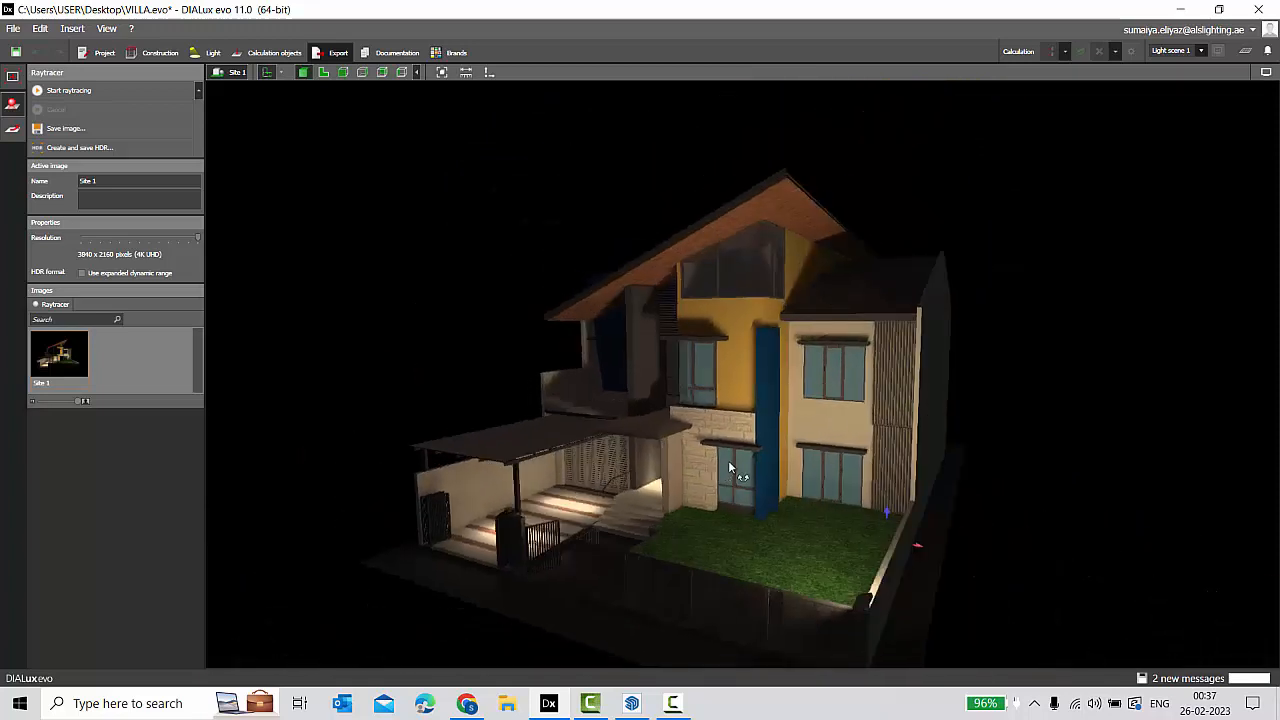
pyautogui.moveTo(730, 468); pyautogui.dragTo(810, 464)
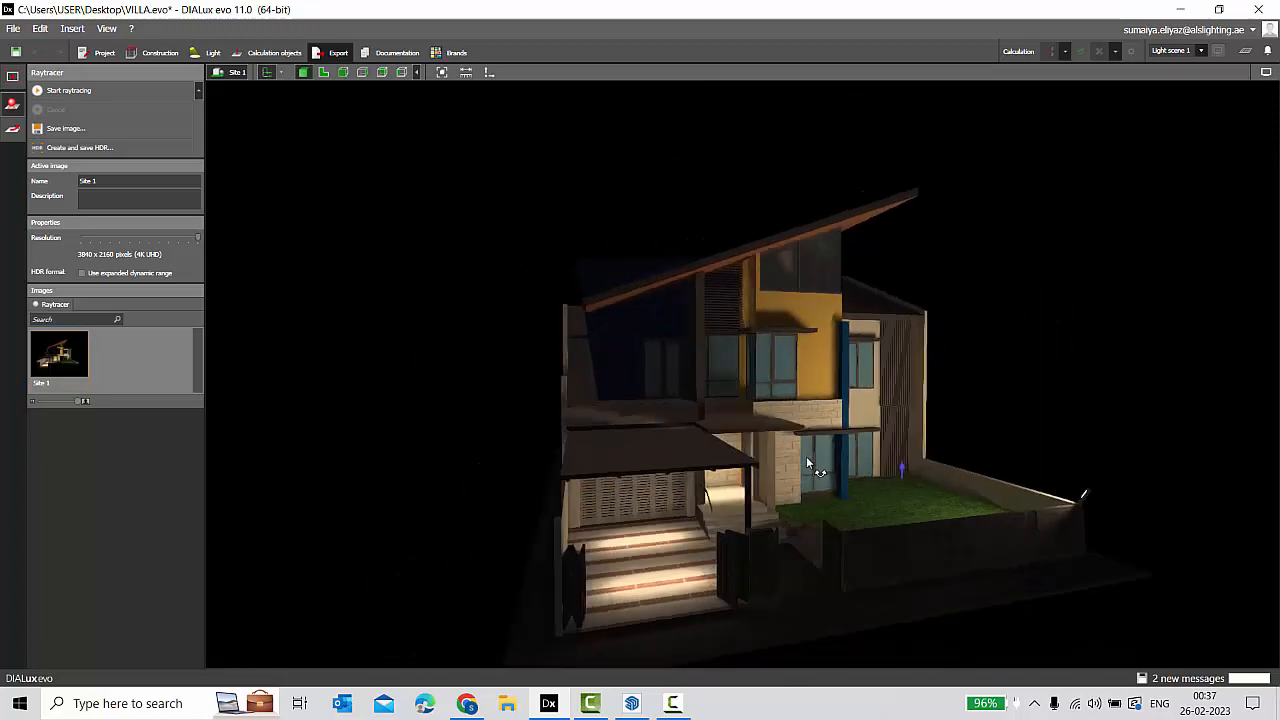
pyautogui.moveTo(808, 462); pyautogui.dragTo(938, 472)
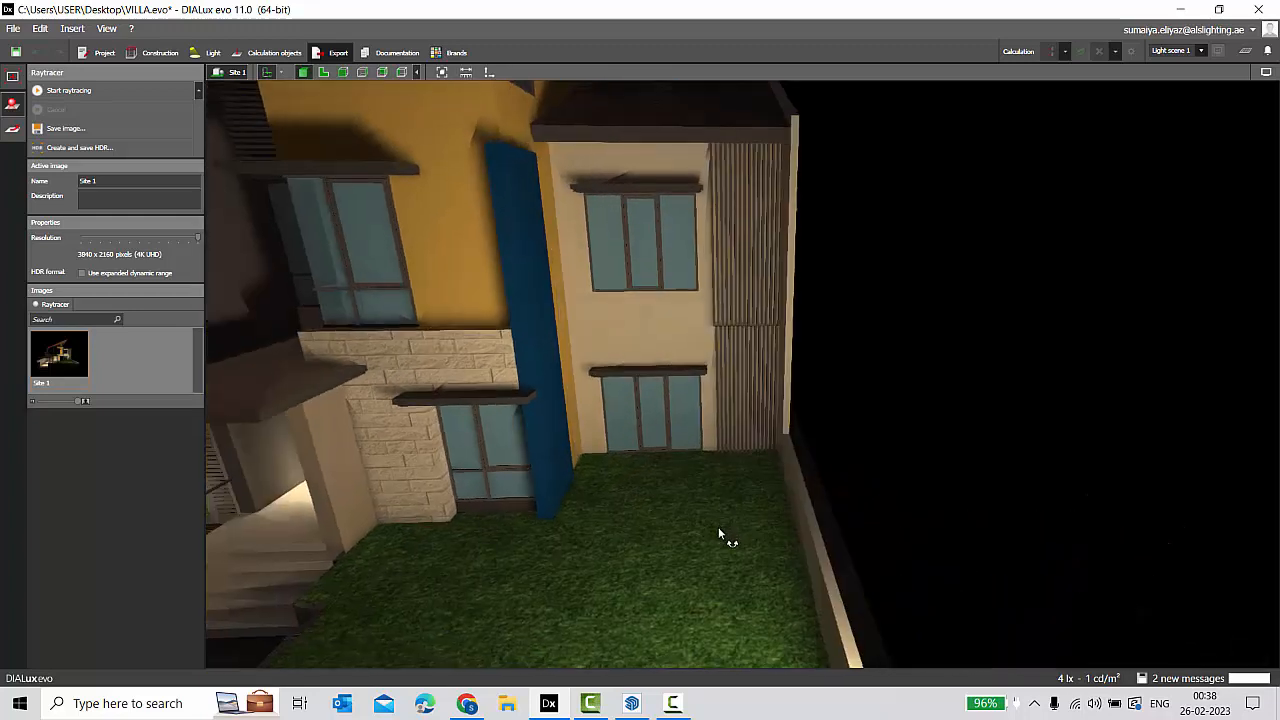
# Return to Construction mode and pan across the stone and plaster walls checking for stray lines.
pyautogui.click(160, 54)
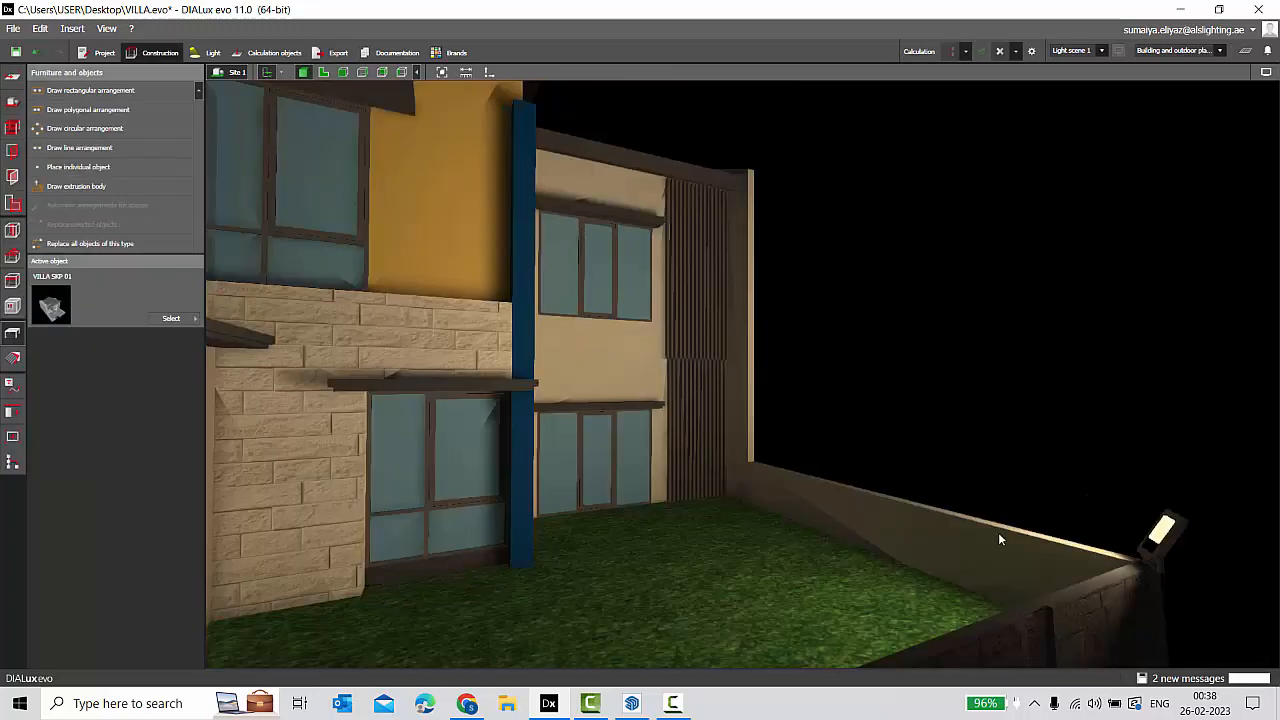
pyautogui.moveTo(1000, 540); pyautogui.dragTo(790, 390)
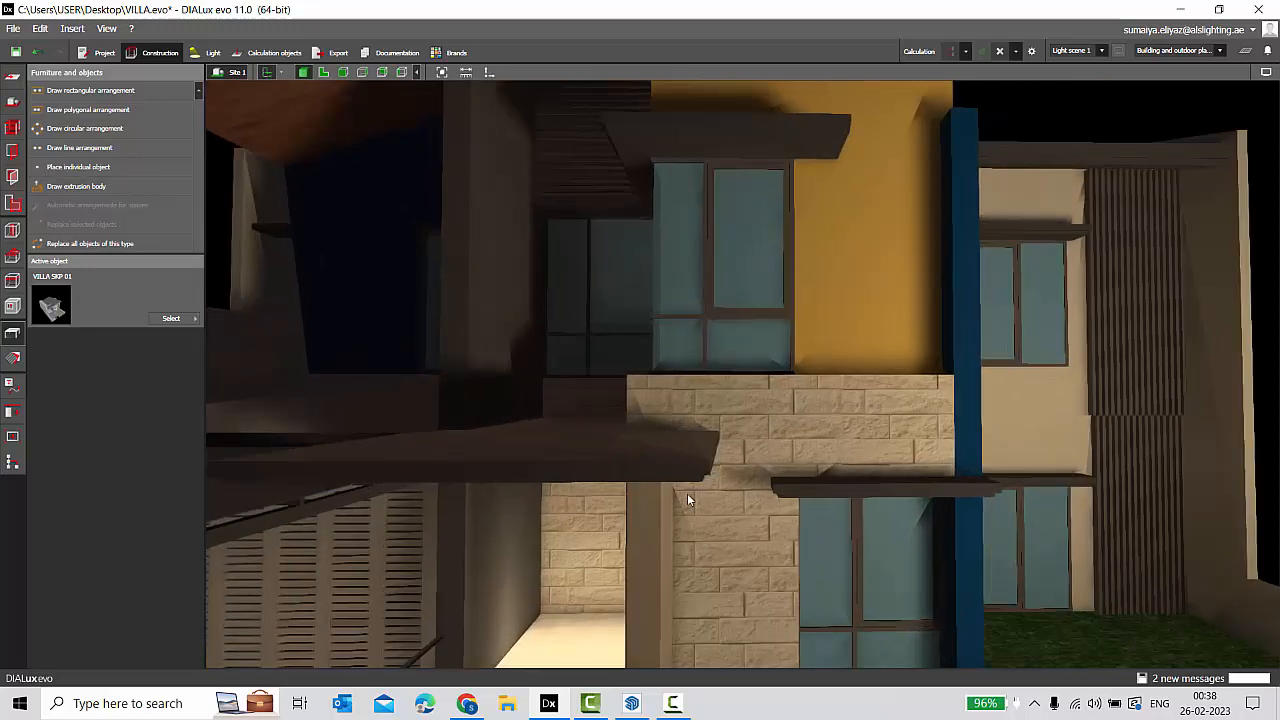
pyautogui.moveTo(688, 500); pyautogui.dragTo(878, 240)
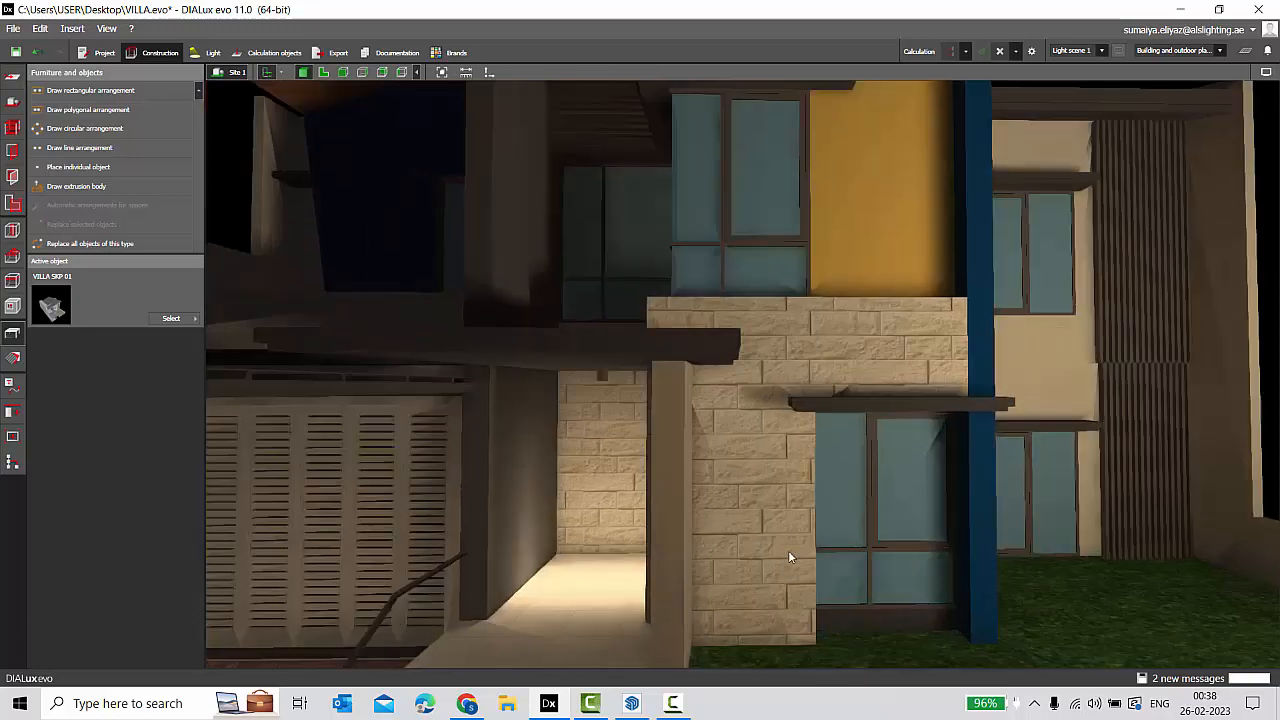
pyautogui.moveTo(790, 556); pyautogui.dragTo(856, 264)
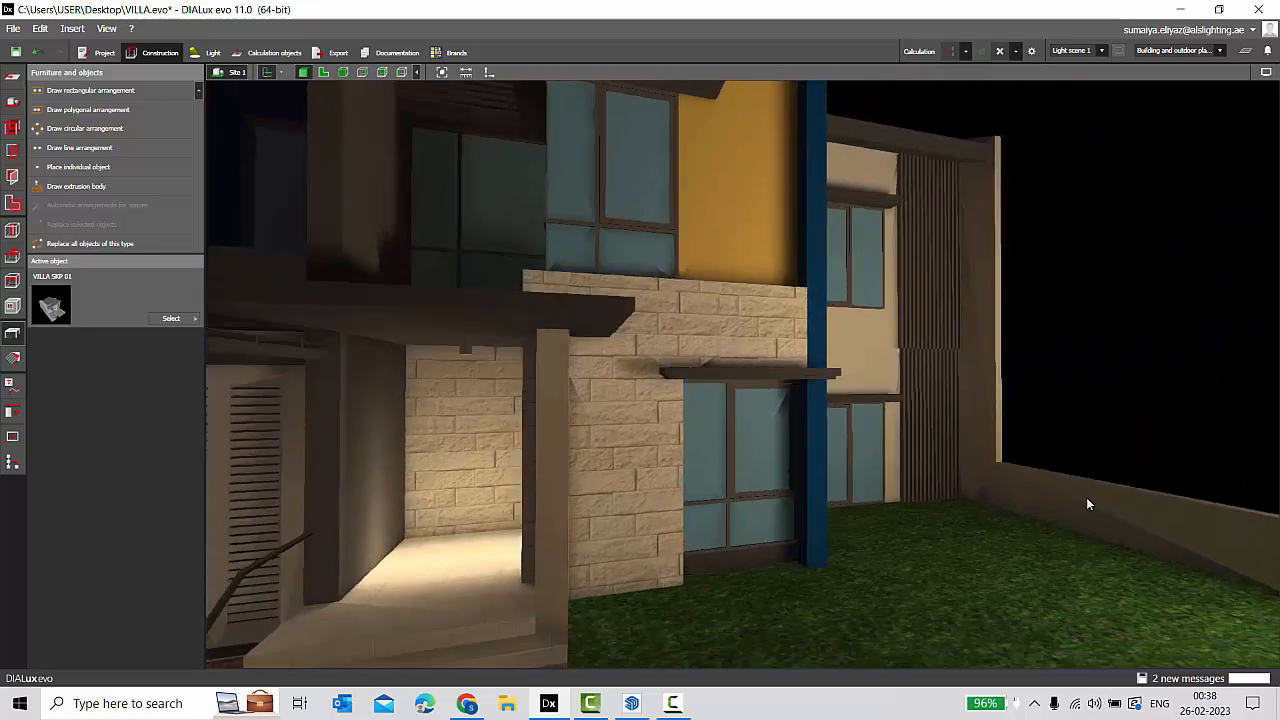
pyautogui.moveTo(1216, 550)
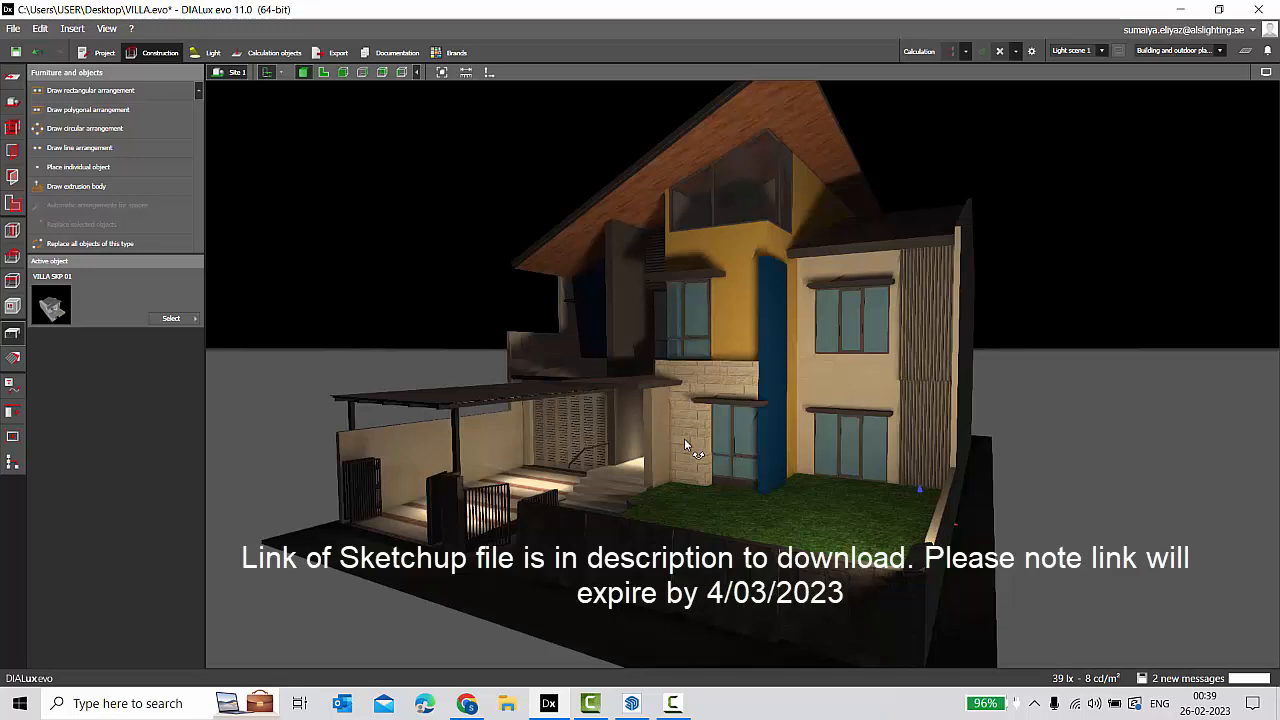
pyautogui.moveTo(410, 464)
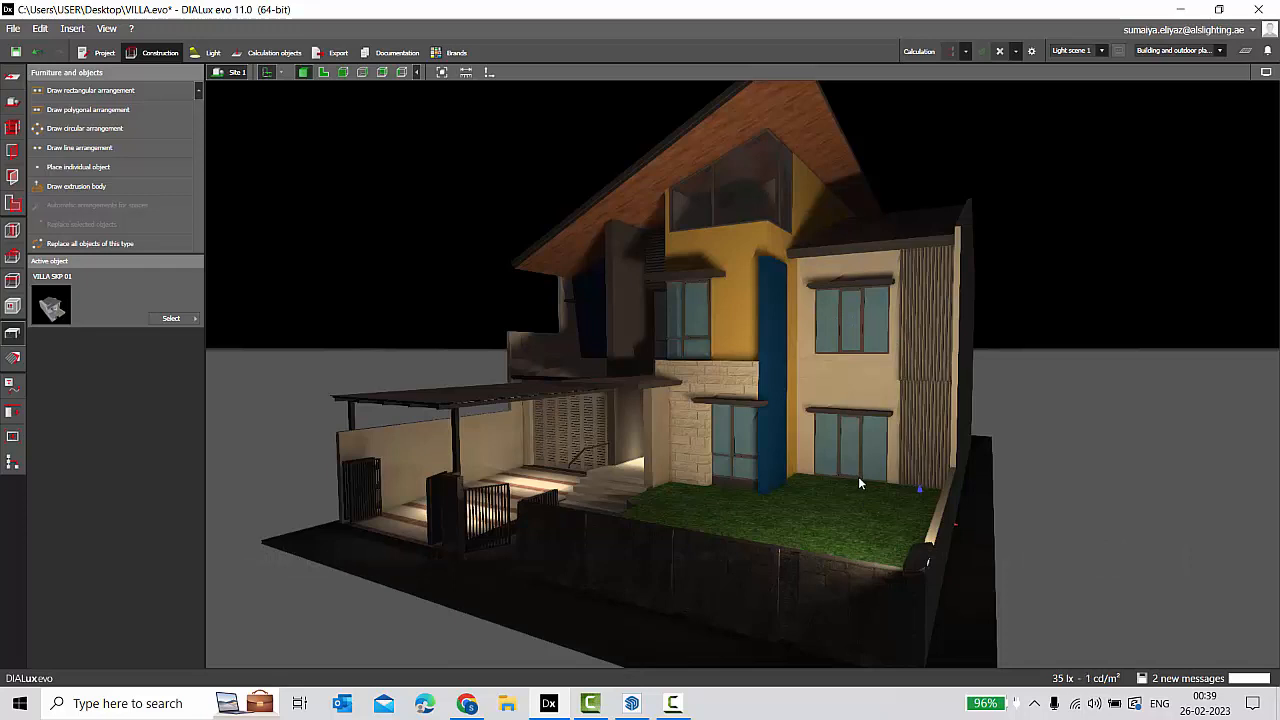
pyautogui.moveTo(870, 296)
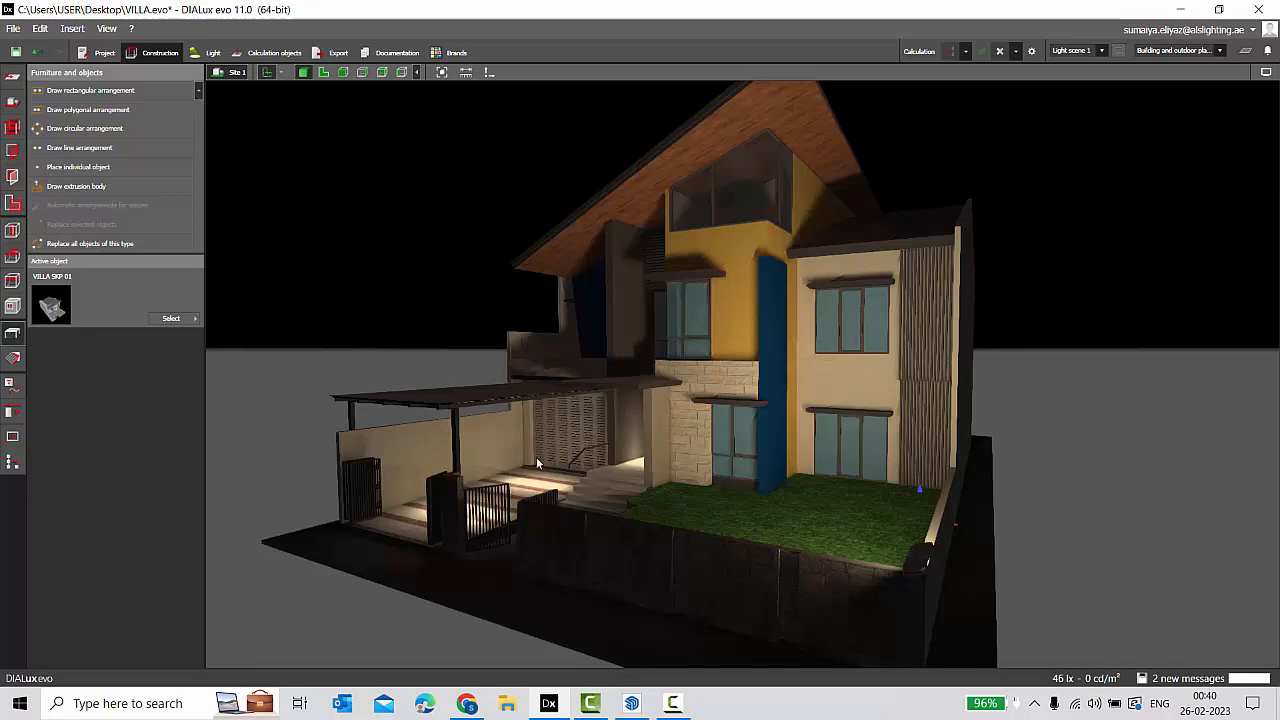
pyautogui.moveTo(540, 462); pyautogui.dragTo(670, 488)
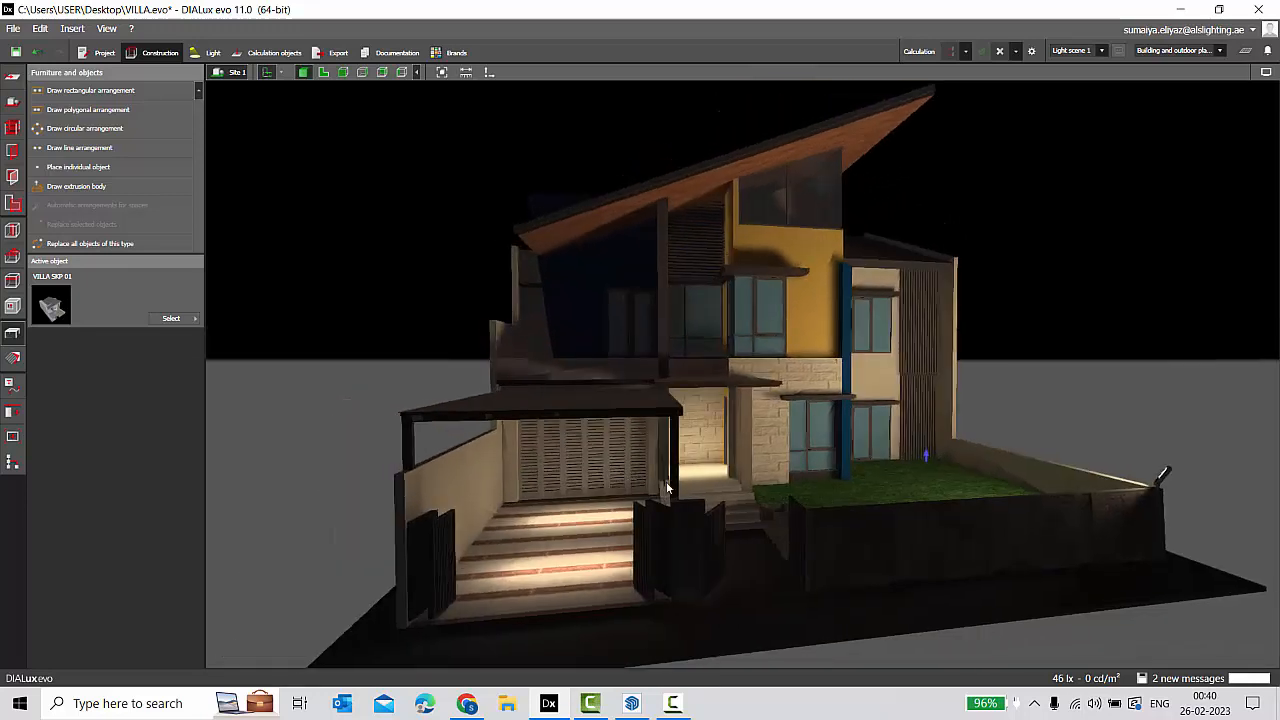